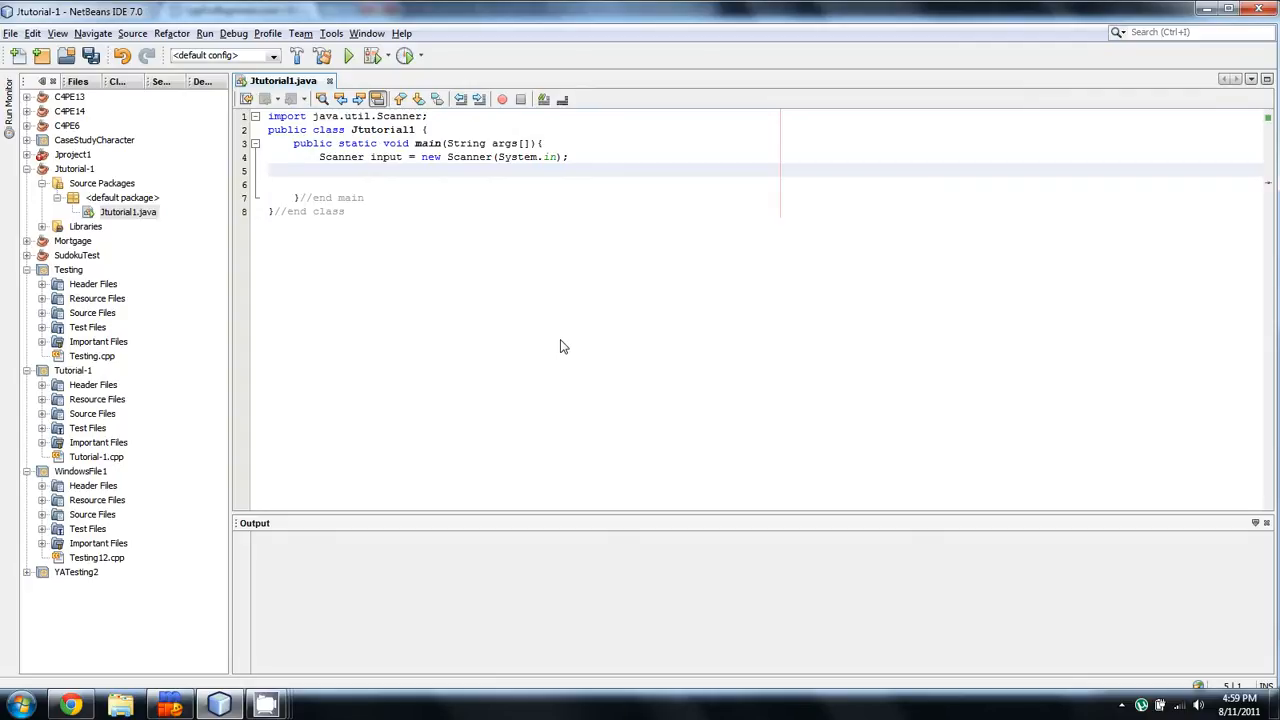
# Step: Insert a blank line after the Scanner input declaration and place the cursor there
pyautogui.click(300, 170)
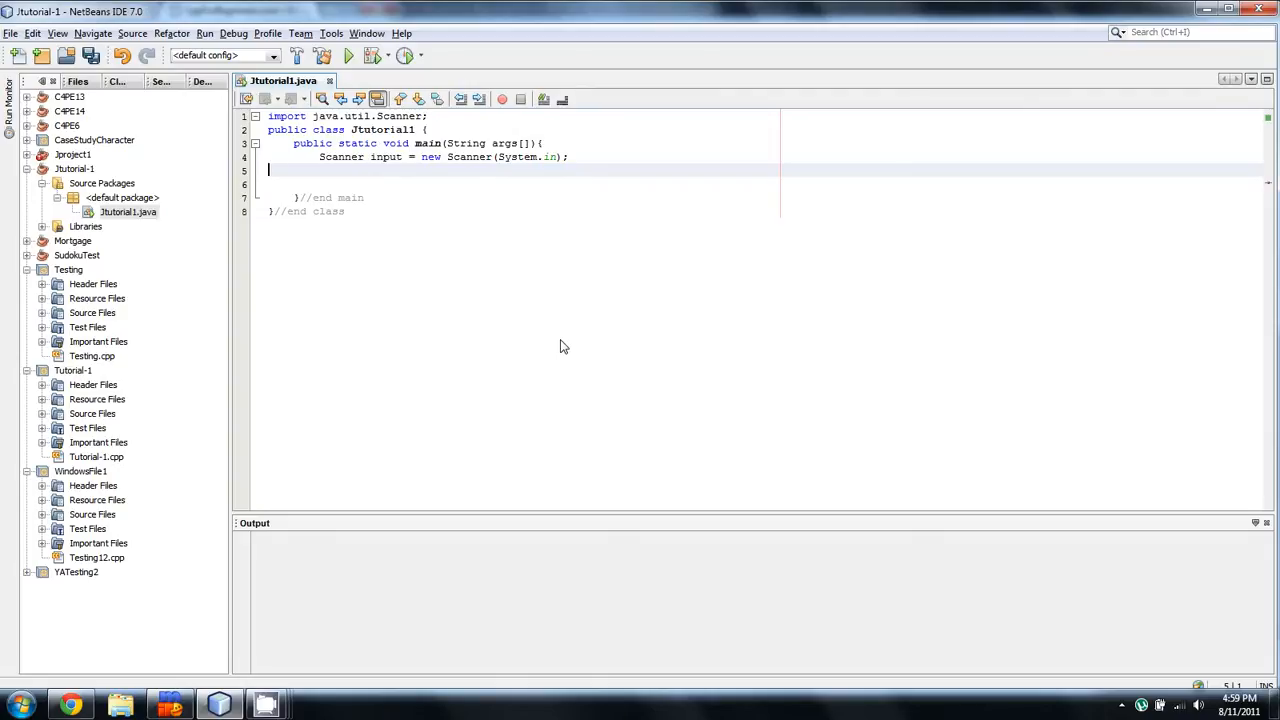
pyautogui.press('enter')
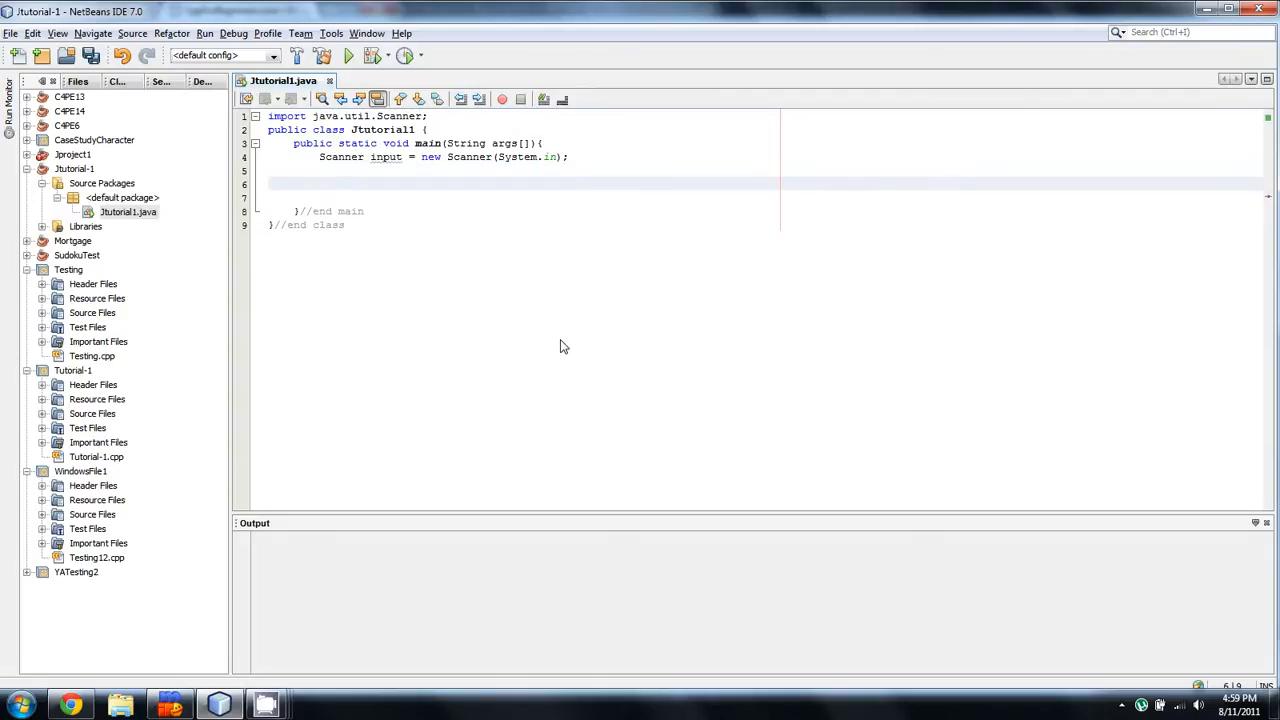
pyautogui.click(320, 184)
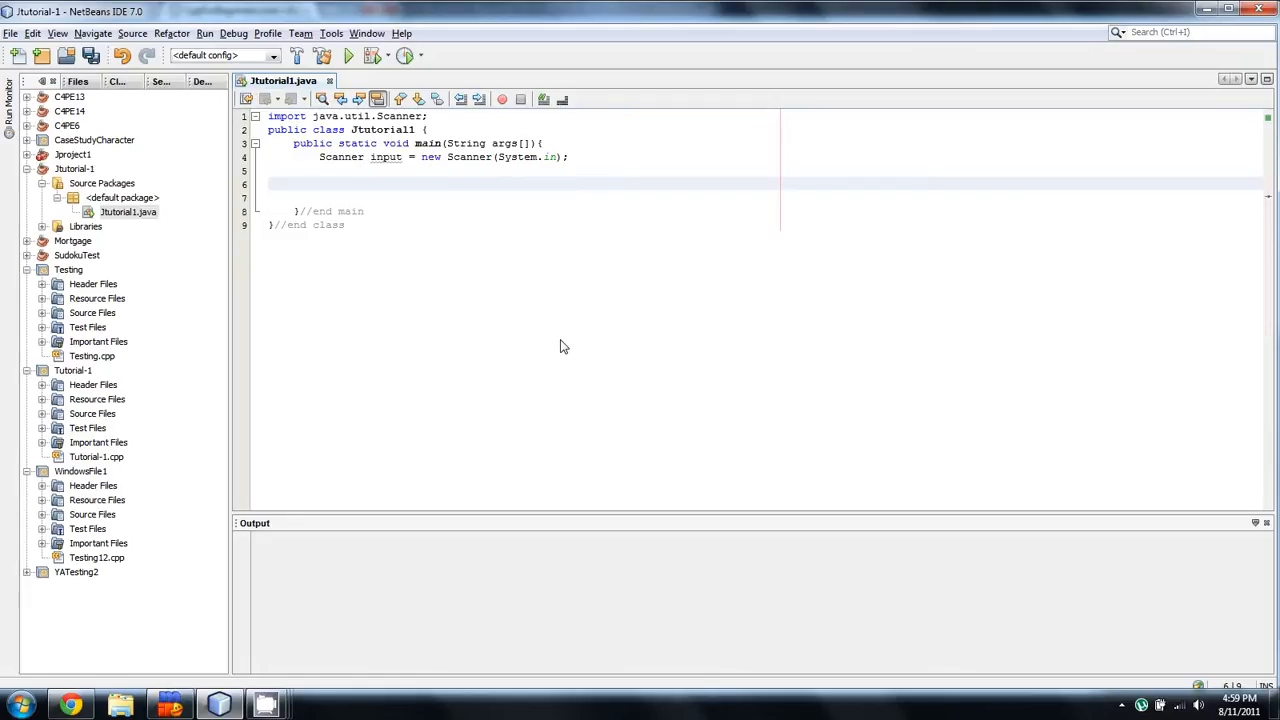
pyautogui.click(320, 184)
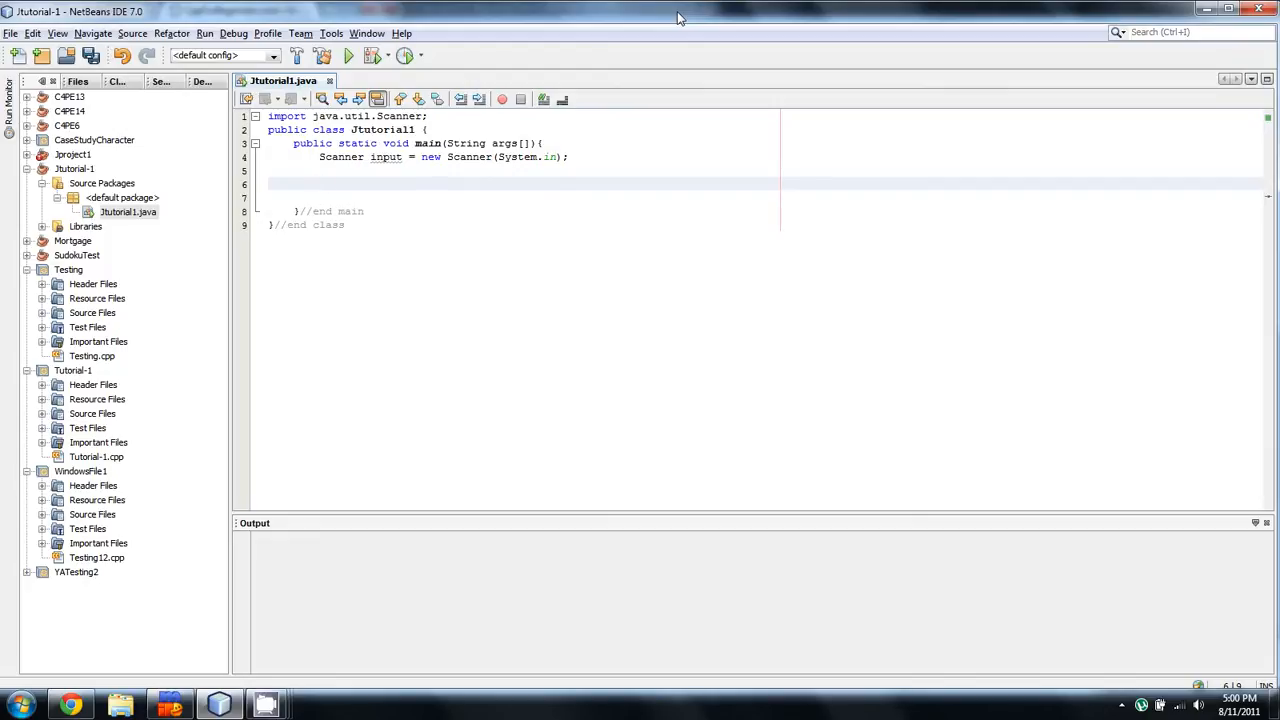
pyautogui.click(320, 184)
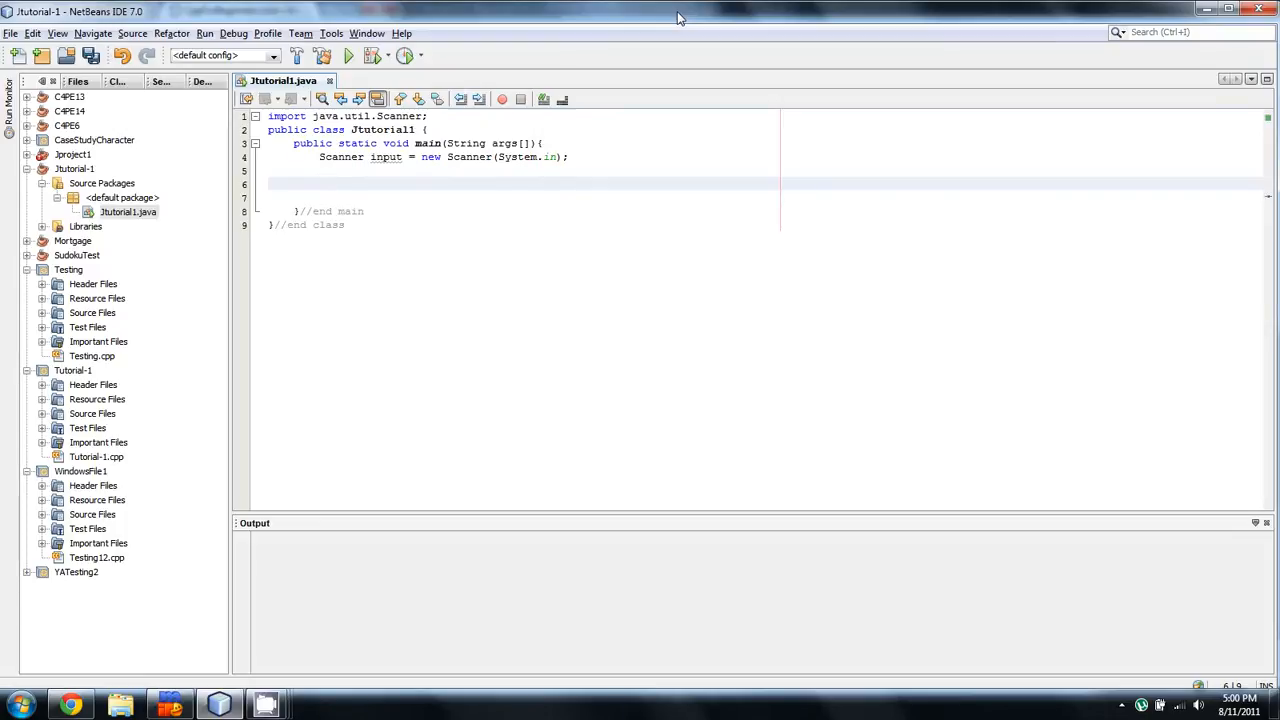
# Step: Declare int i=0; and a for (i=0; i < 10; i++) loop with a //do stuff comment
pyautogui.write('int')
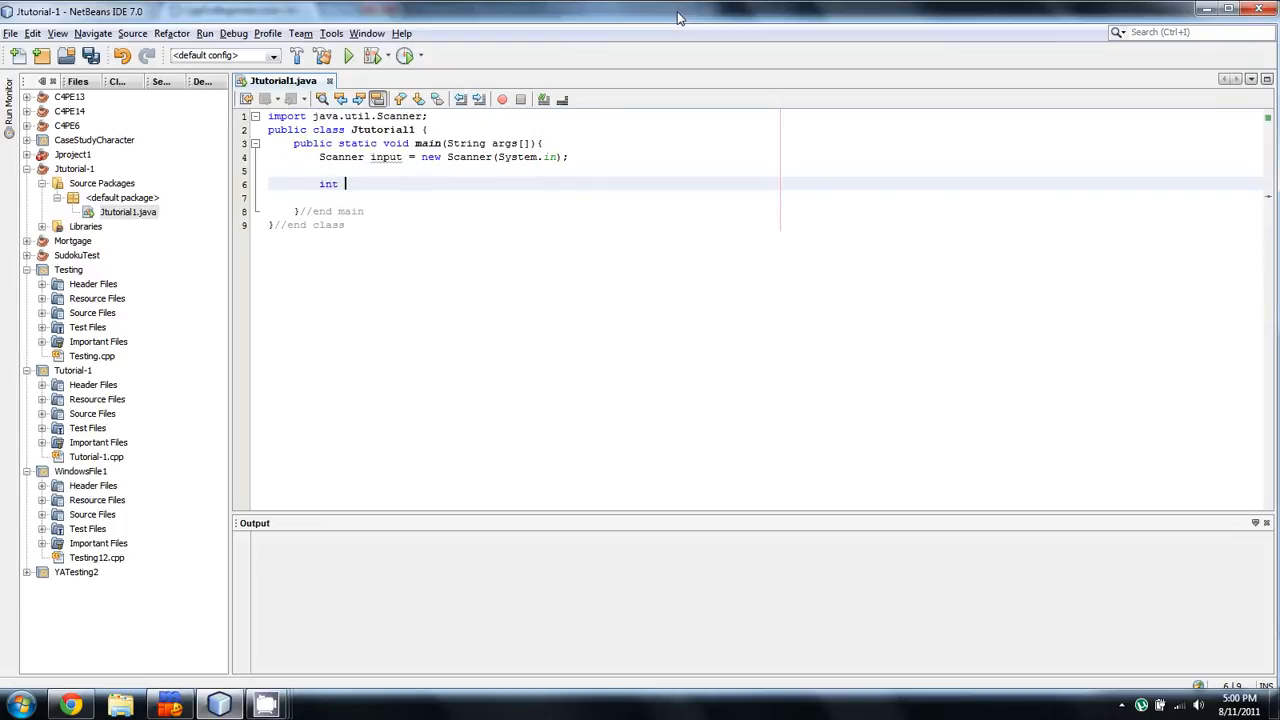
pyautogui.write('i=0;')
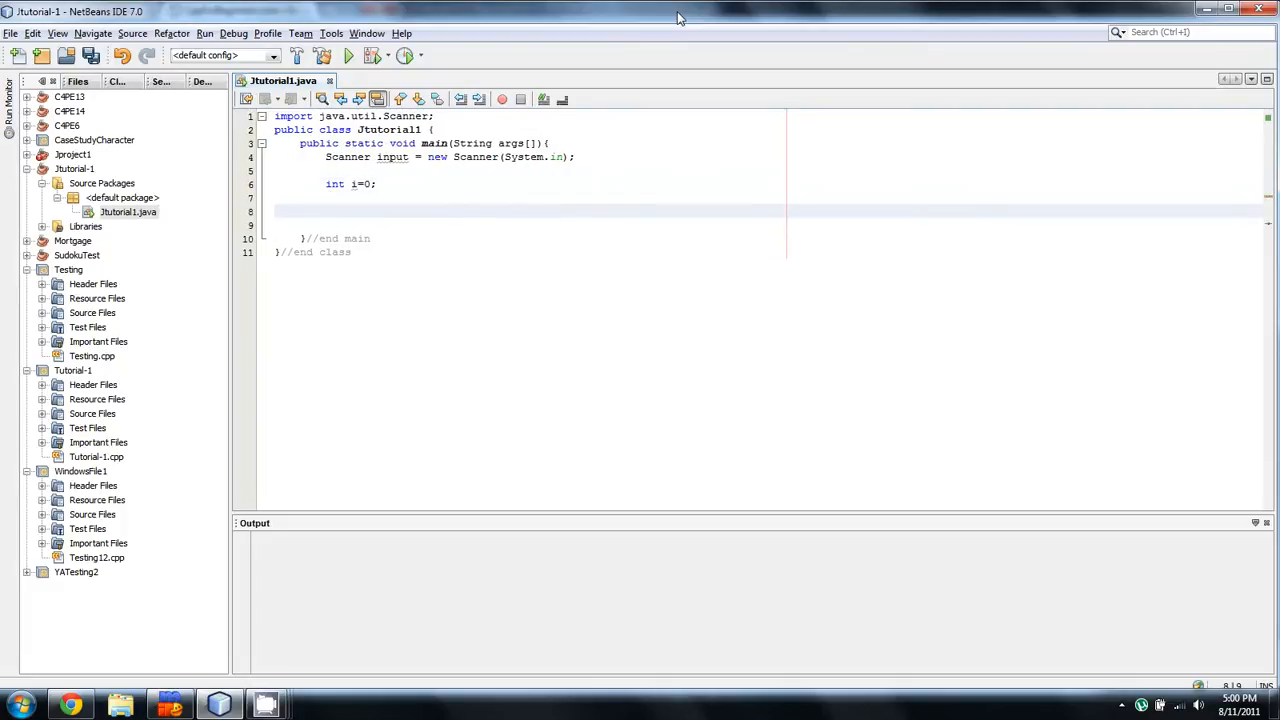
pyautogui.write('for ()')
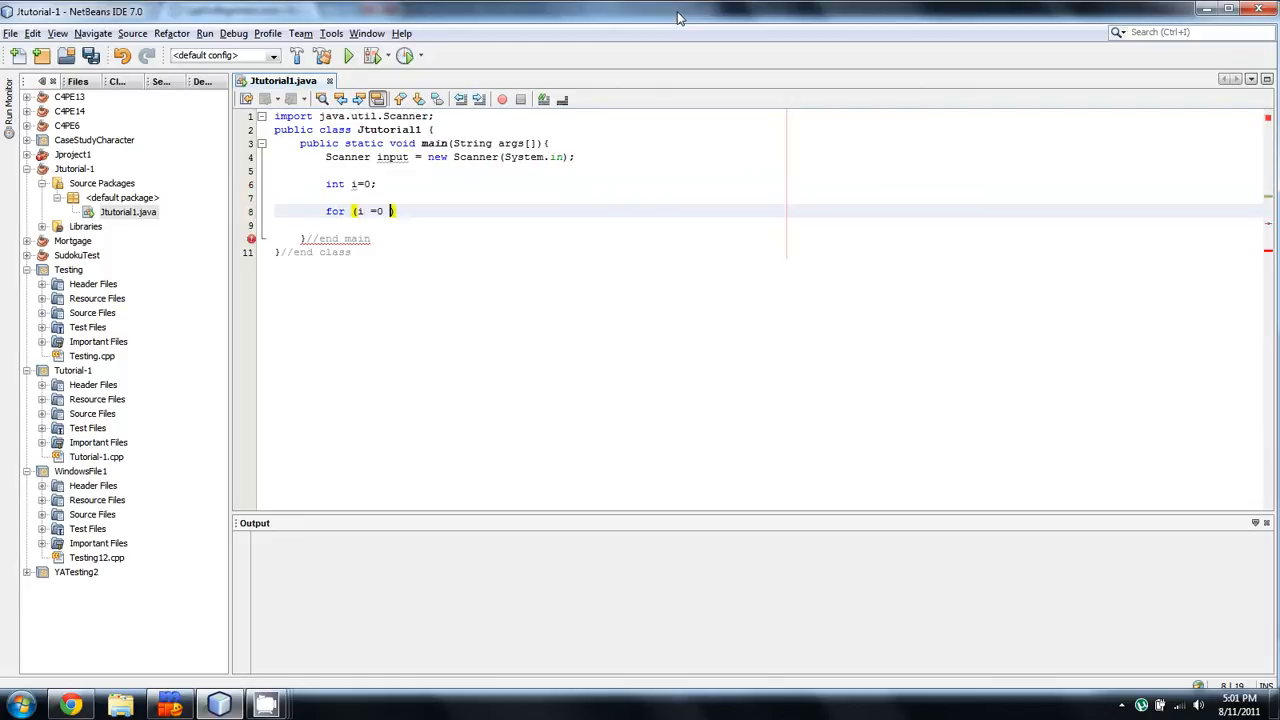
pyautogui.press('BackSpace')
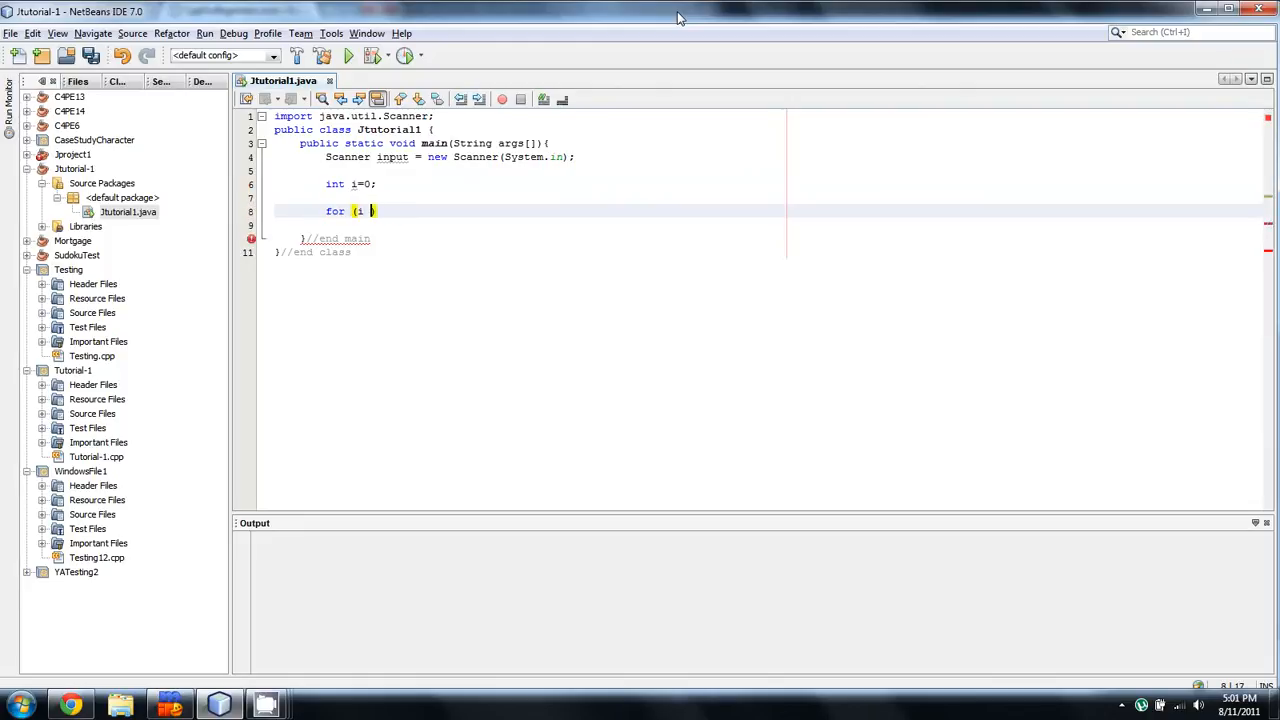
pyautogui.write('=0)')
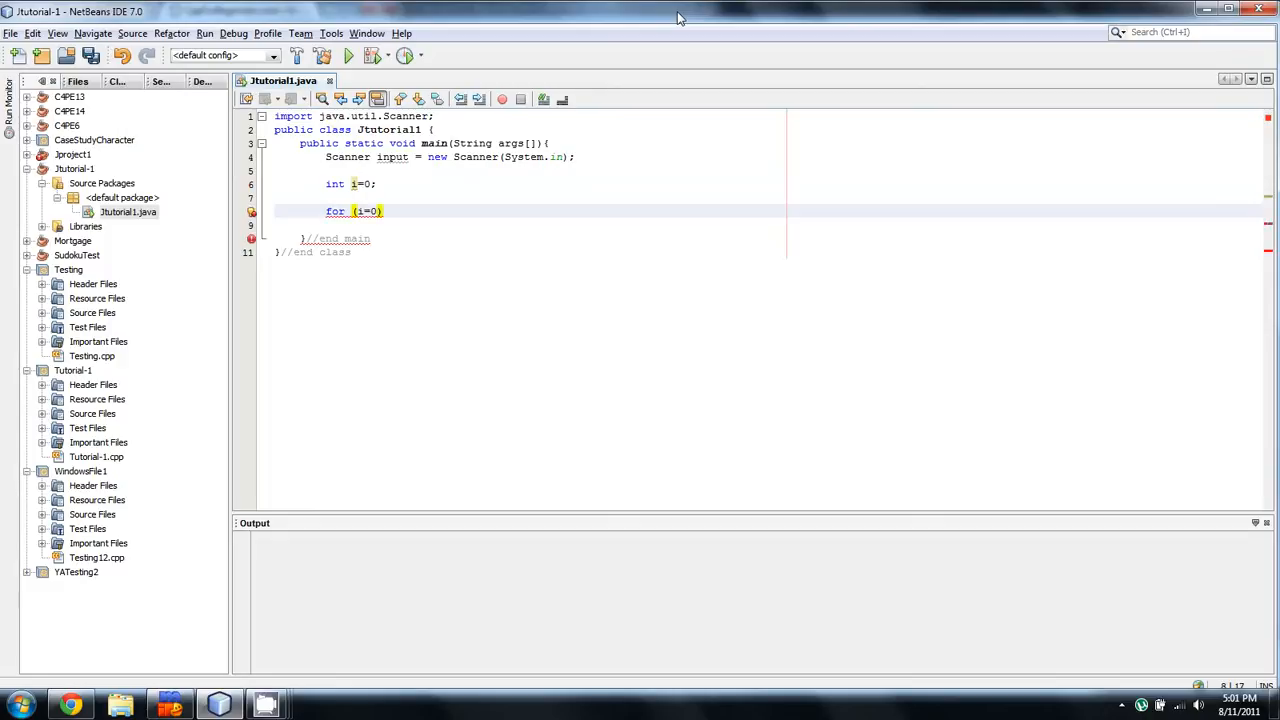
pyautogui.write('; i <')
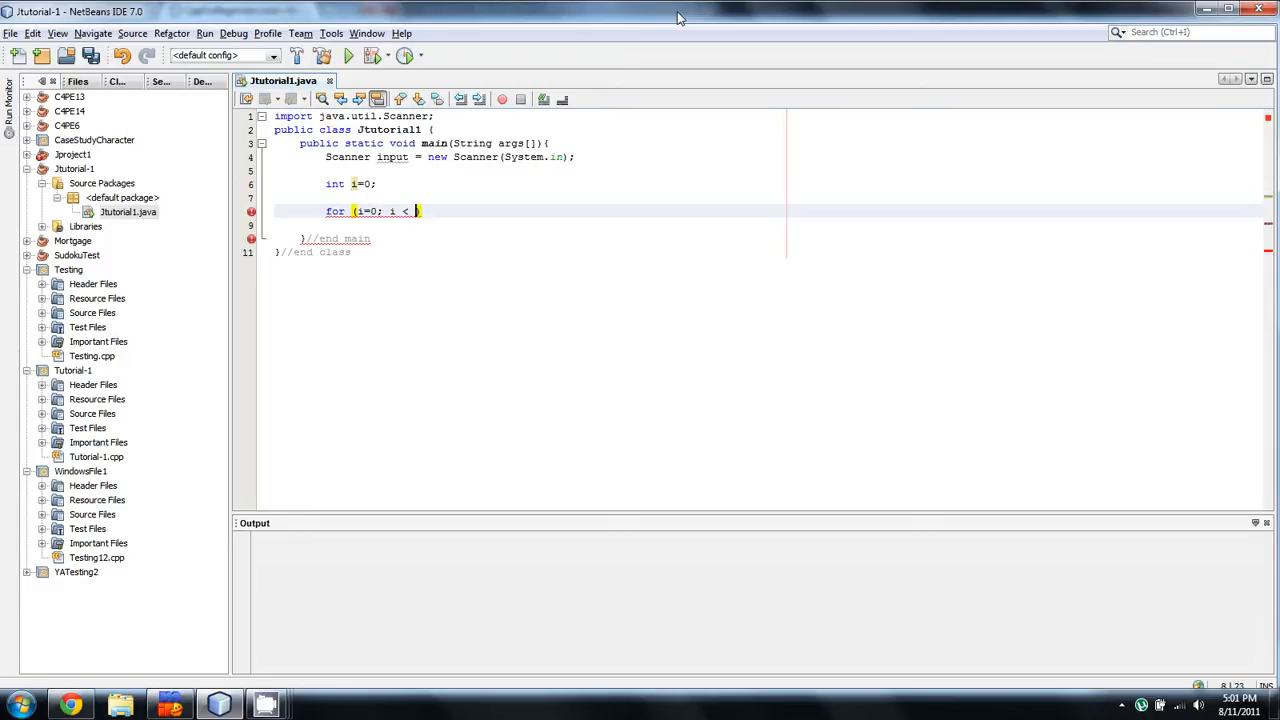
pyautogui.write('10;')
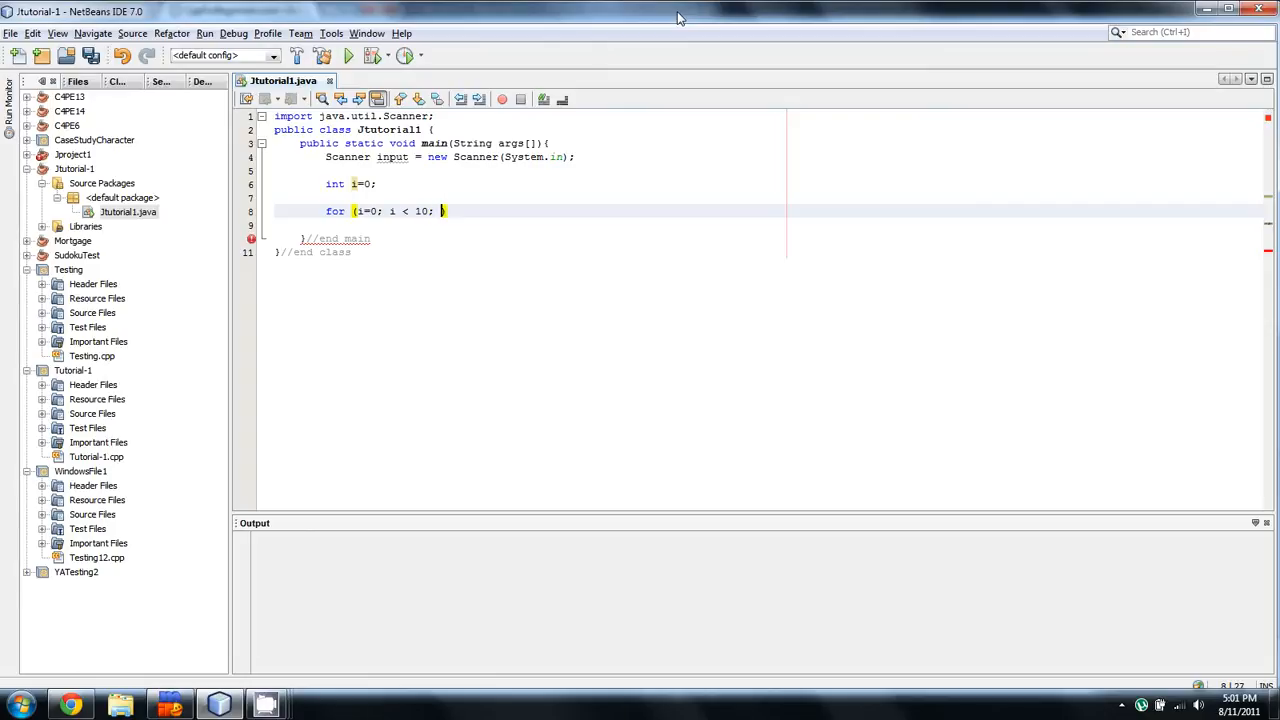
pyautogui.write('i++')
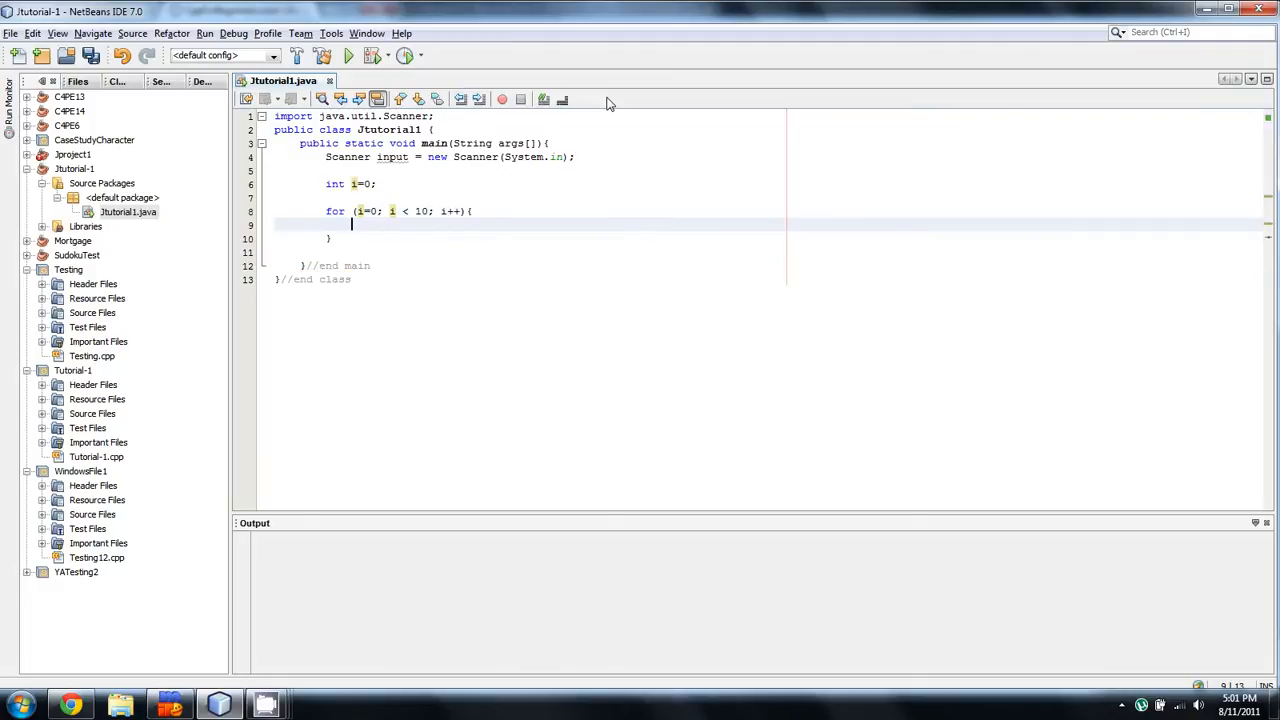
pyautogui.write('//do')
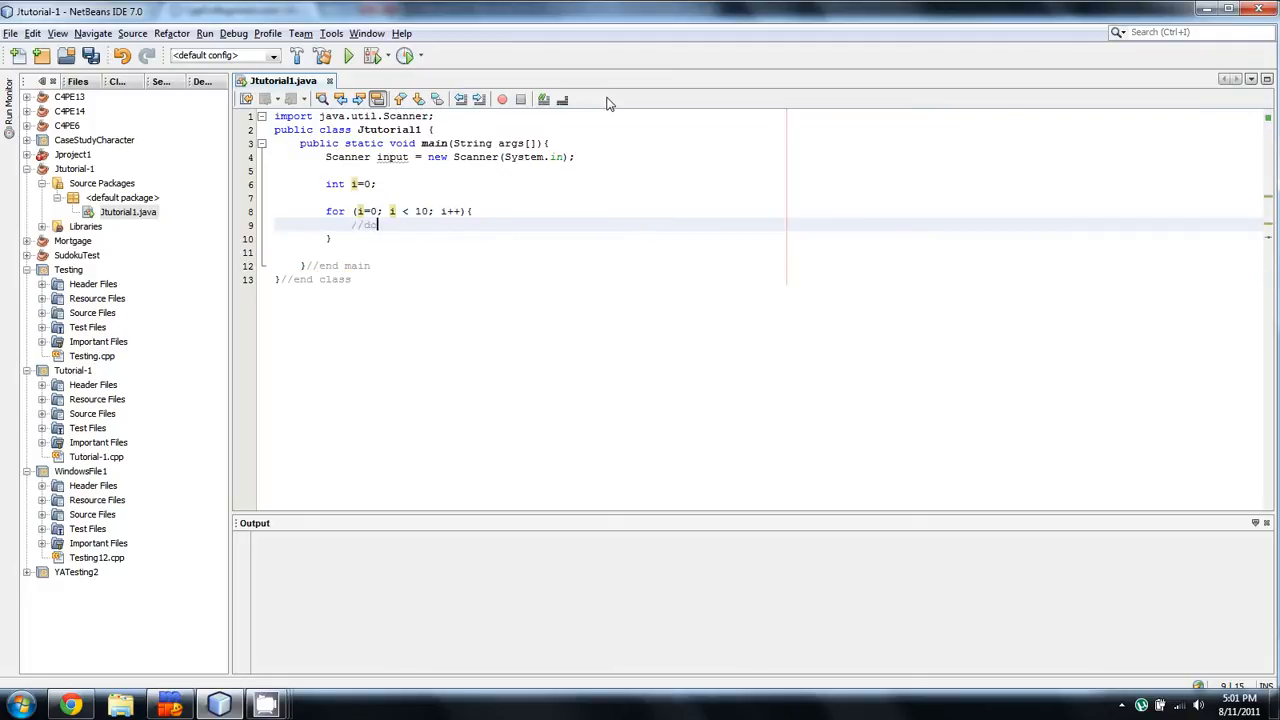
pyautogui.write('stuff')
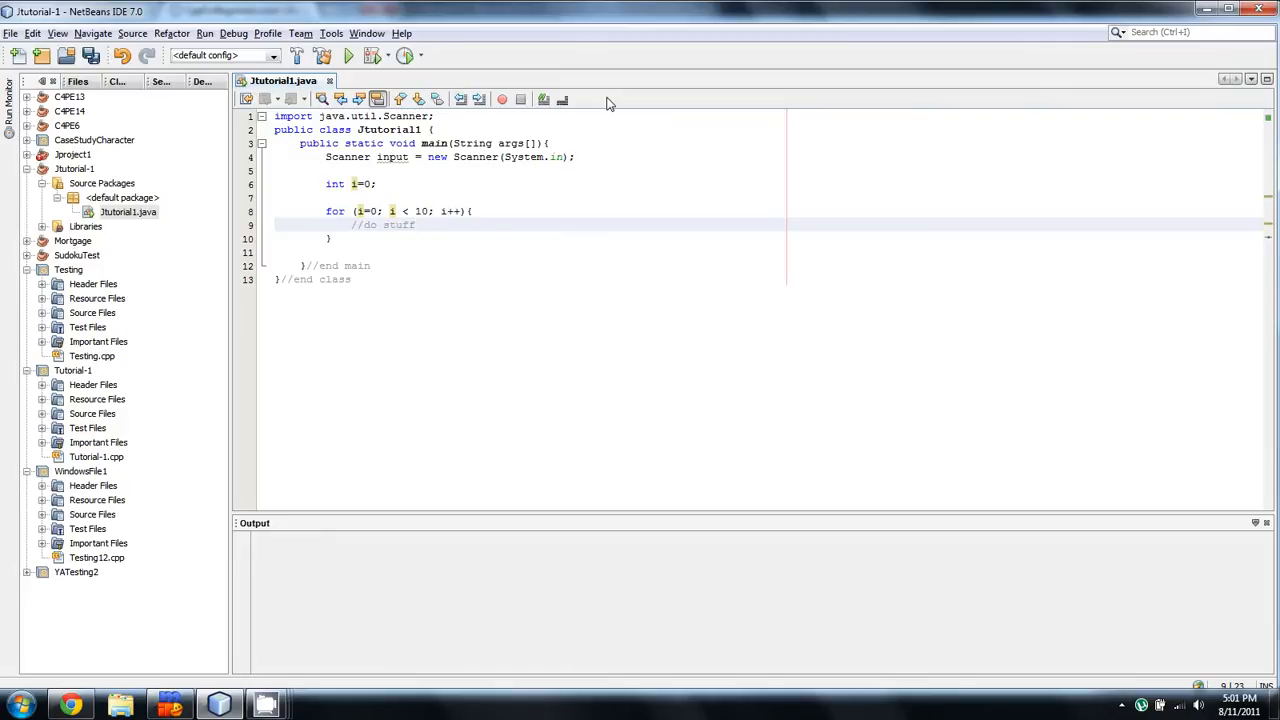
# Step: Add a while (i < 10) loop with a comment and i++ inside, then select the loop code
pyautogui.write('while')
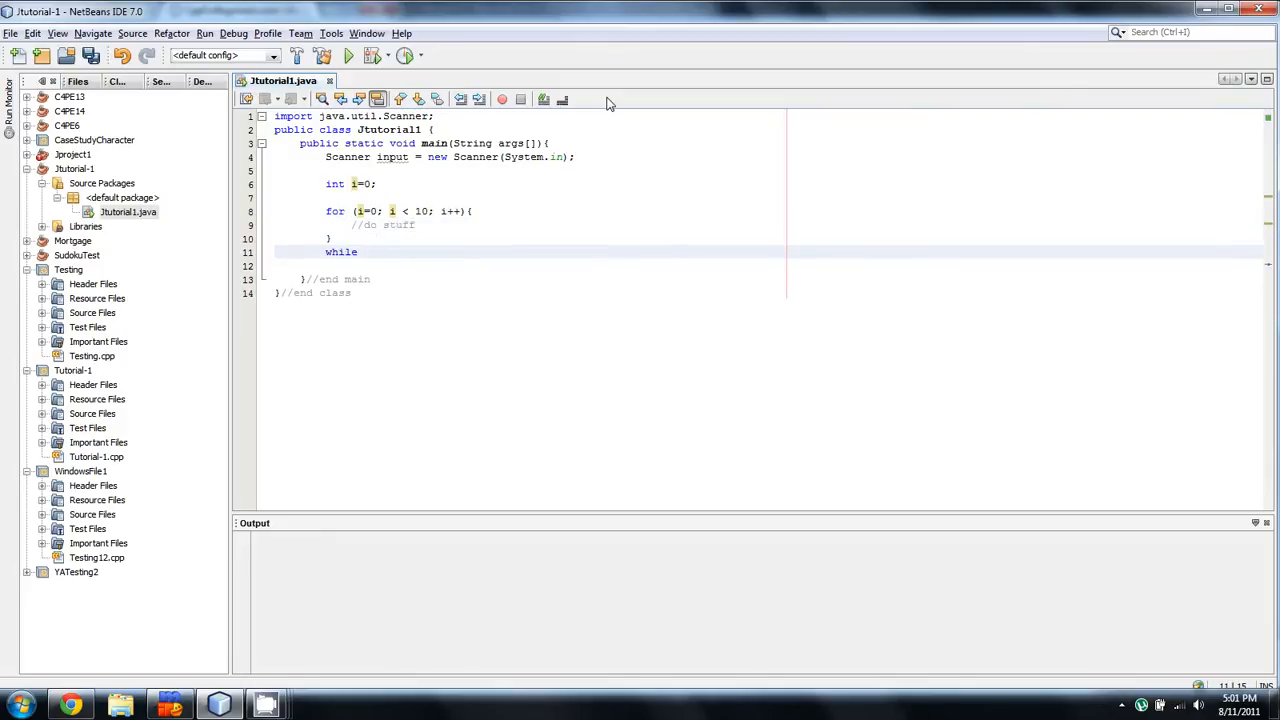
pyautogui.write('(i )')
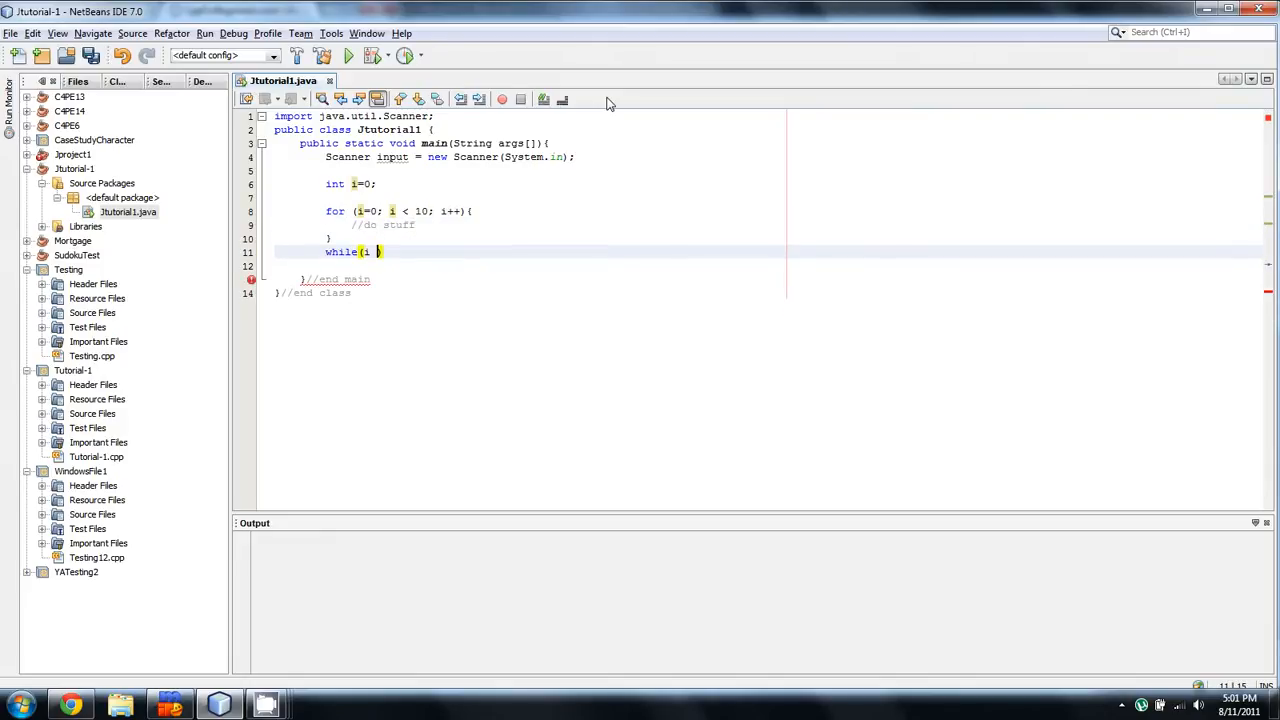
pyautogui.write('<10)')
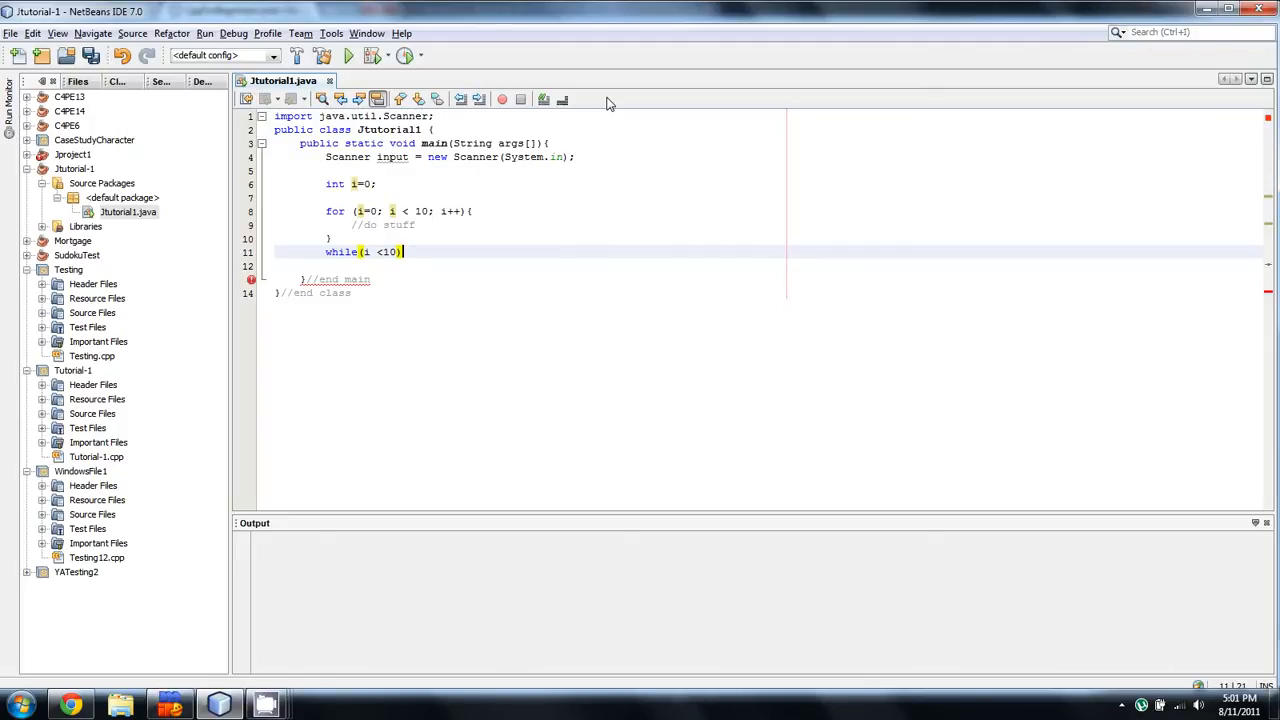
pyautogui.write('{')
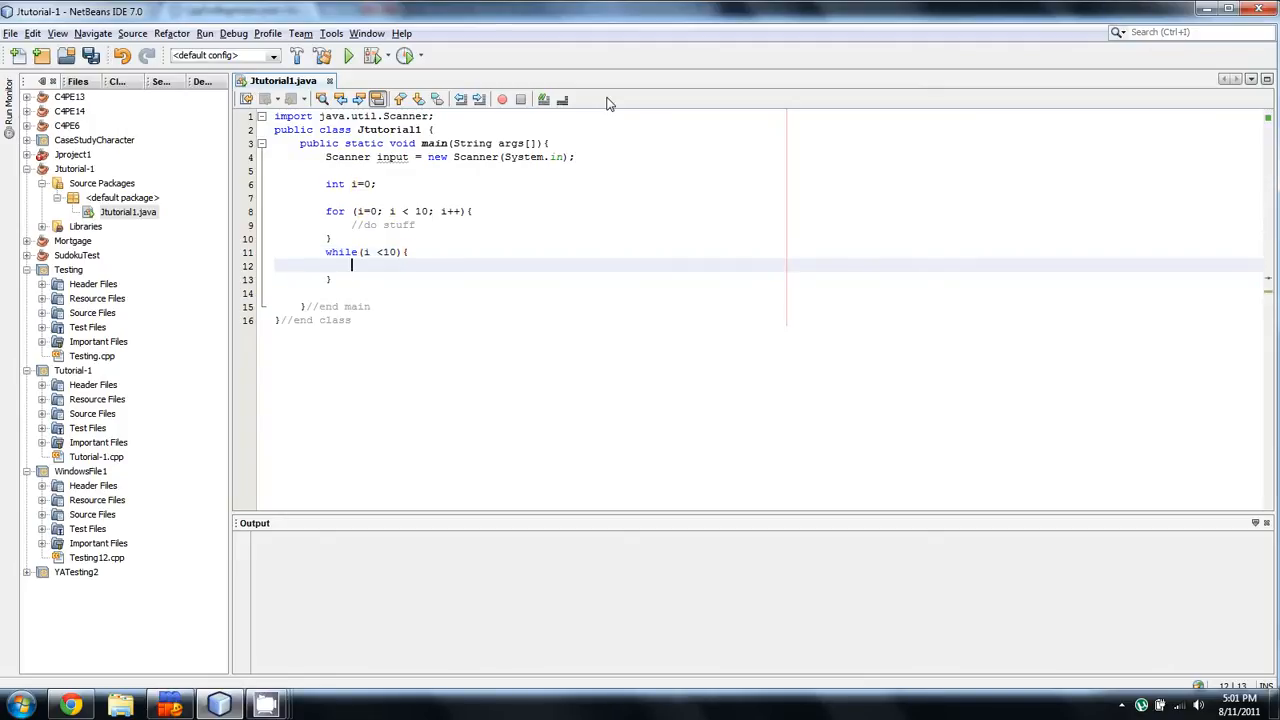
pyautogui.write('i++')
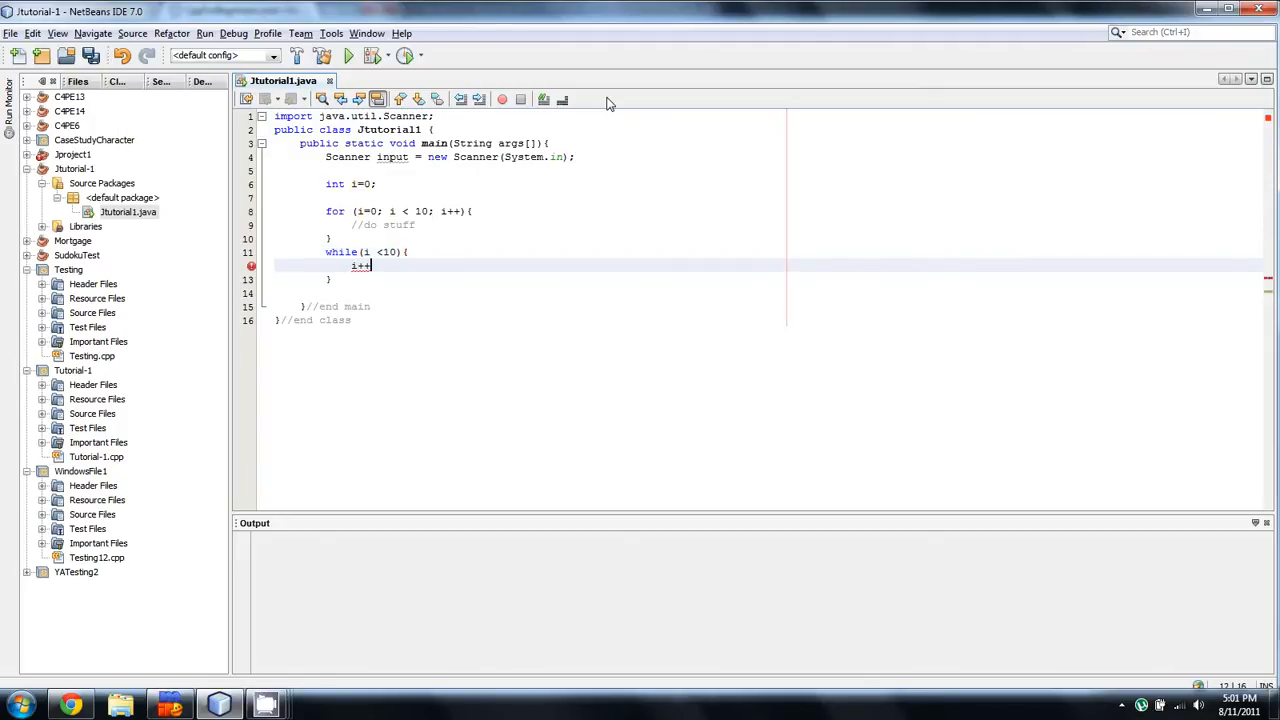
pyautogui.press('Return')
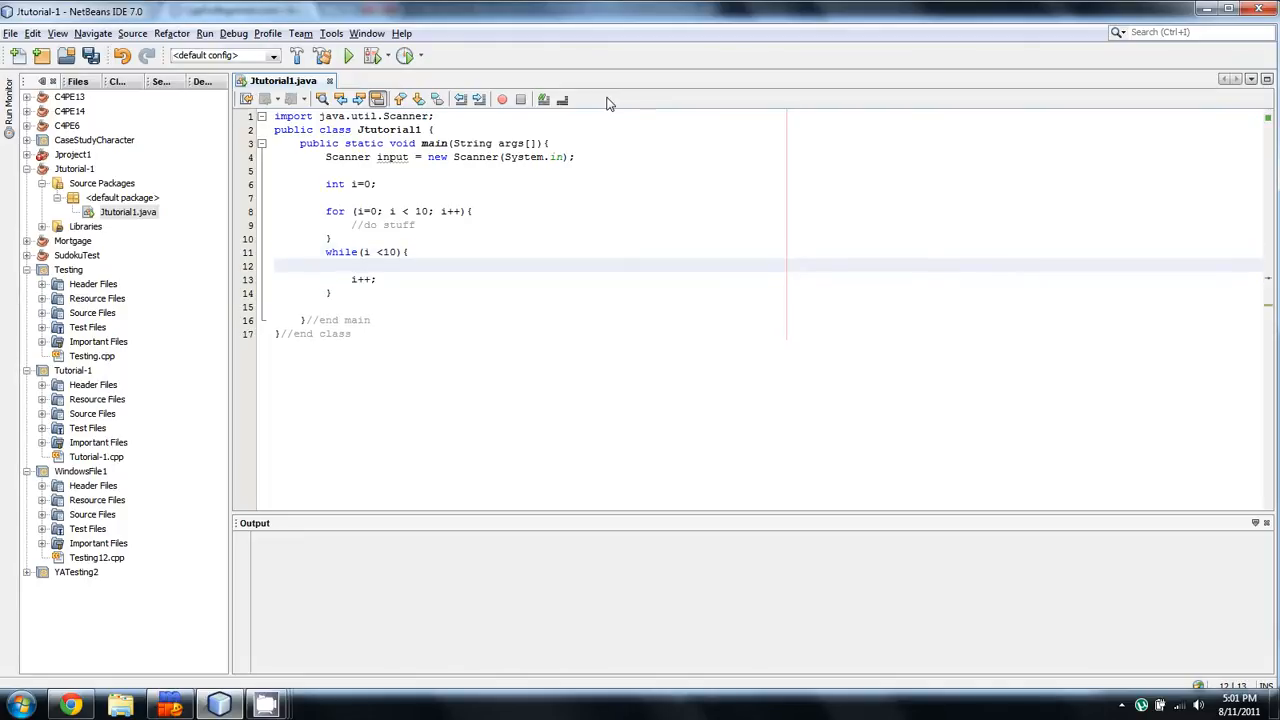
pyautogui.write('//do stuff')
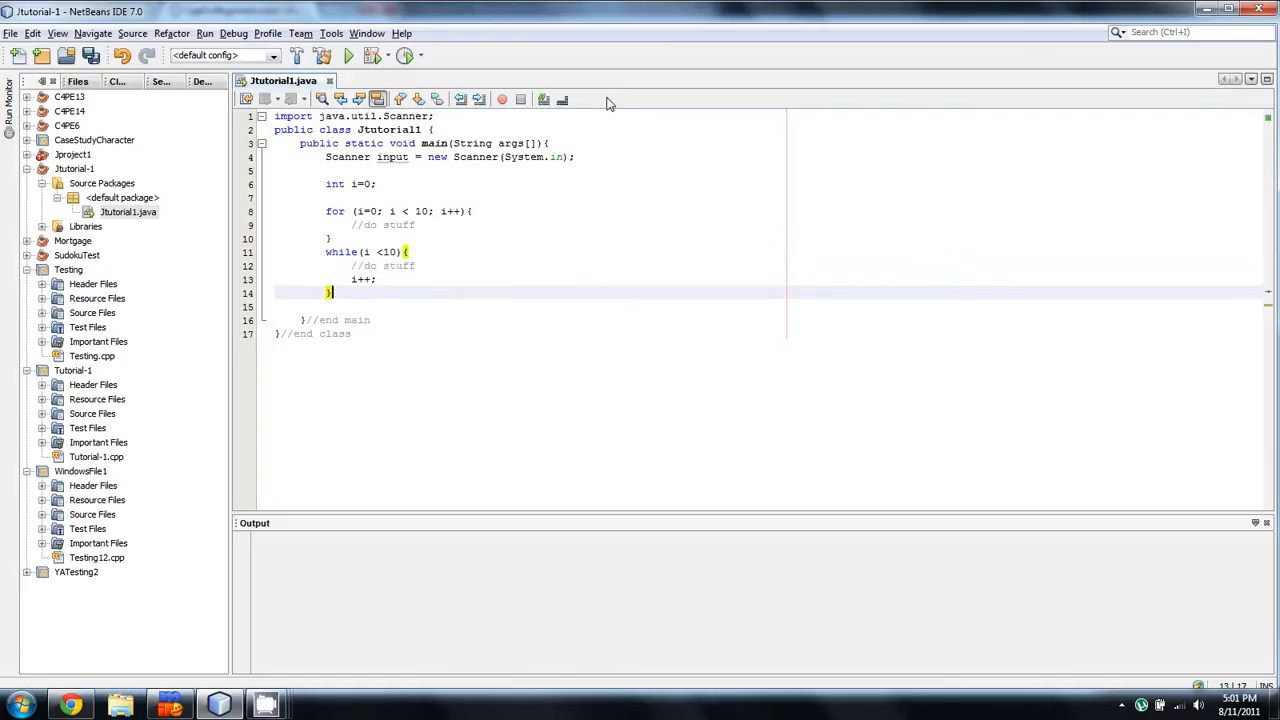
pyautogui.press('enter')
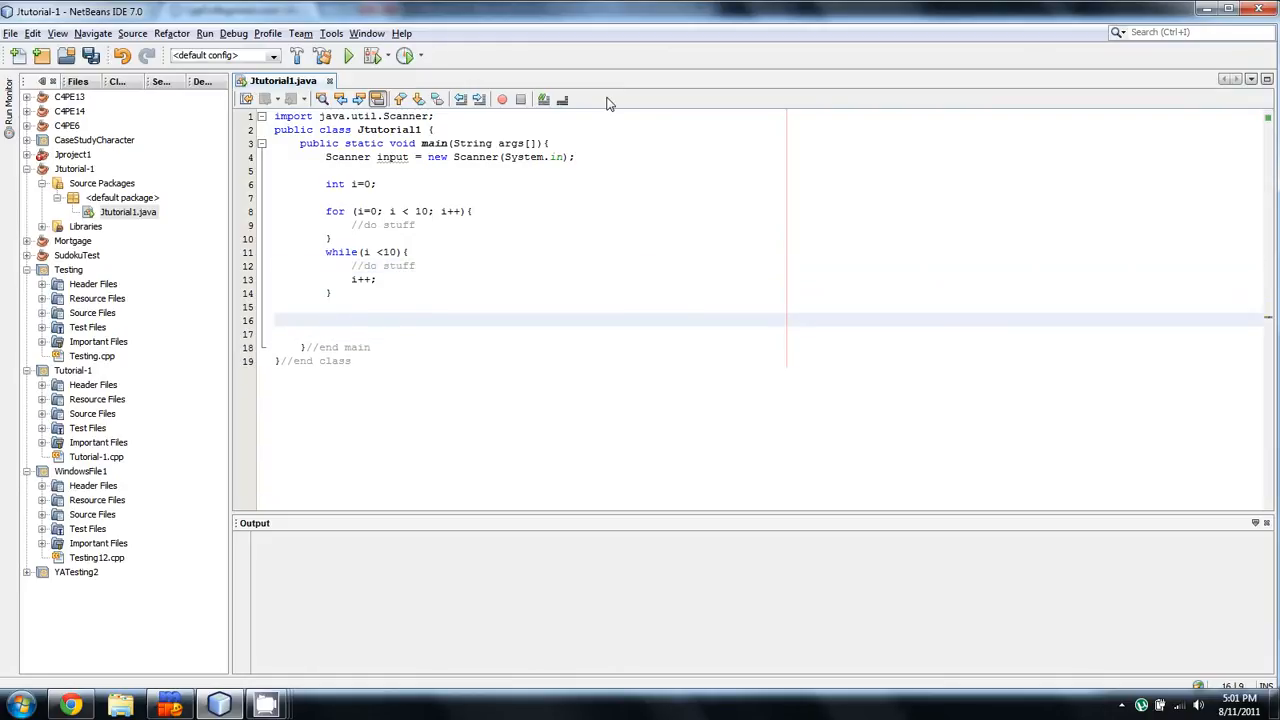
pyautogui.click(328, 320)
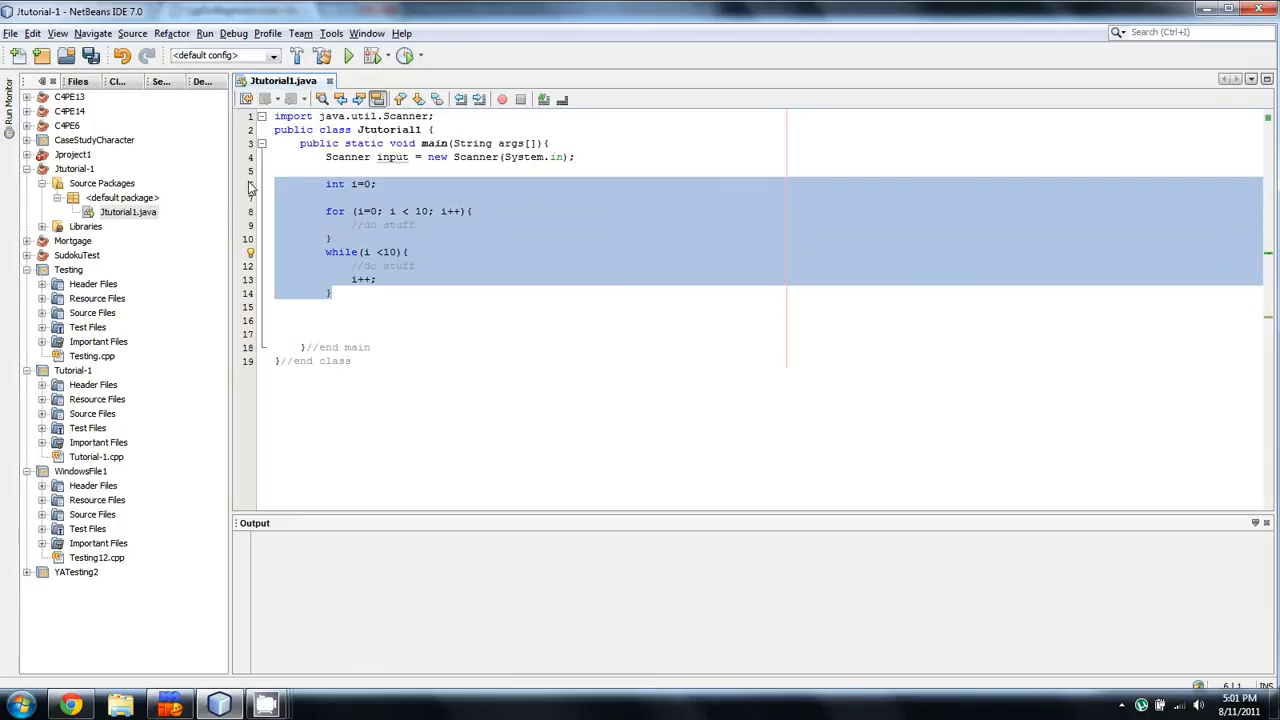
# Step: Replace the loops with the comment //Dummy record / sentinel controlled loop
pyautogui.press('Delete')
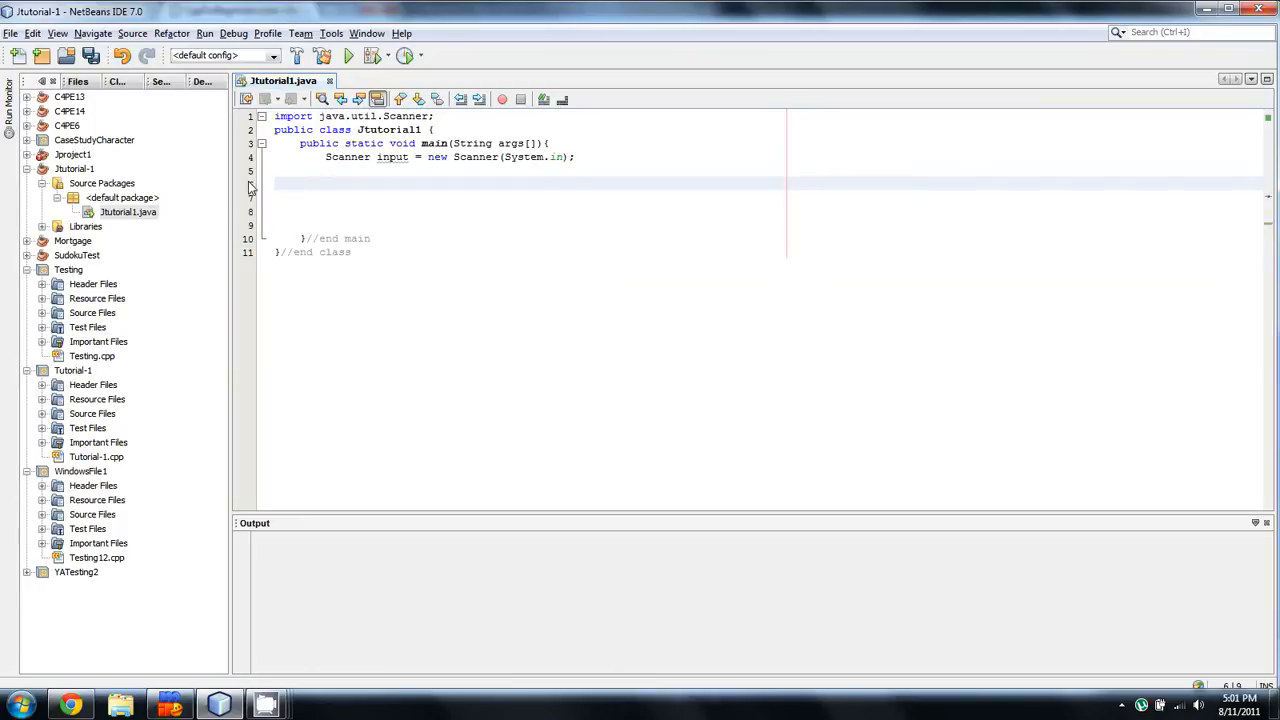
pyautogui.write('//Dum')
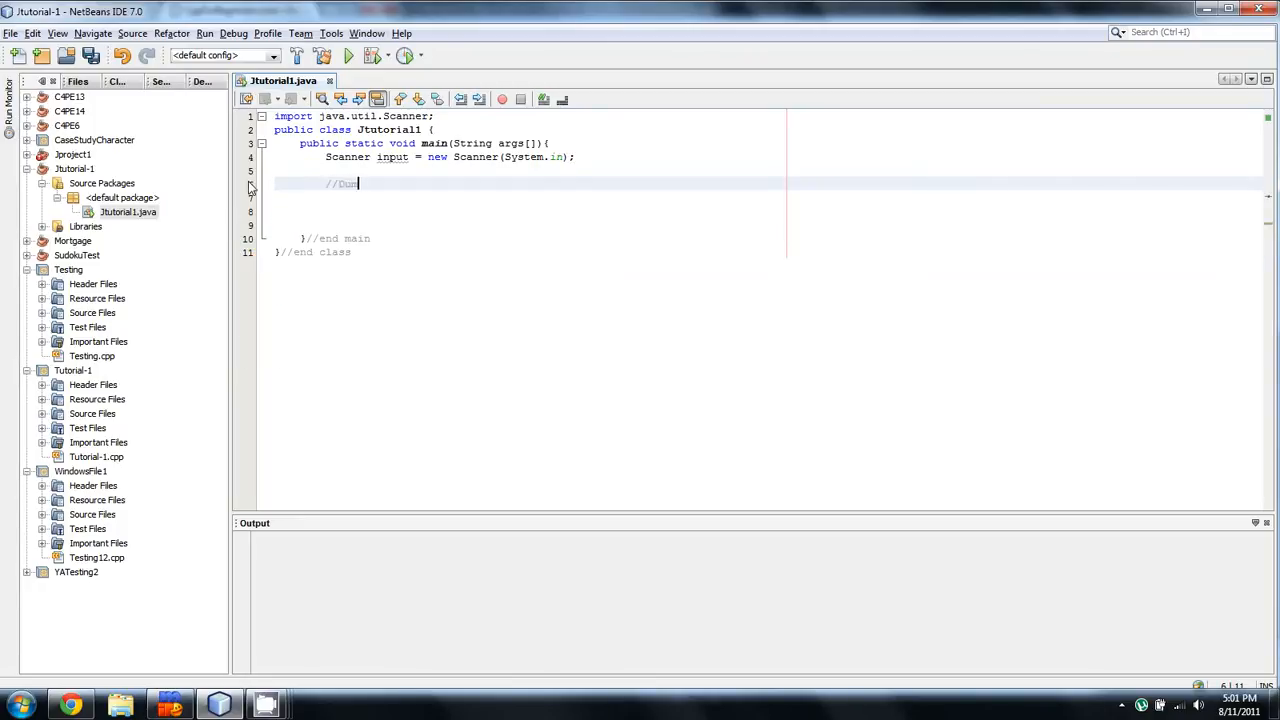
pyautogui.write('my record')
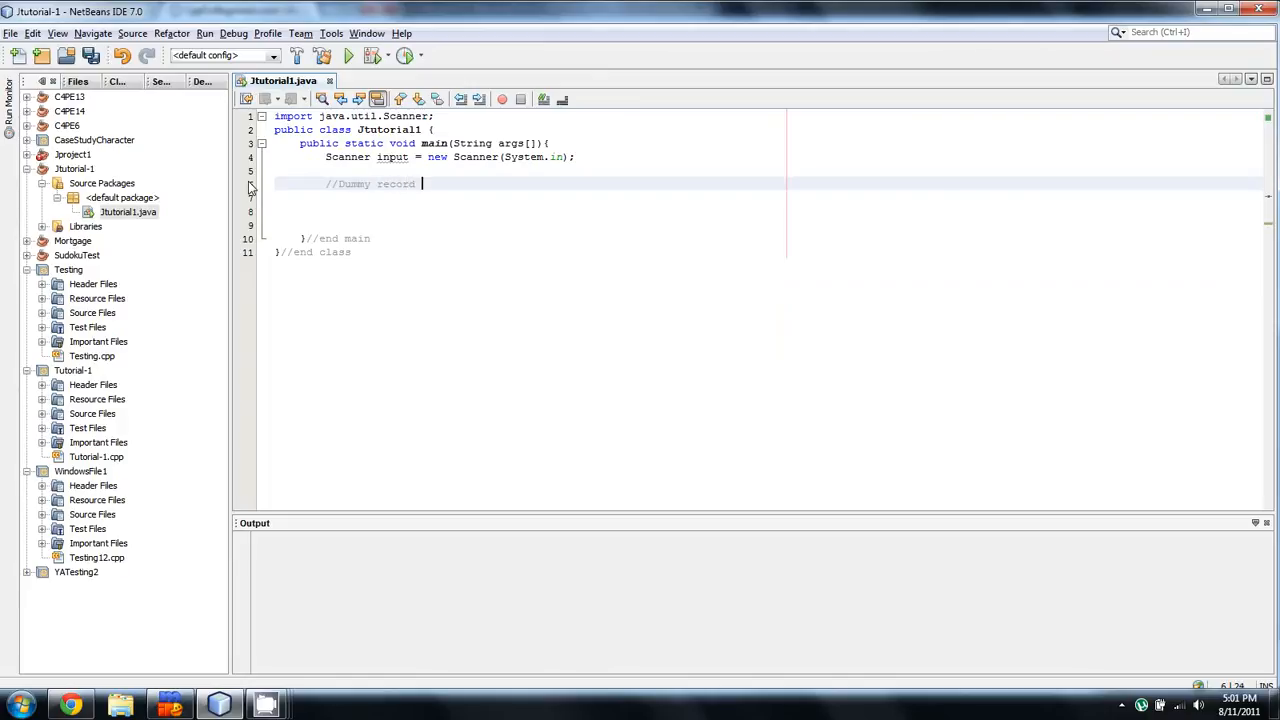
pyautogui.write('/ ser')
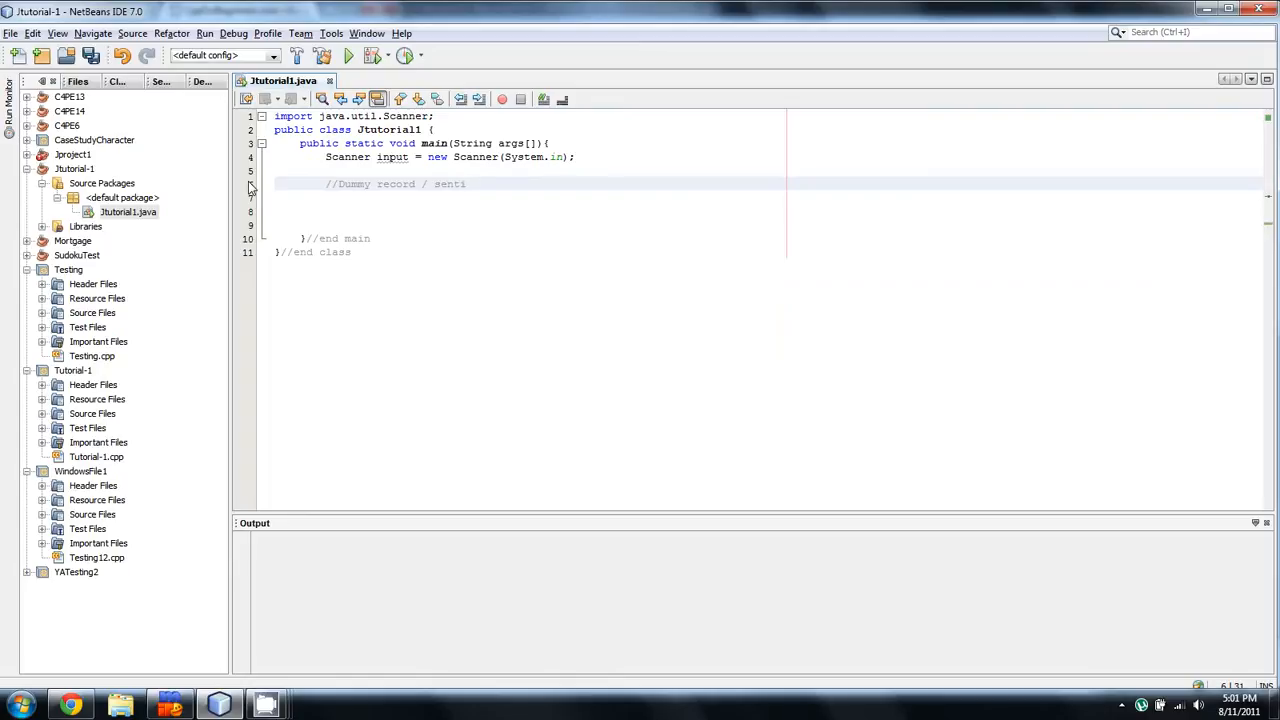
pyautogui.write('nal')
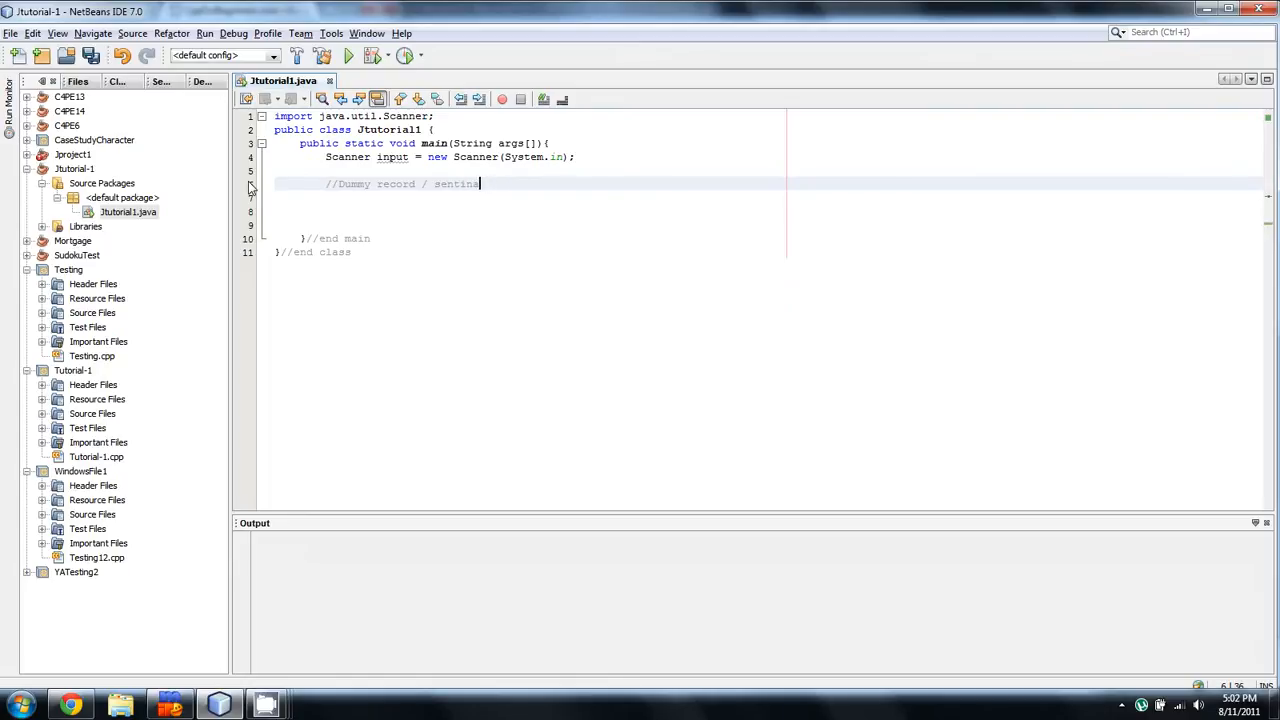
pyautogui.write('co')
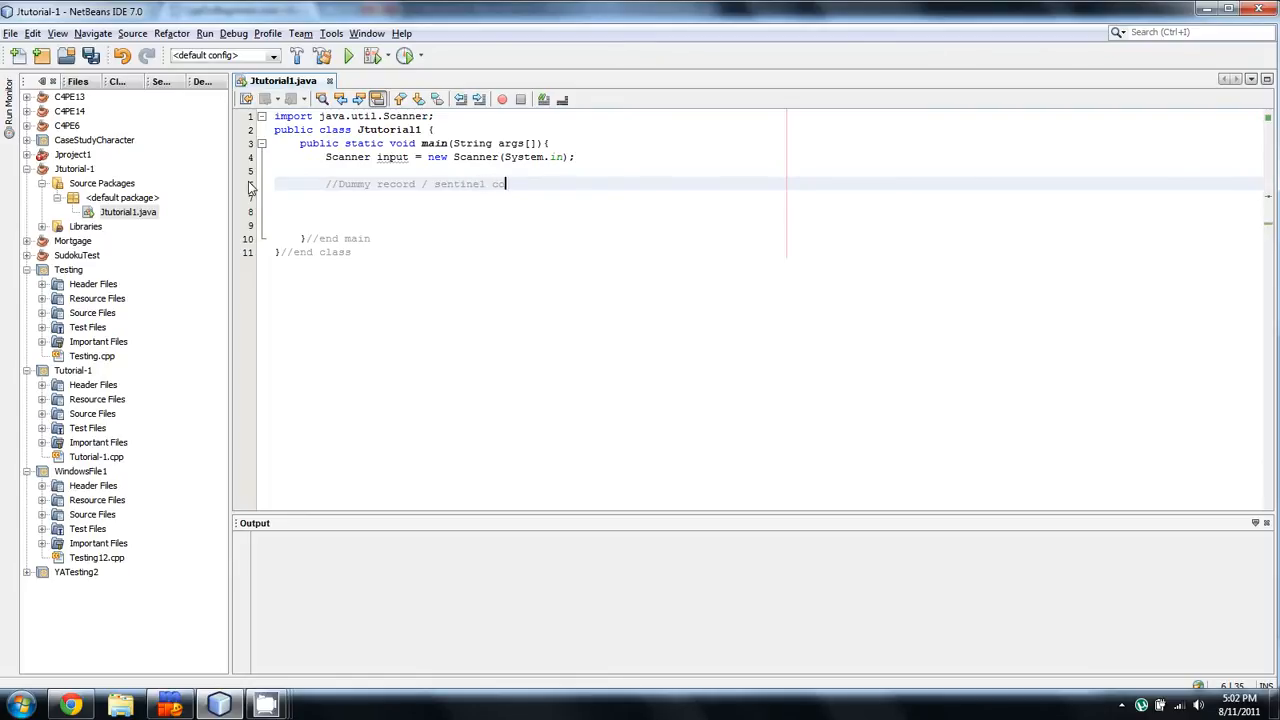
pyautogui.write('ntrolled loop.')
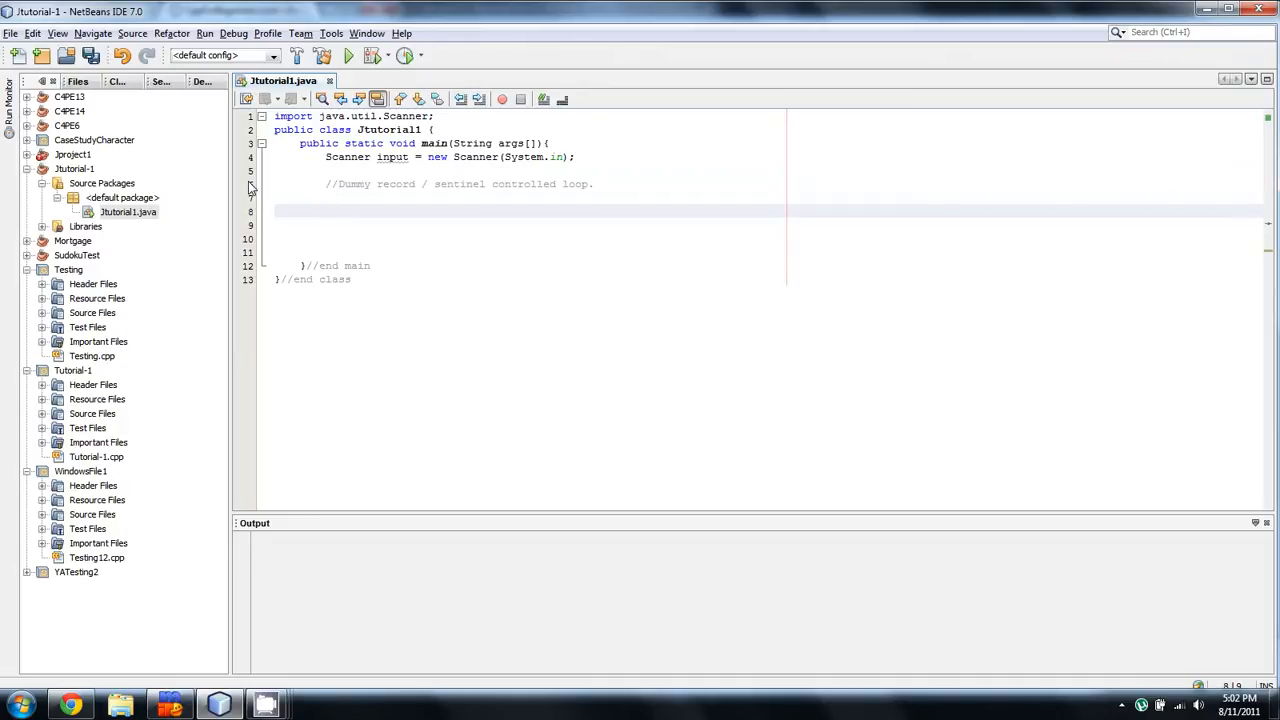
pyautogui.click(326, 210)
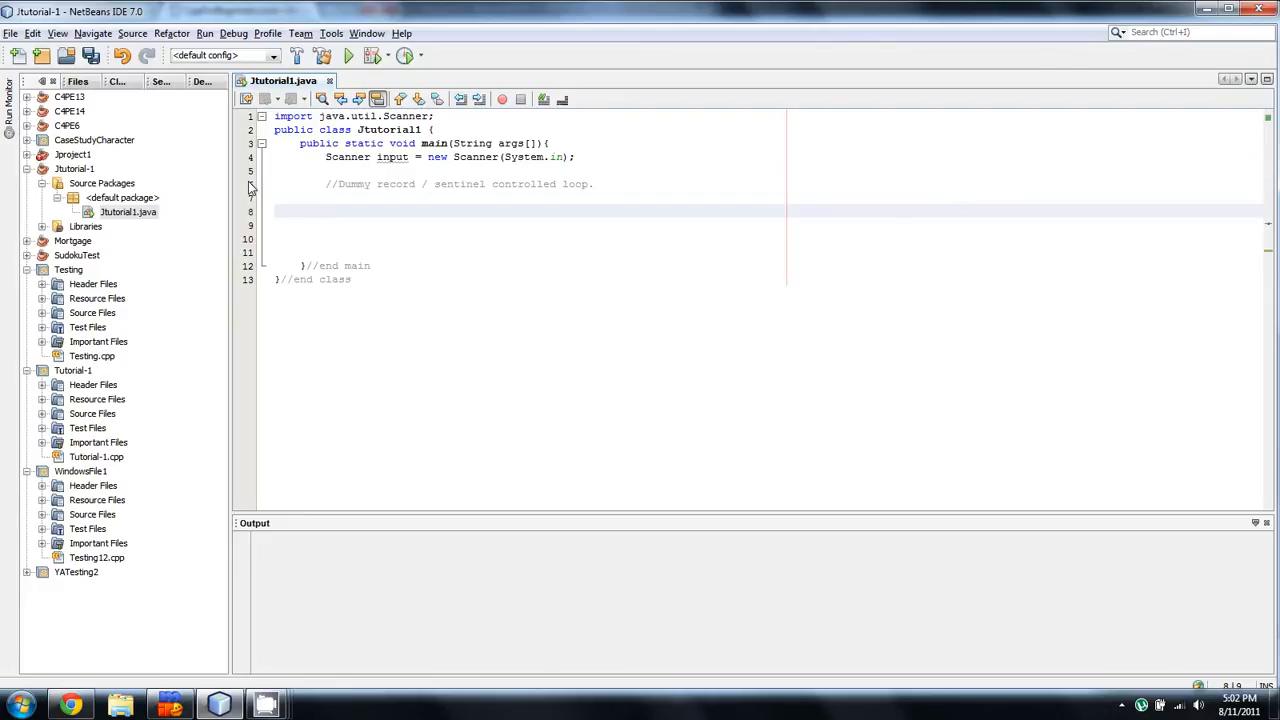
pyautogui.click(326, 210)
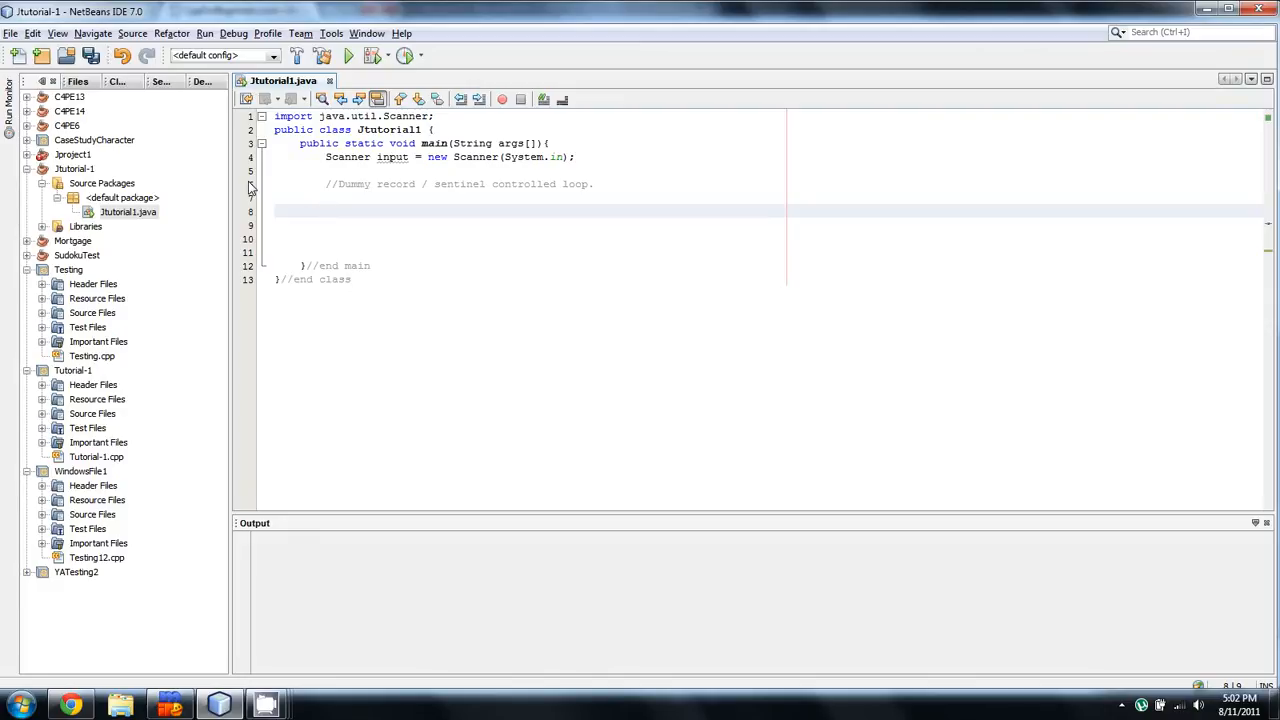
pyautogui.click(326, 212)
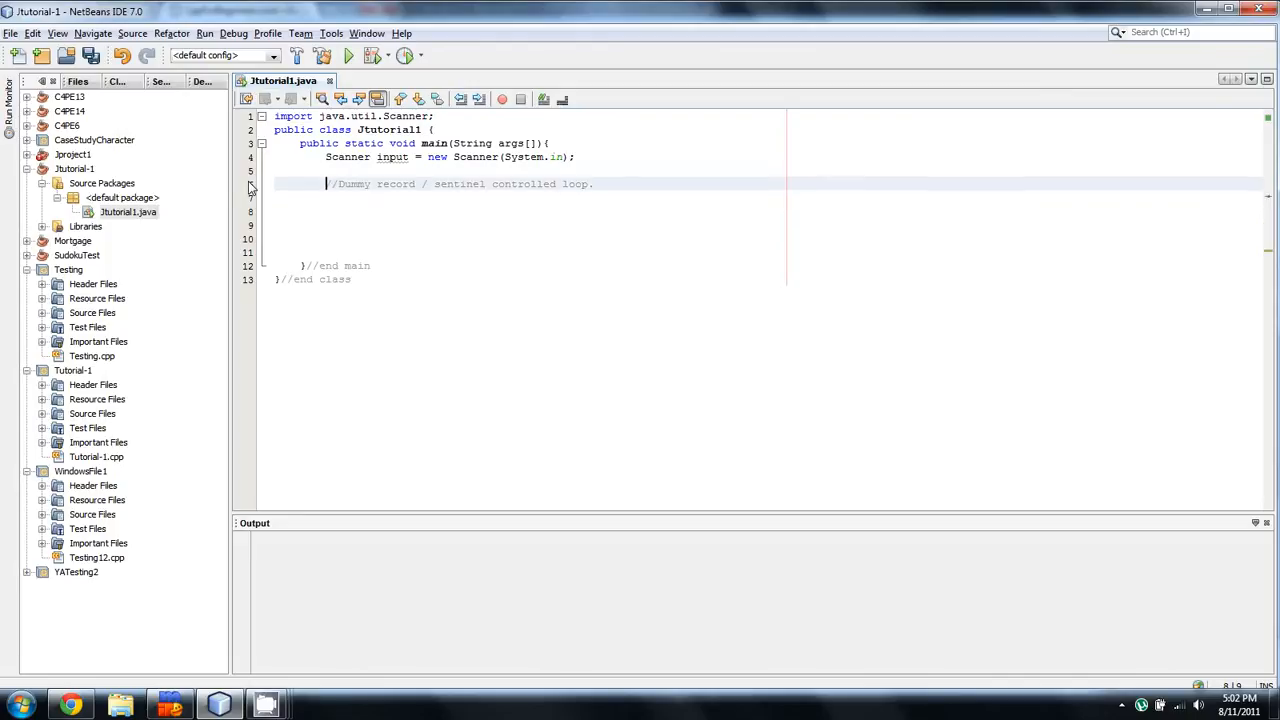
# Step: Declare int i=0; and a while (i != -999) loop that prints i
pyautogui.write('in')
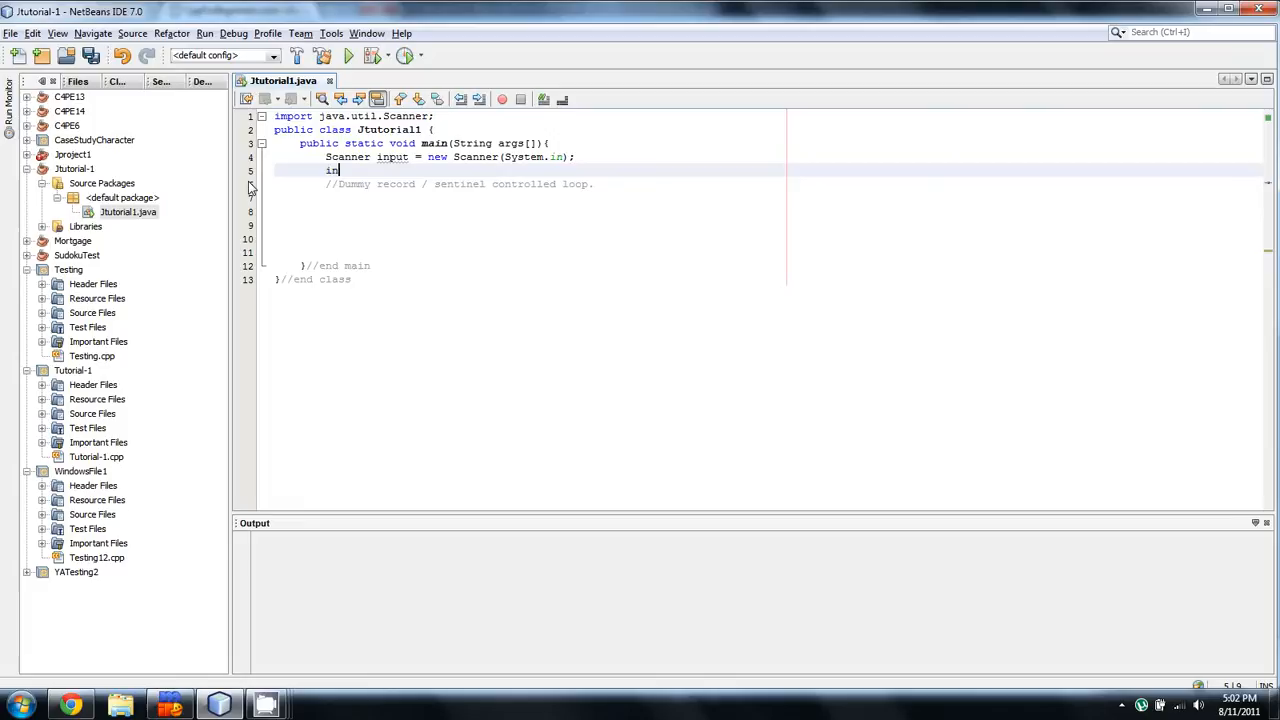
pyautogui.write('t i=0;')
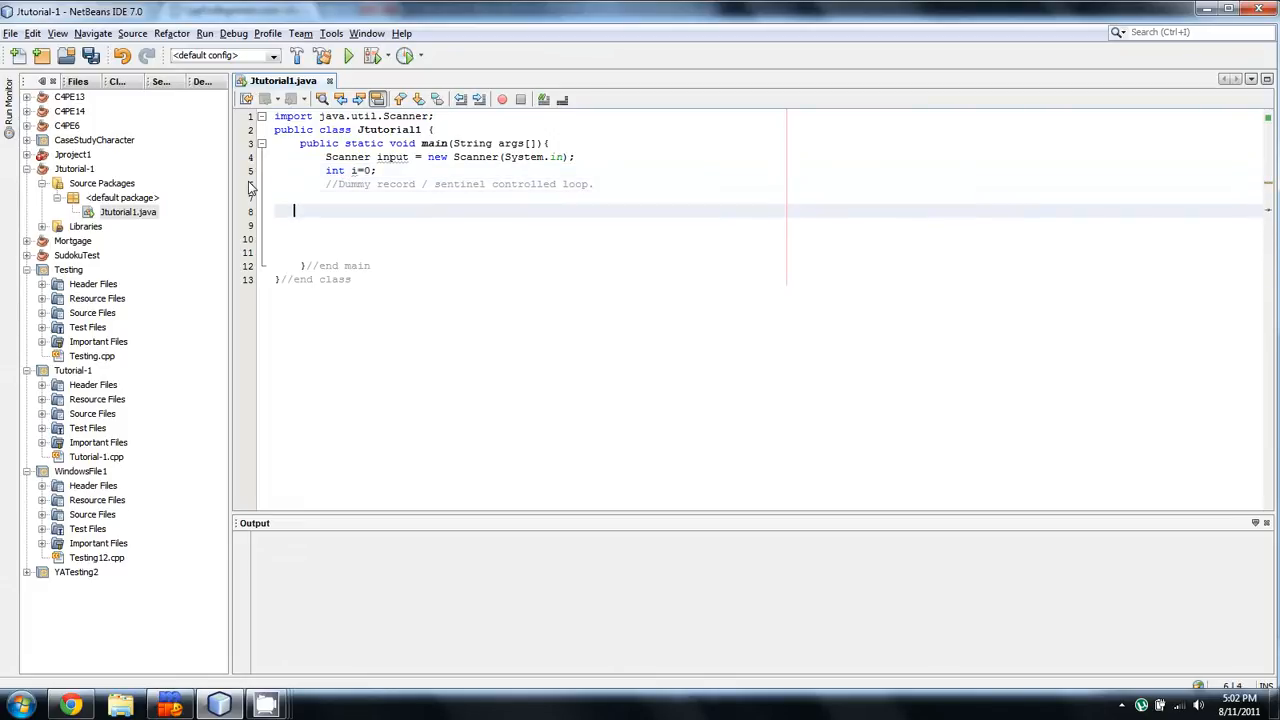
pyautogui.write('whilte')
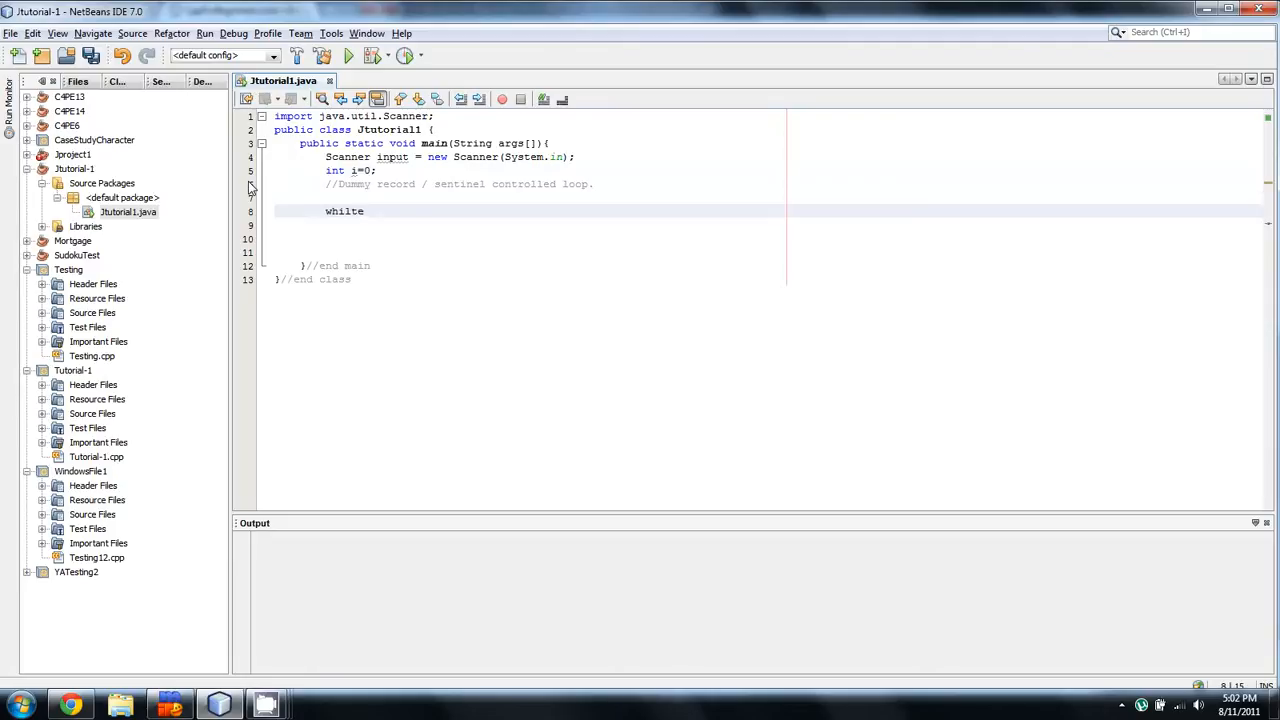
pyautogui.write('(i')
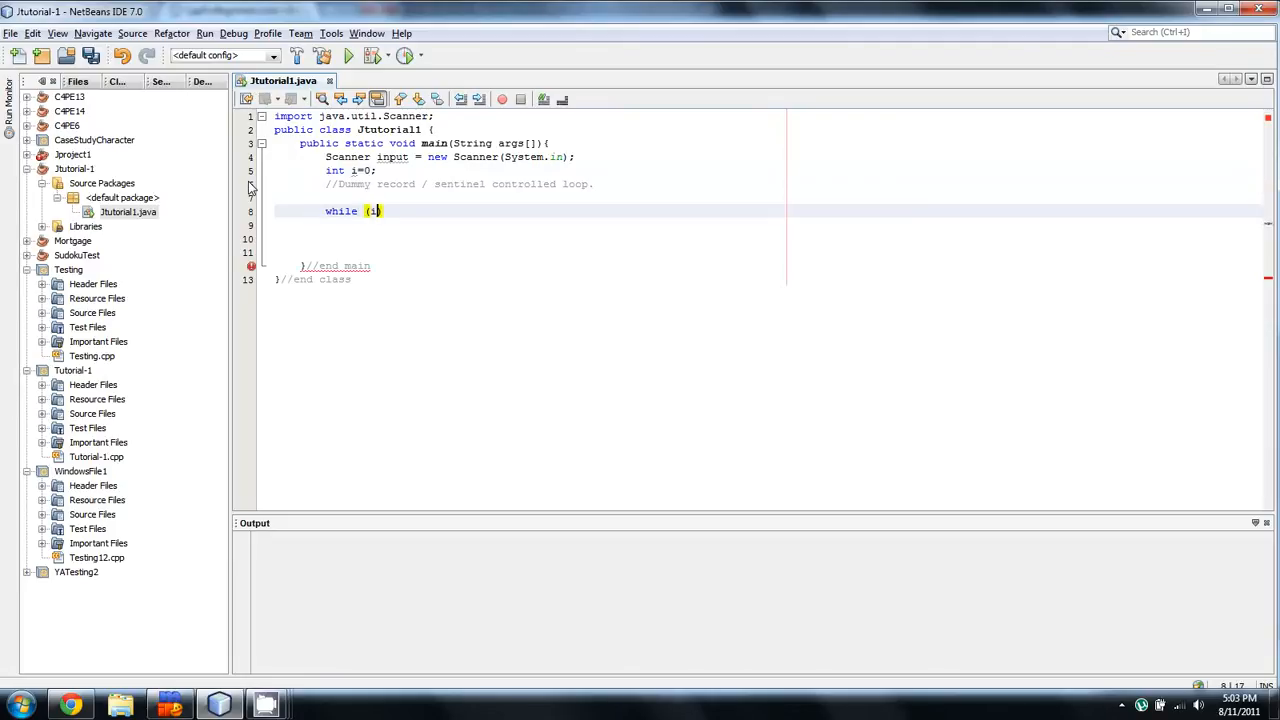
pyautogui.write('!= -999')
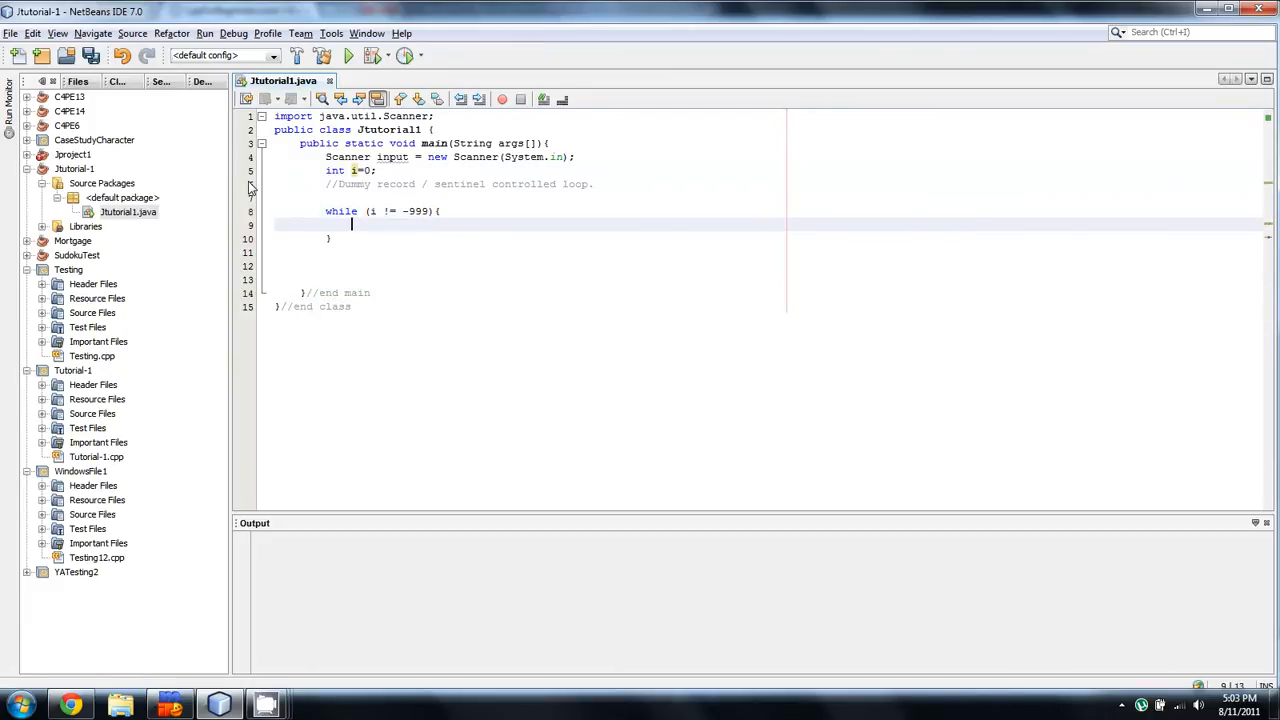
pyautogui.write('System.out')
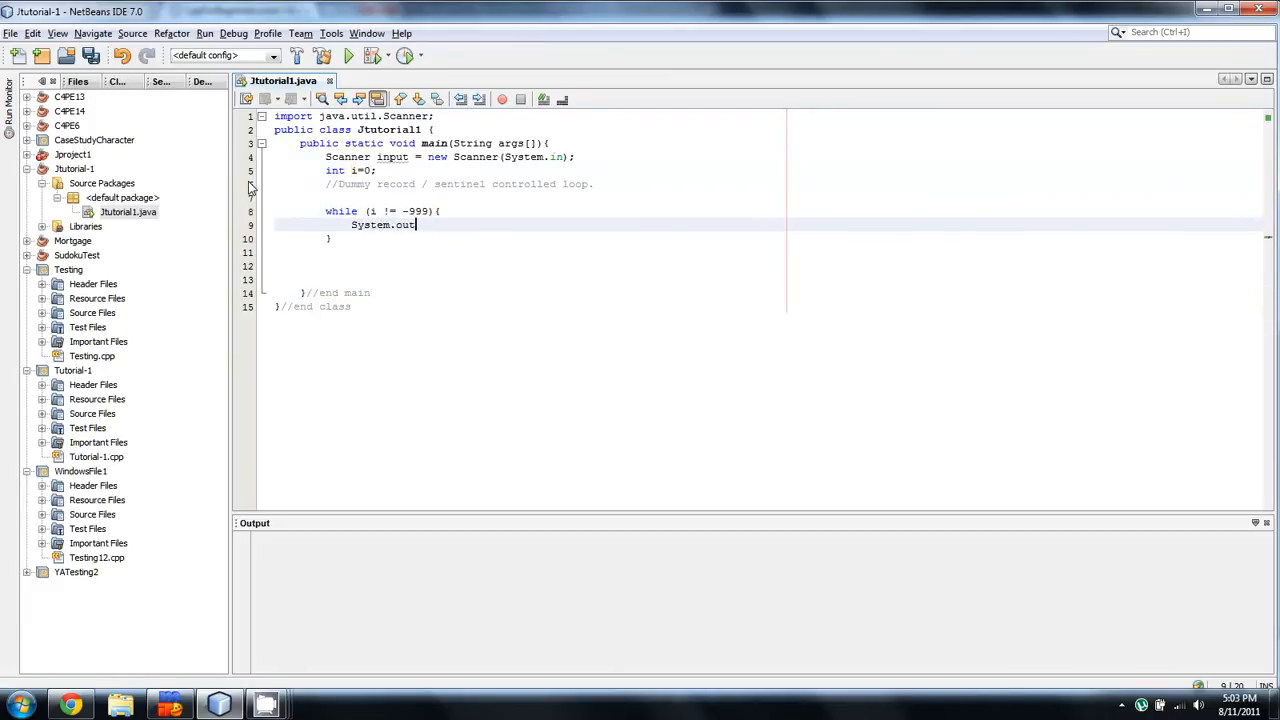
pyautogui.write('.println()')
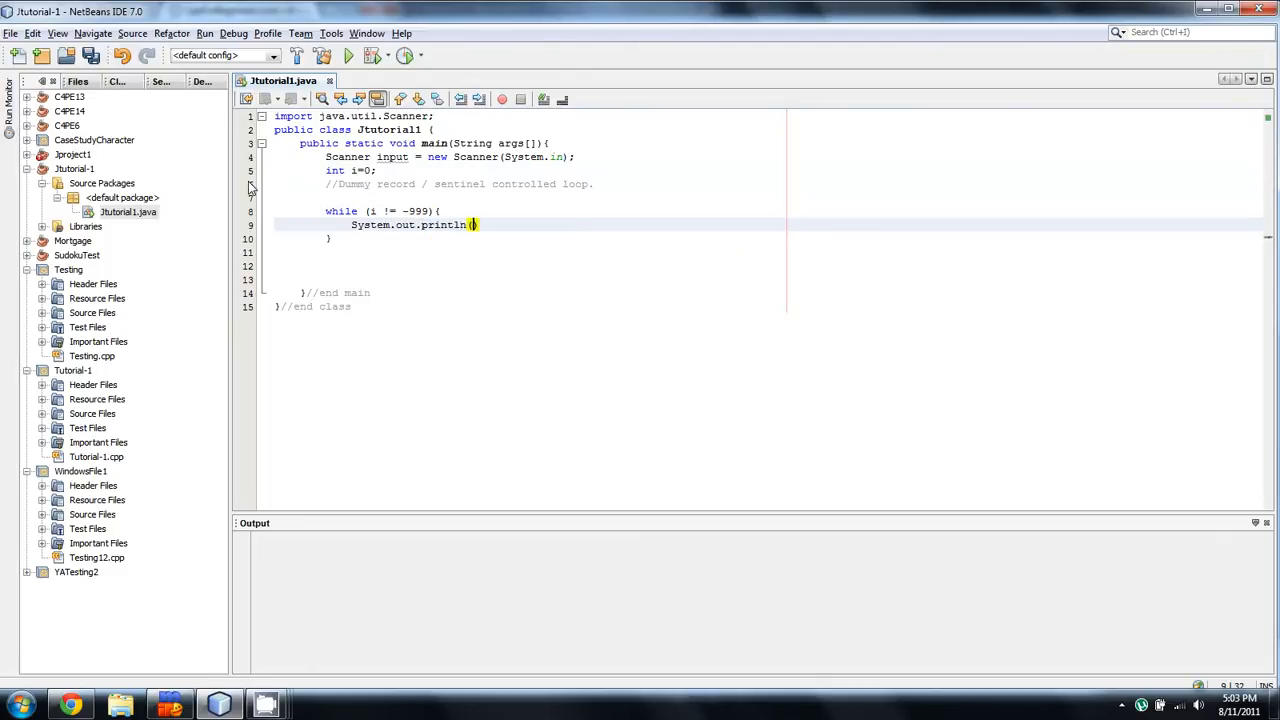
pyautogui.write('i')
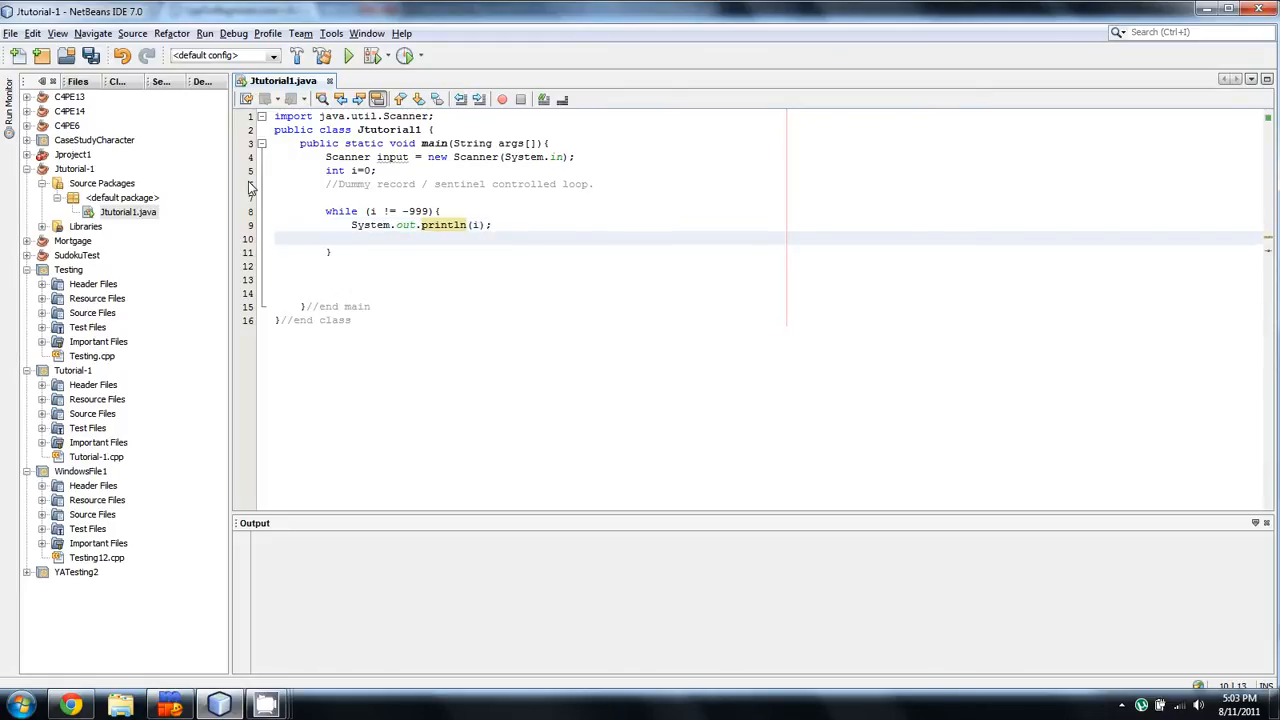
# Step: Print "Enter a value for i: ", read i with input.nextInt(), and run the project
pyautogui.write('S')
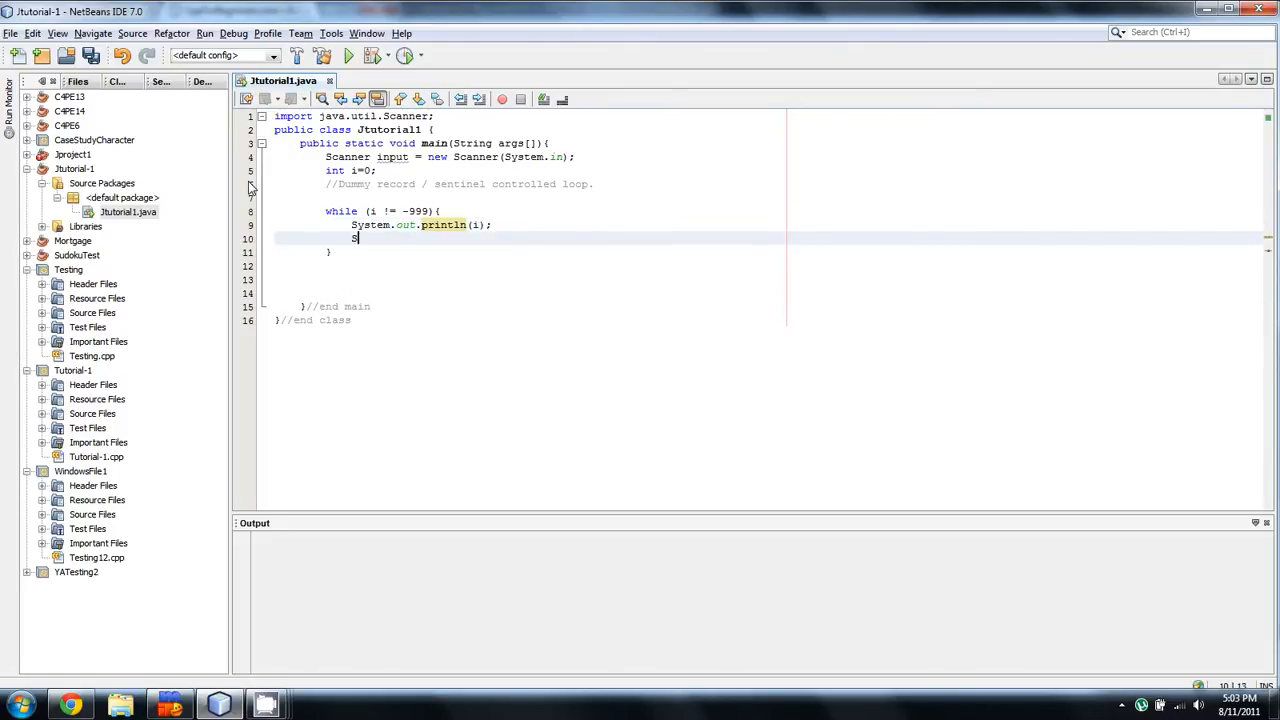
pyautogui.write('ystem.out.println(')
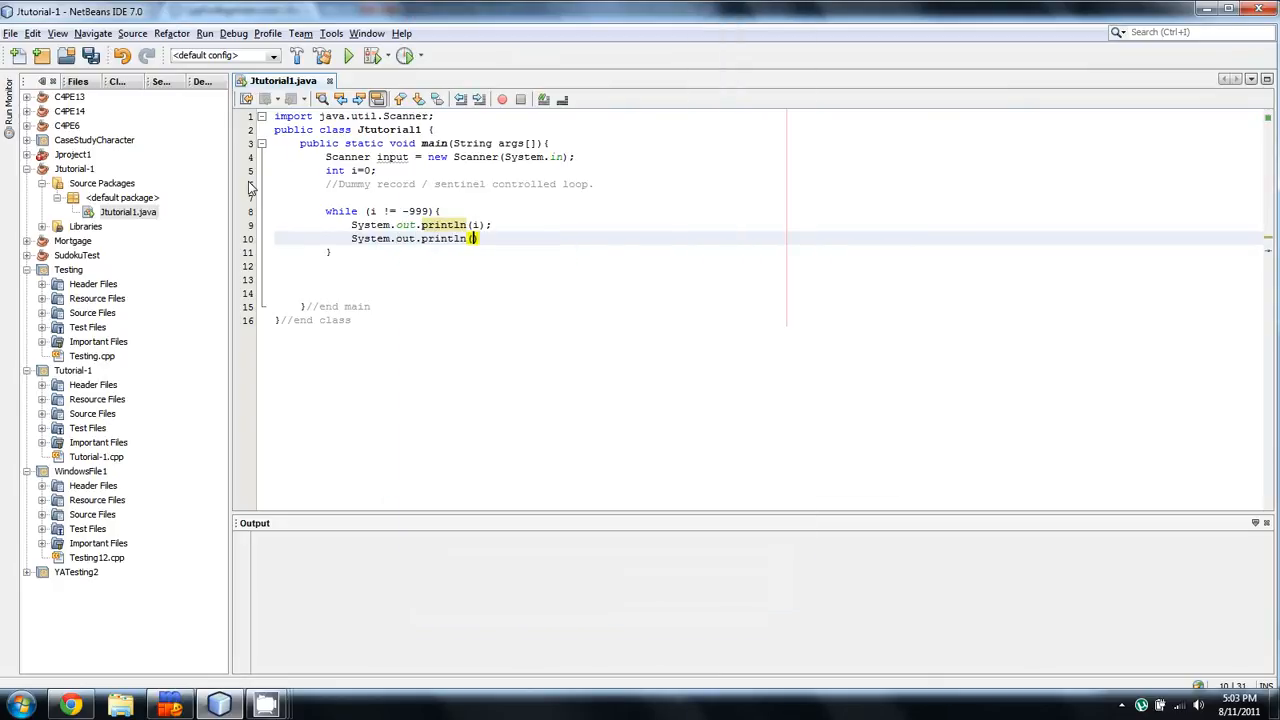
pyautogui.write('Enter "')
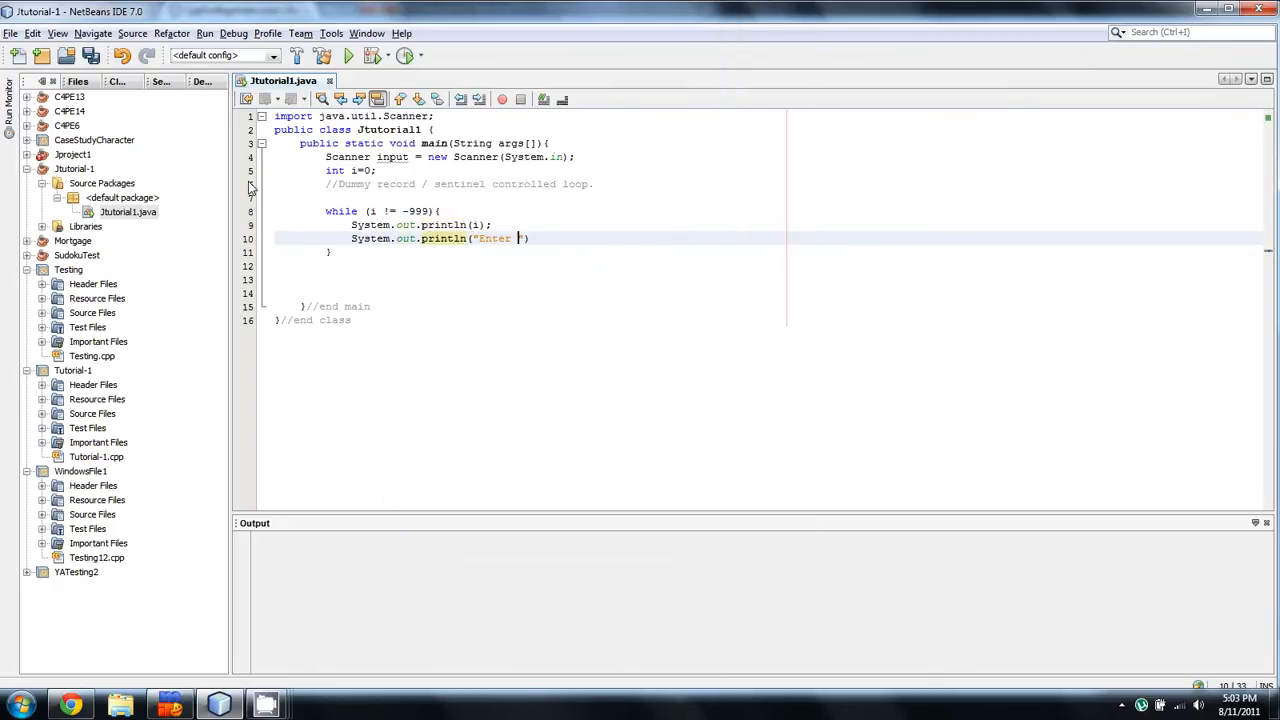
pyautogui.write('a value for i:')
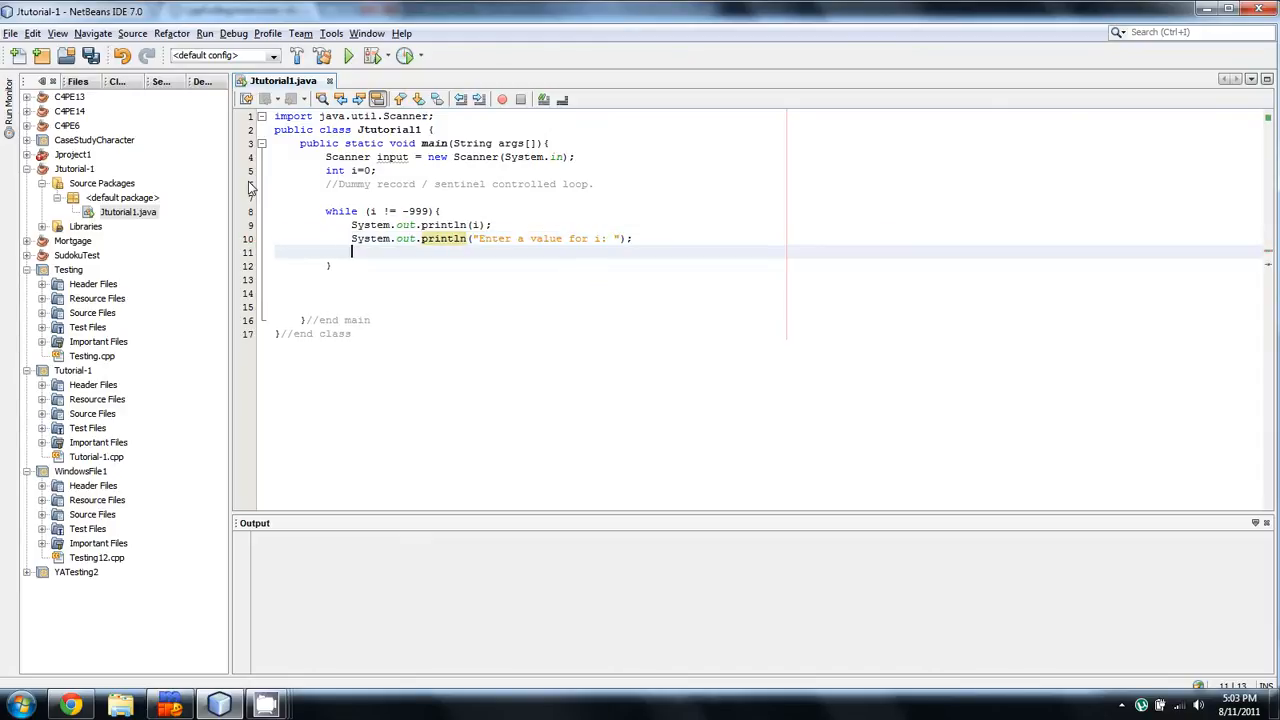
pyautogui.write('i = input.nextInt();')
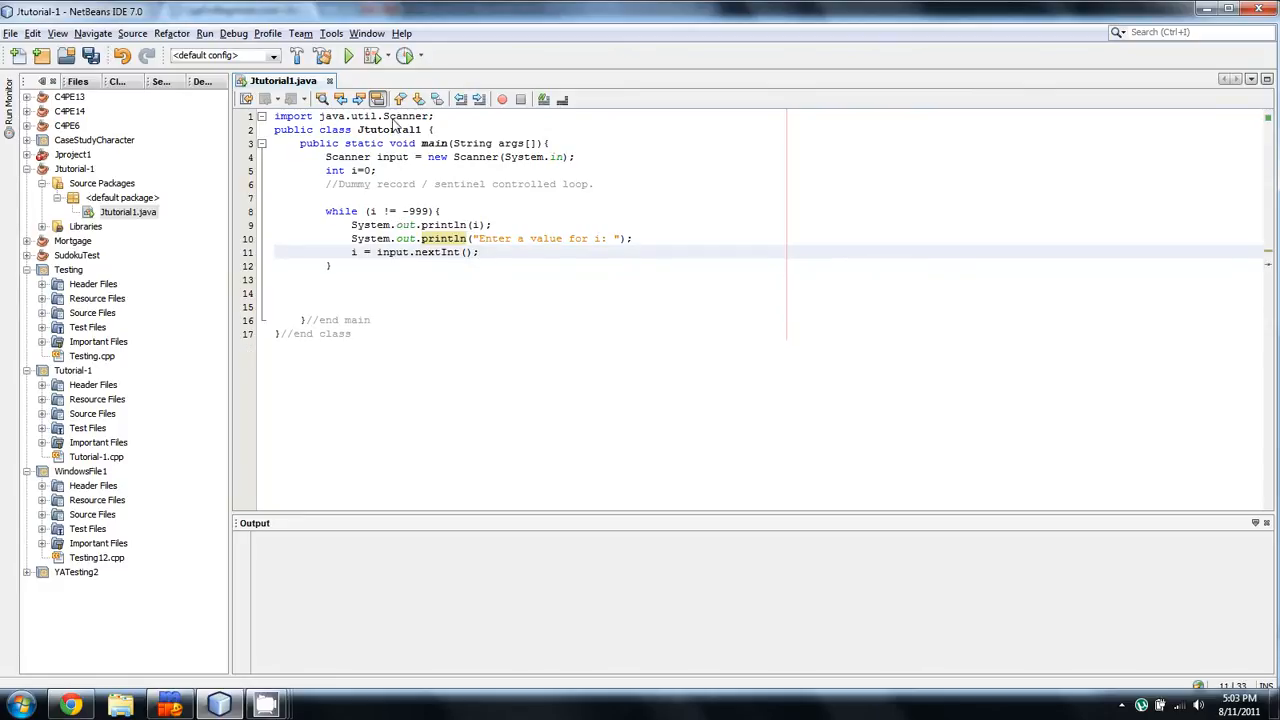
pyautogui.click(348, 56)
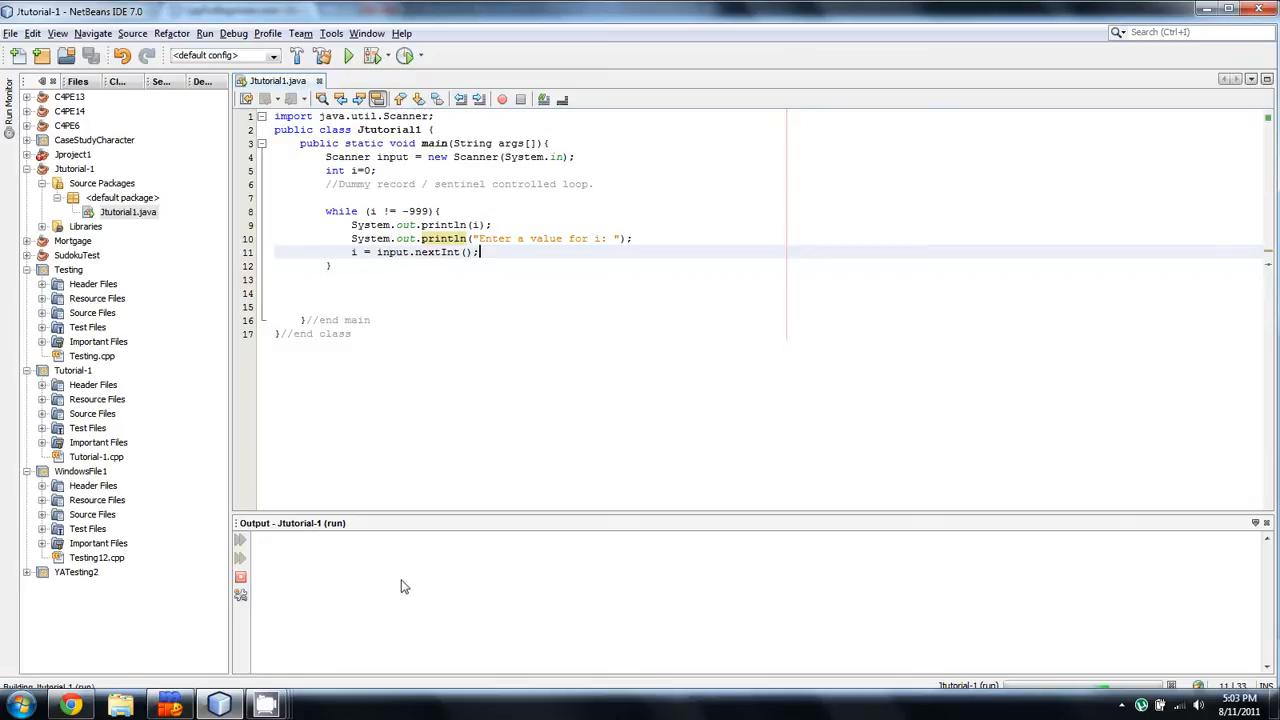
# Step: Enter 12 then an oversized number causing InputMismatchException, and rerun the program
pyautogui.click(348, 56)
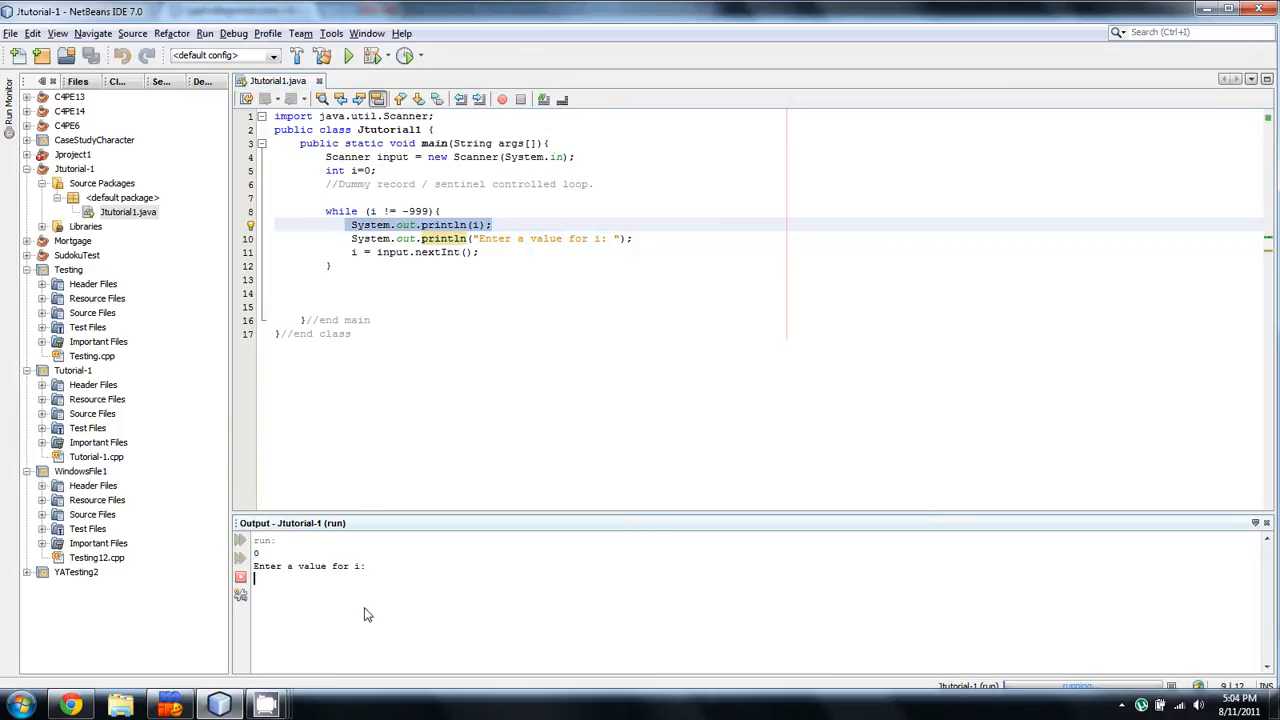
pyautogui.write('12')
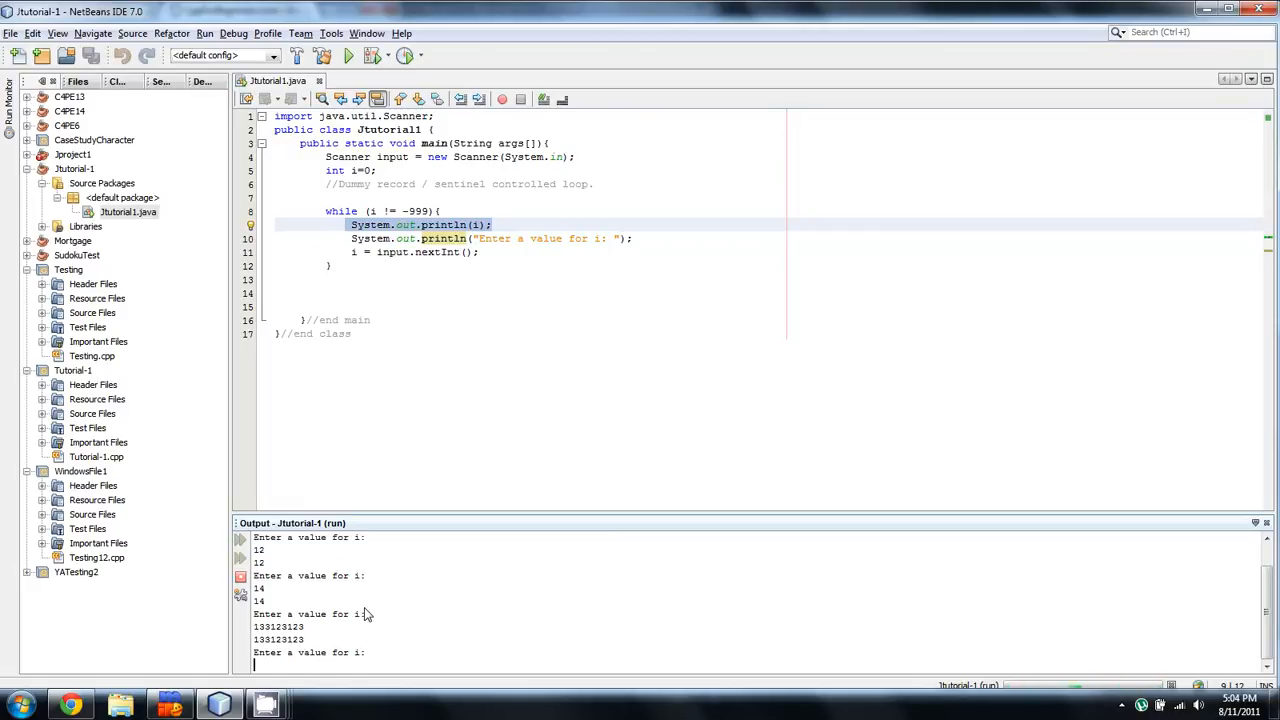
pyautogui.write('12312312376812873168737681897397812798312')
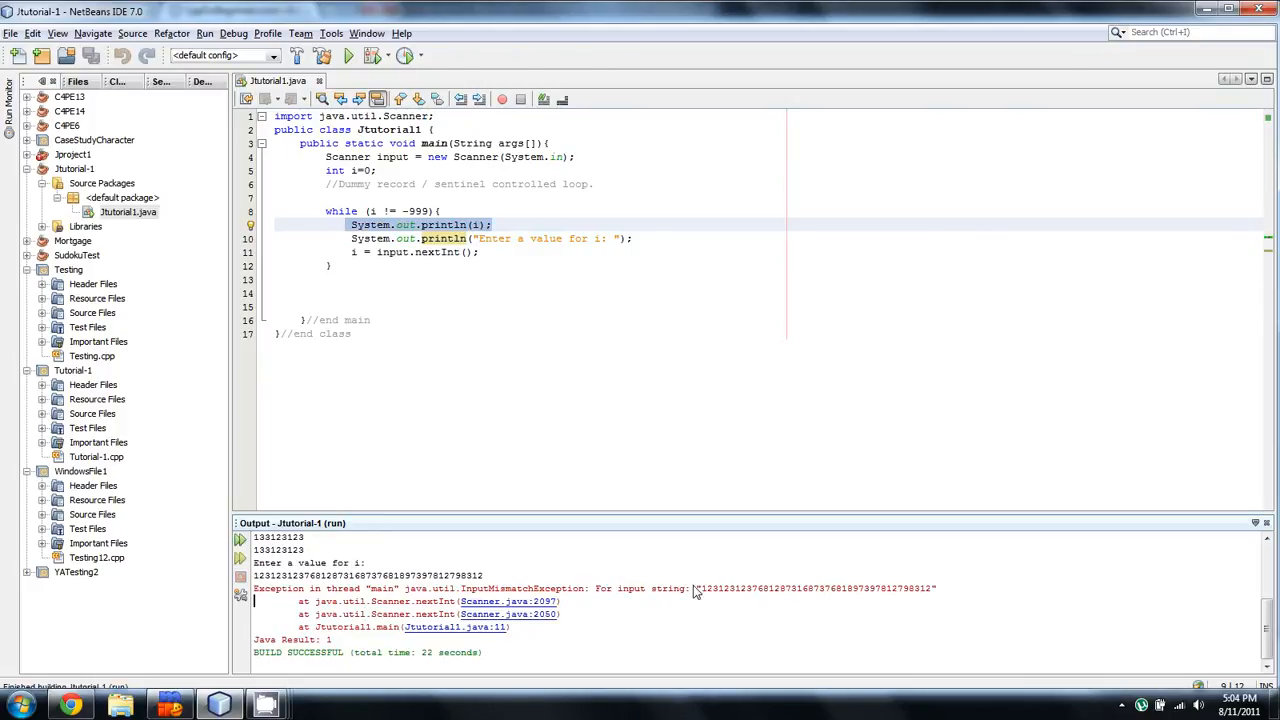
pyautogui.moveTo(530, 472)
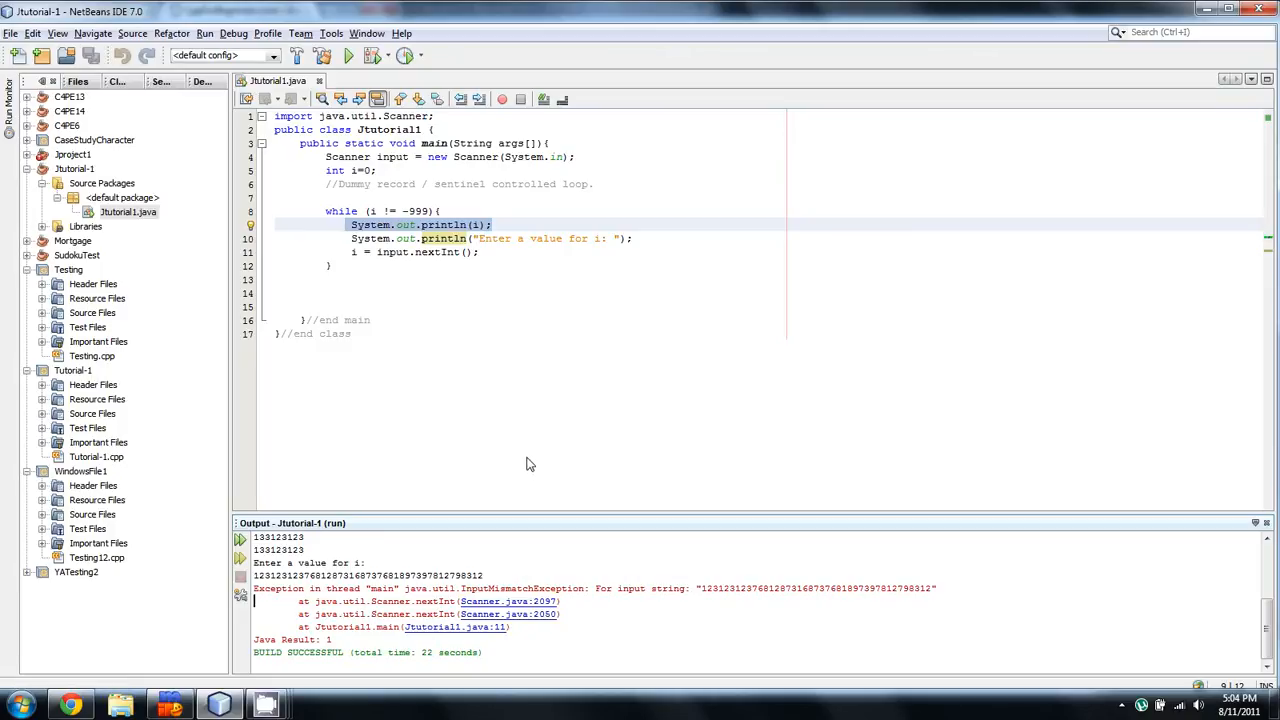
pyautogui.click(348, 56)
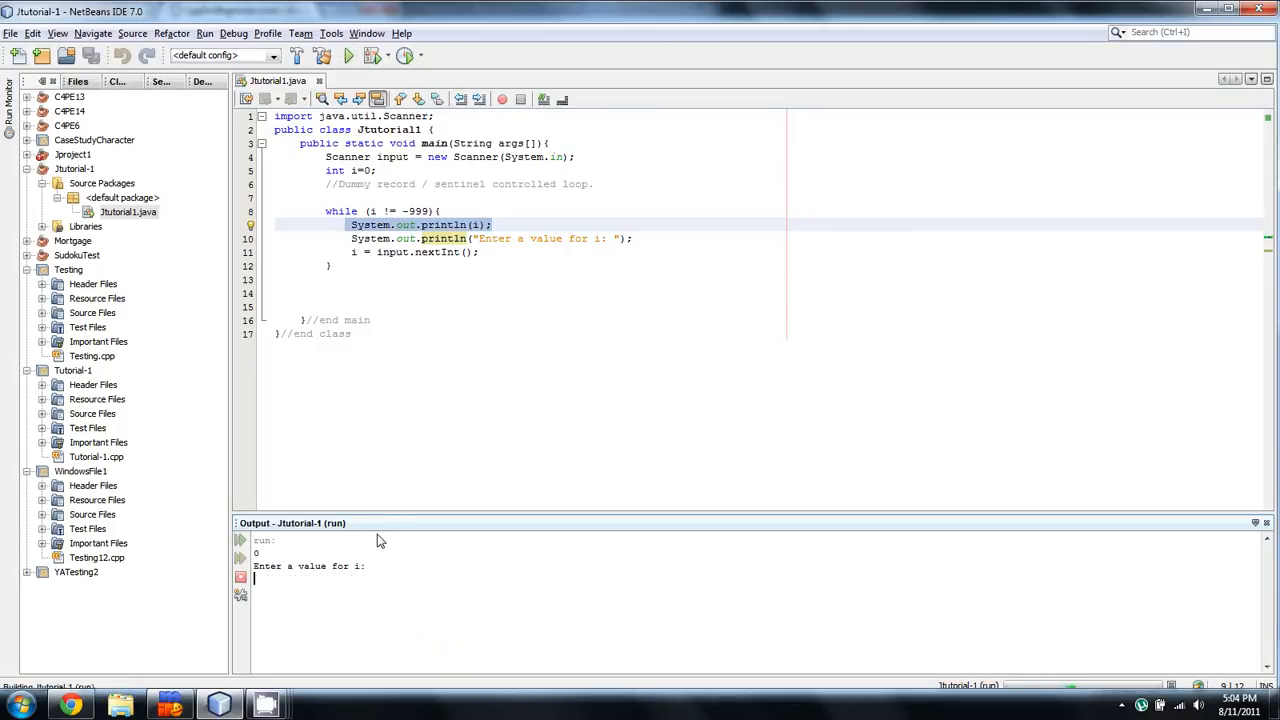
# Step: Enter 1234123 and -999 to end the run, then delete the while loop's body
pyautogui.write('1234123')
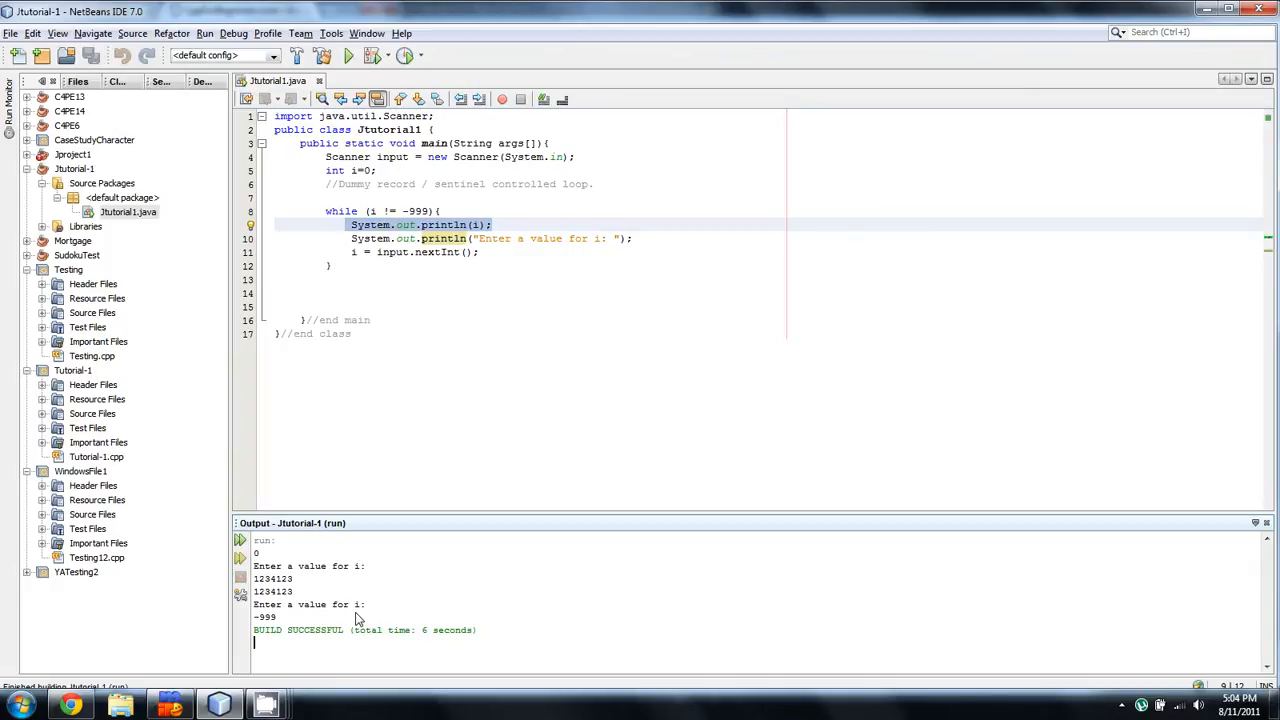
pyautogui.click(420, 292)
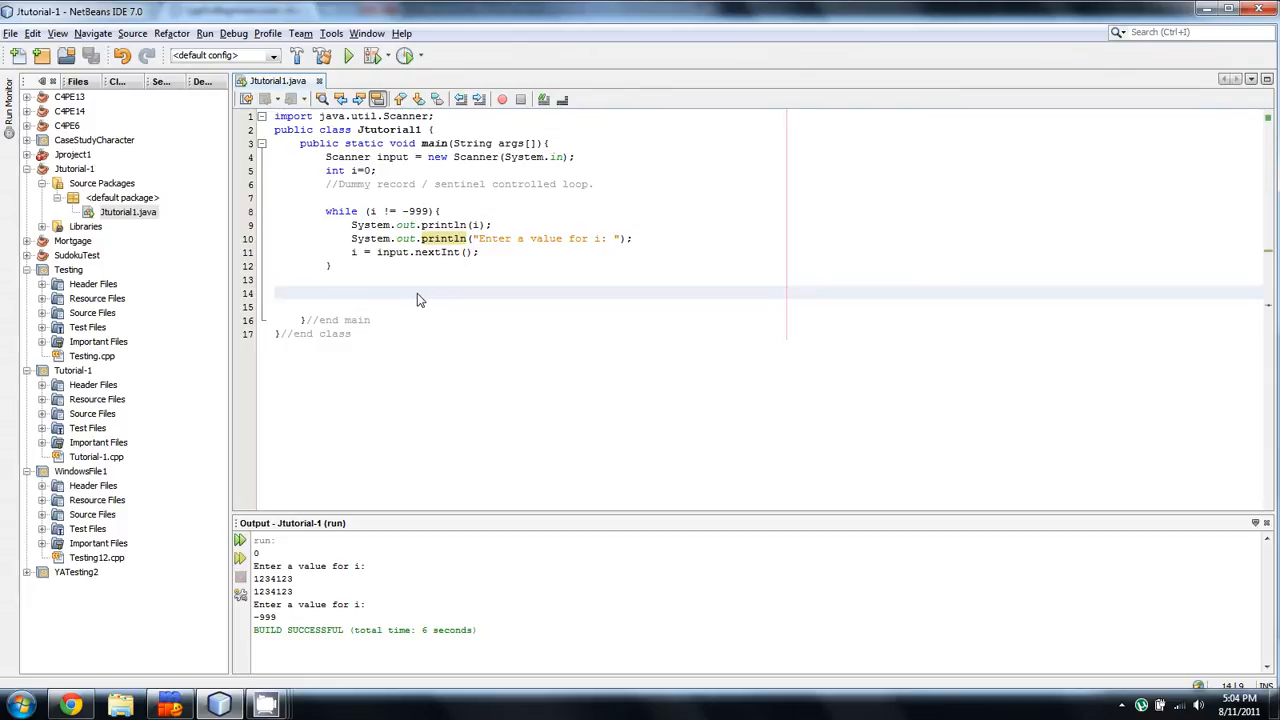
pyautogui.click(326, 292)
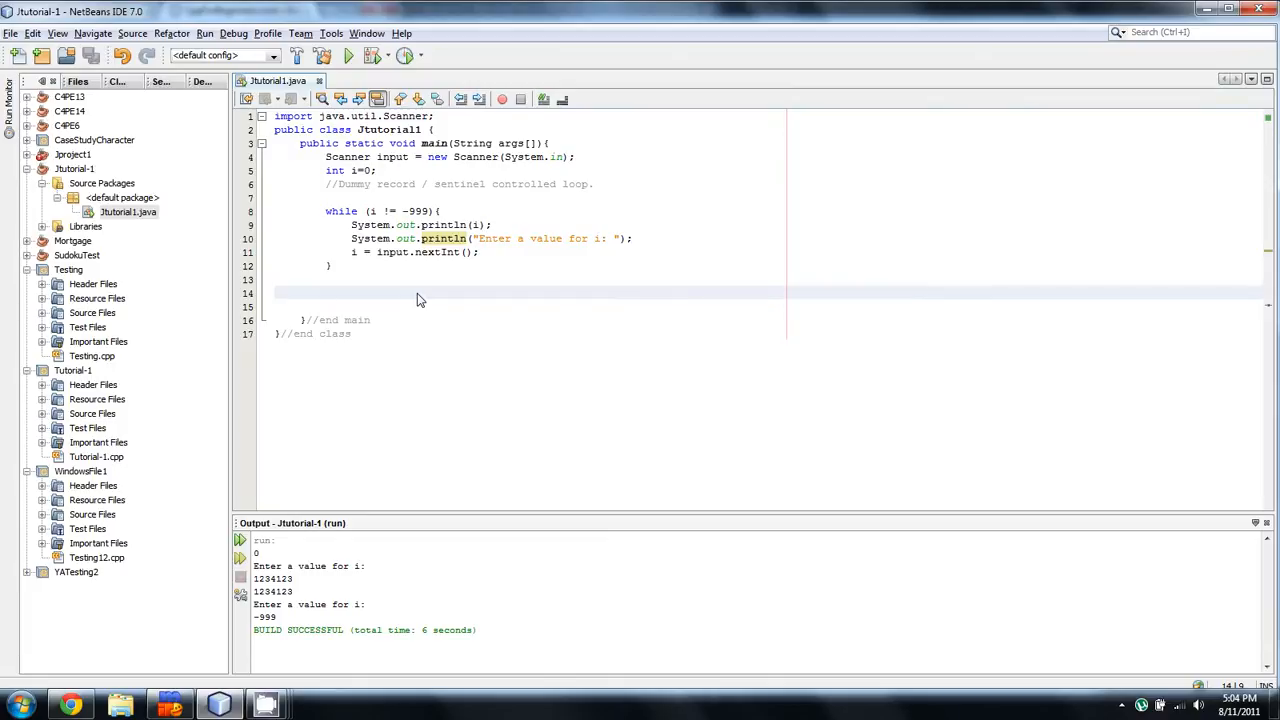
pyautogui.click(326, 292)
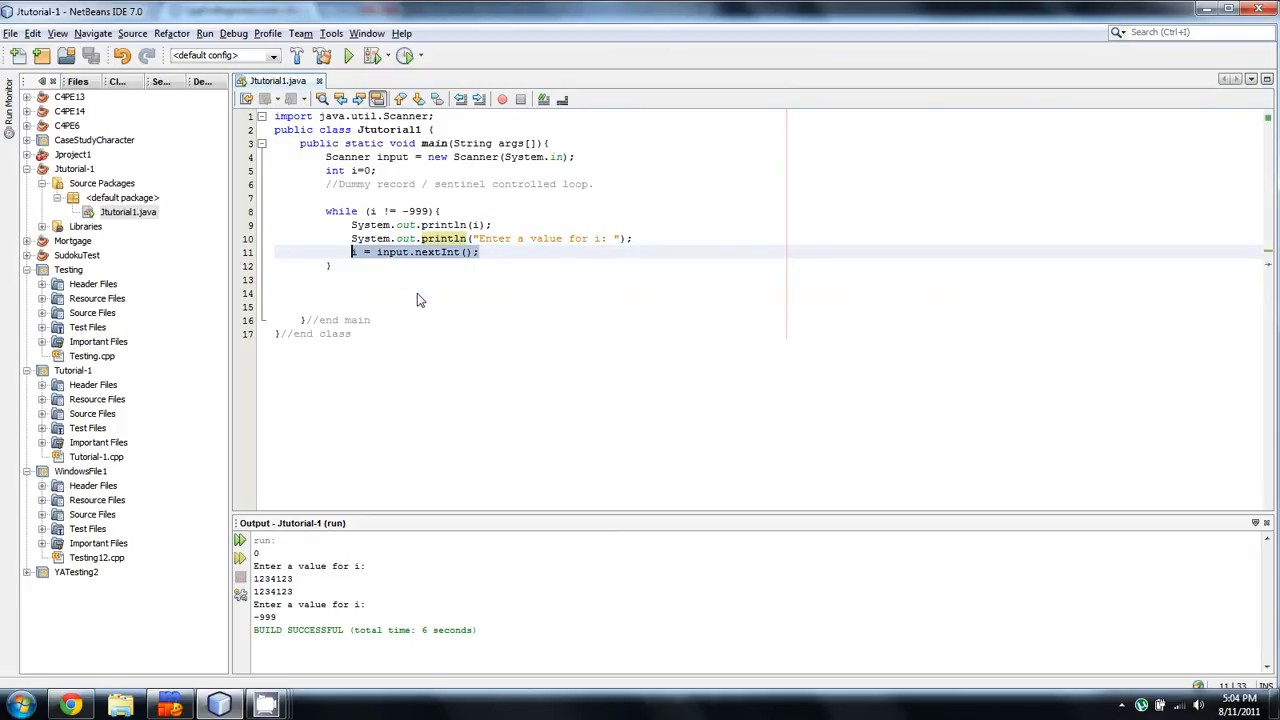
pyautogui.press('Delete')
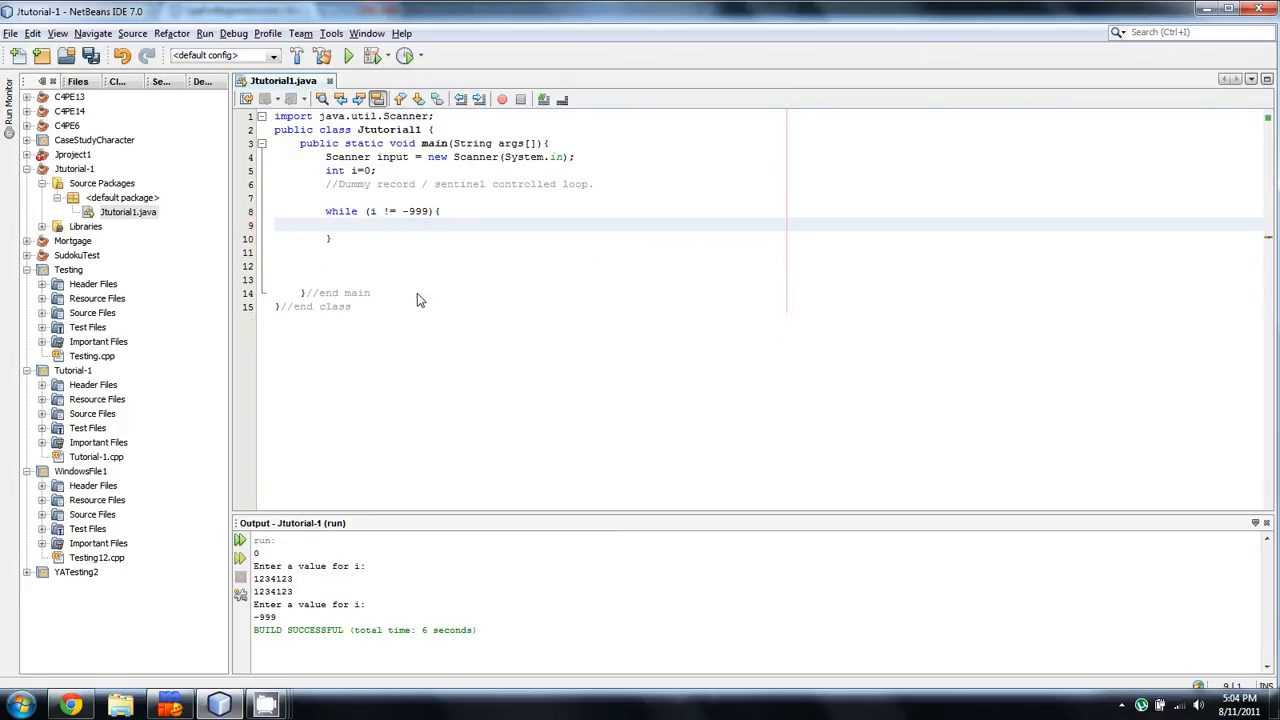
# Step: Declare j=0 alongside i, change the condition to while (i < 100) and set j = i*5
pyautogui.press('enter')
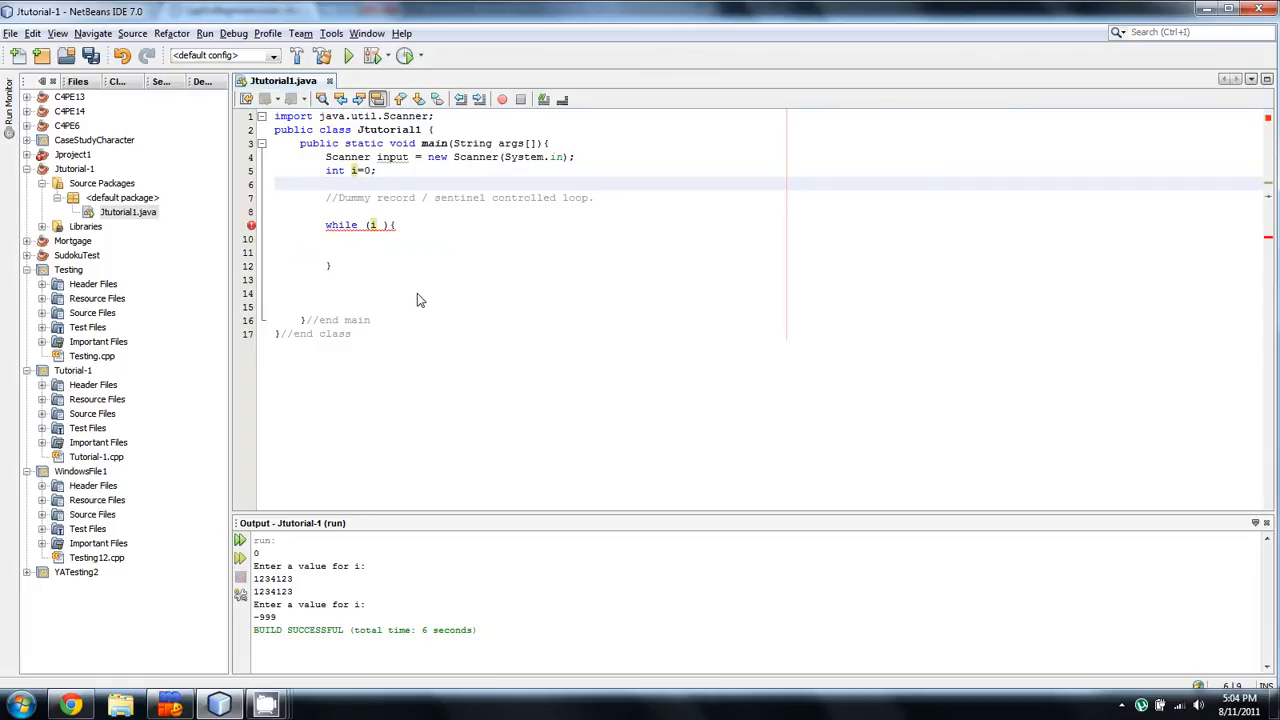
pyautogui.write(', k=')
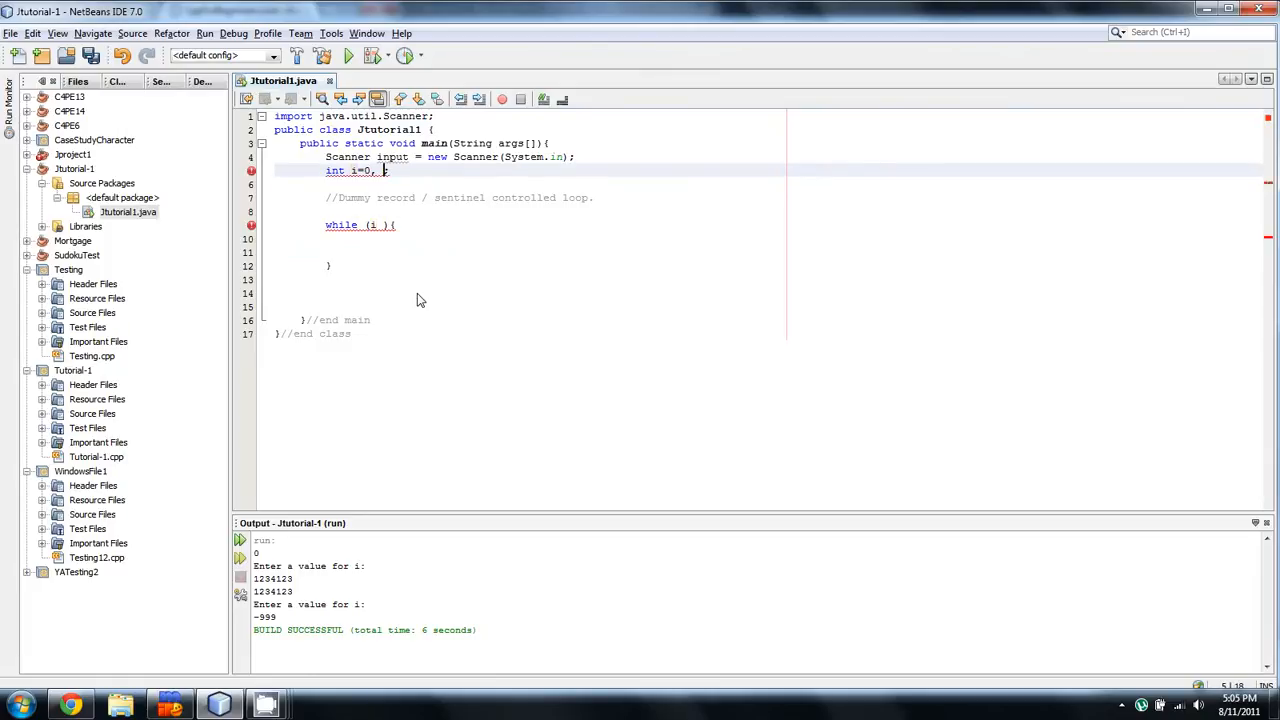
pyautogui.write(', j=0;')
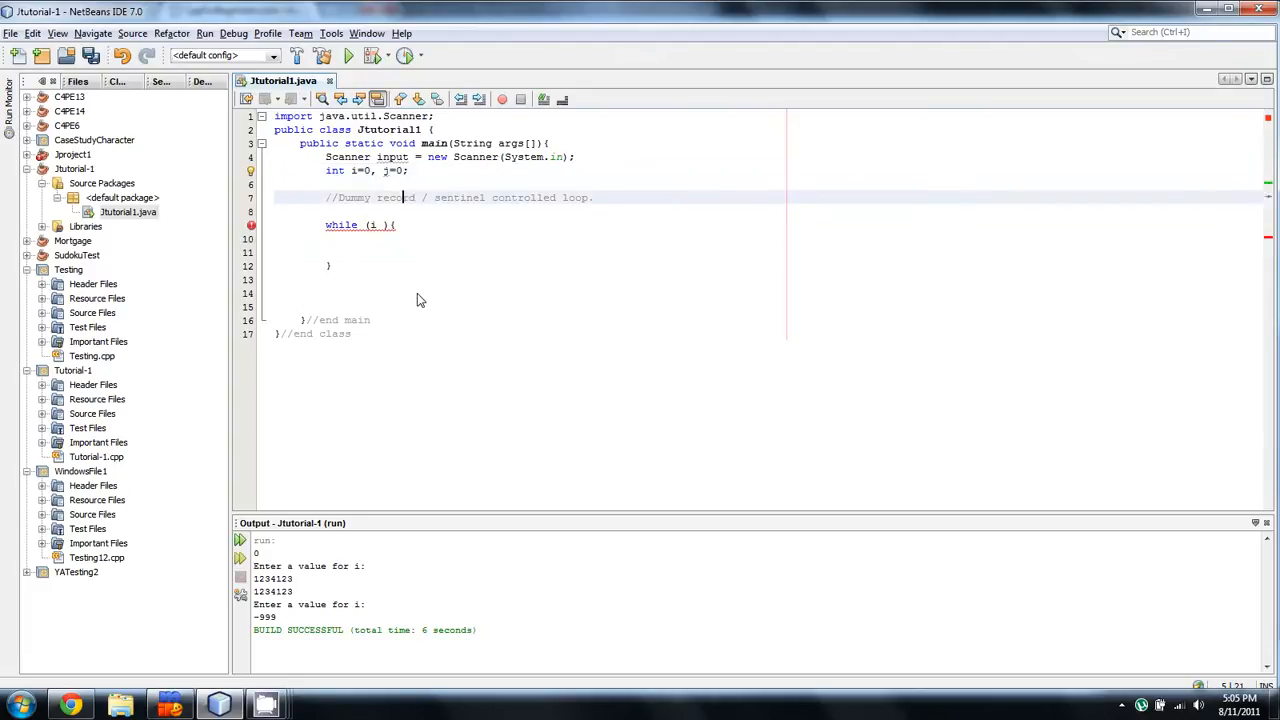
pyautogui.write('! =')
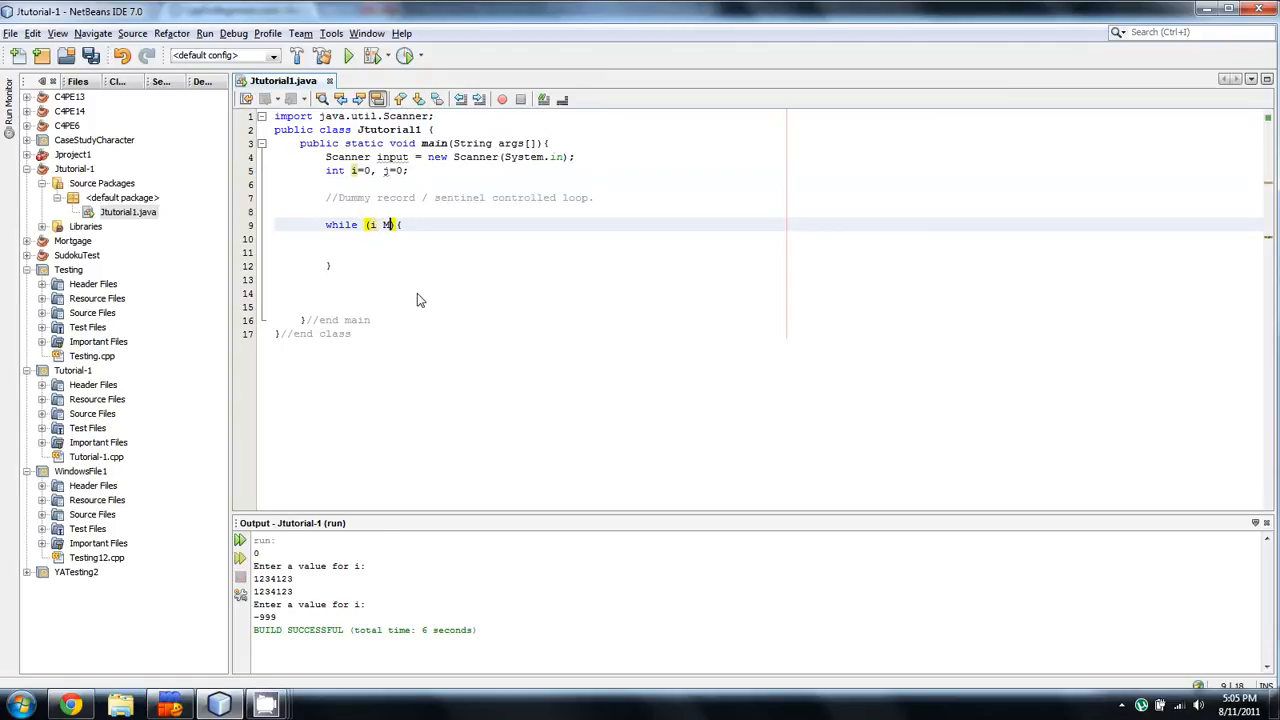
pyautogui.write('< 100)')
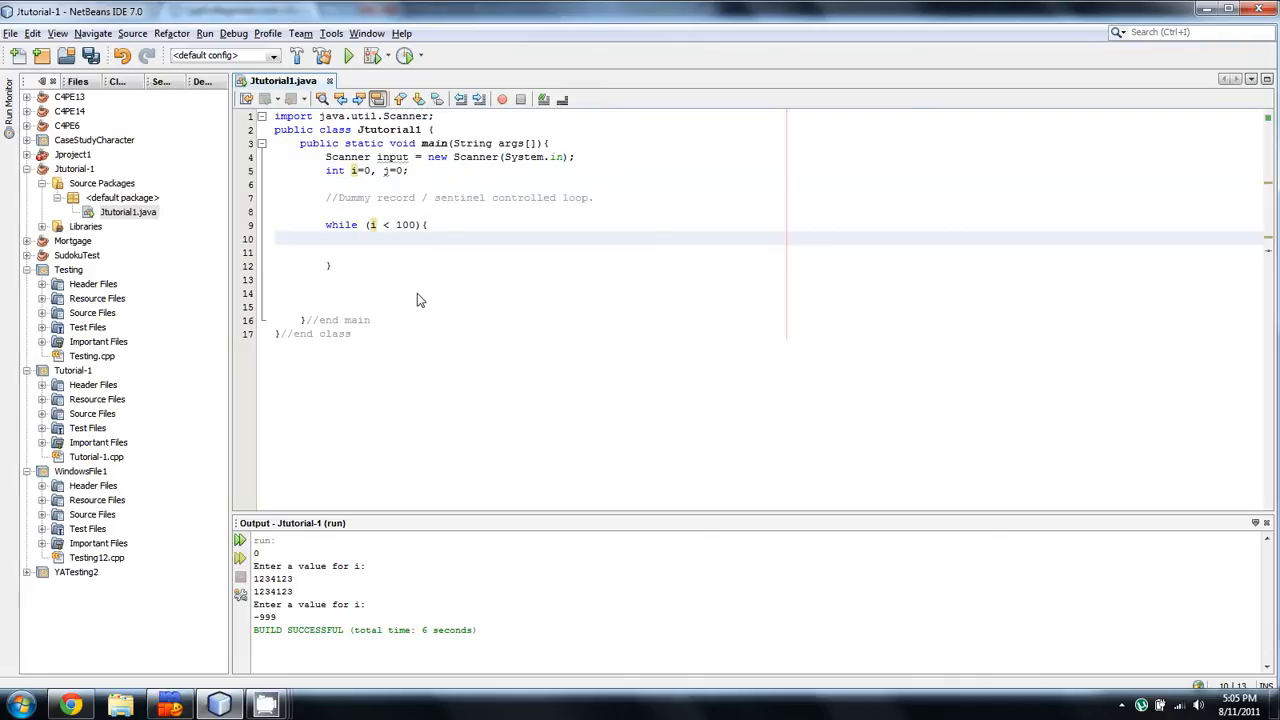
pyautogui.write('j =')
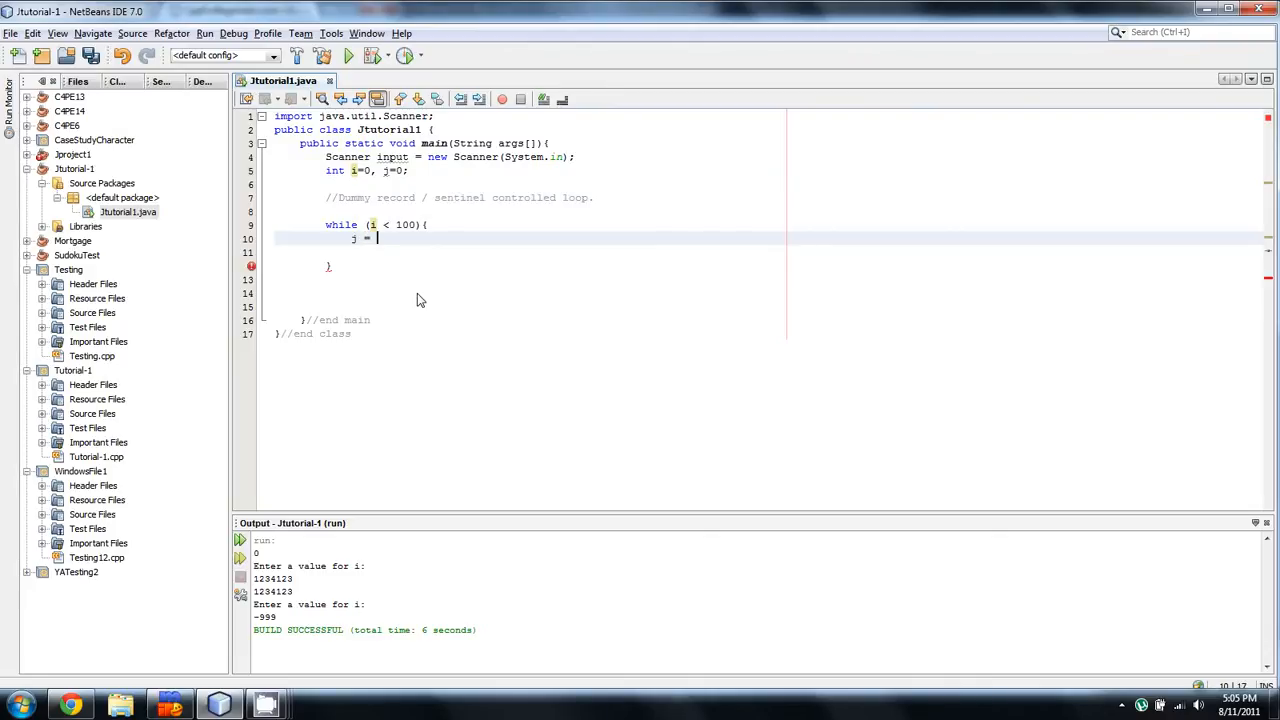
pyautogui.write('i*5;')
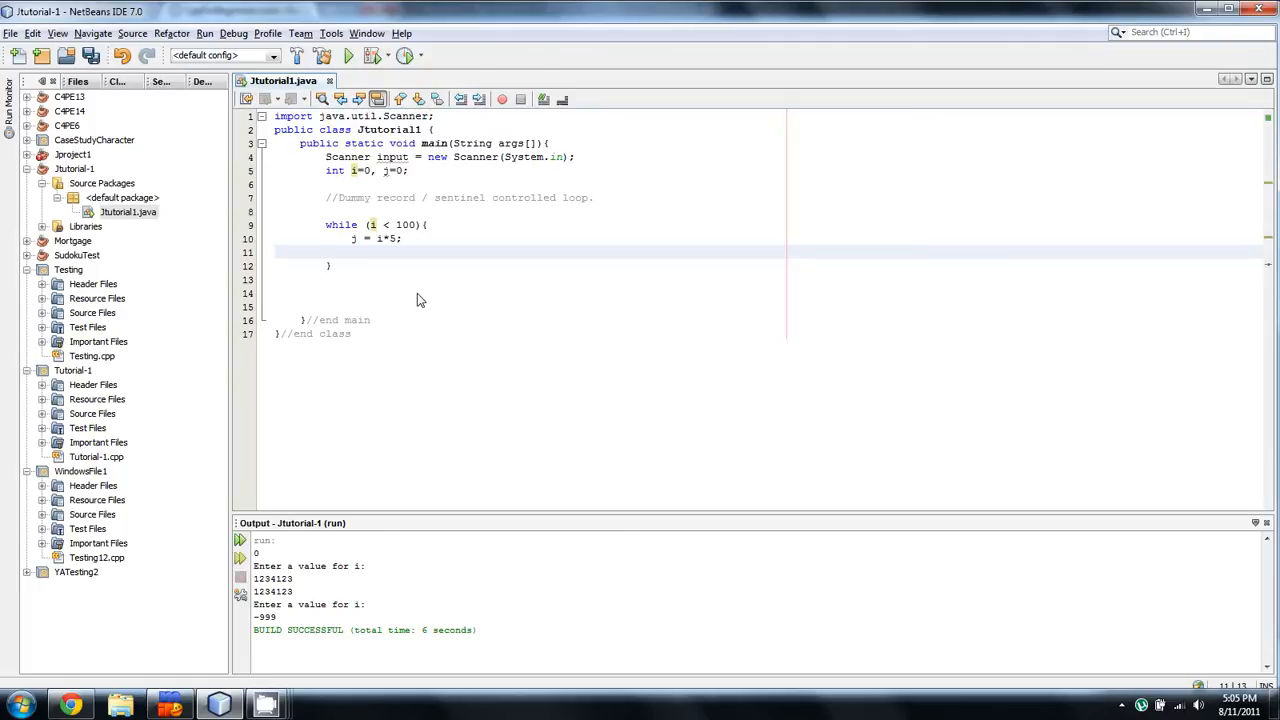
# Step: Print "The value of i is:" and j's value, then increment i with i++
pyautogui.write('System.out.')
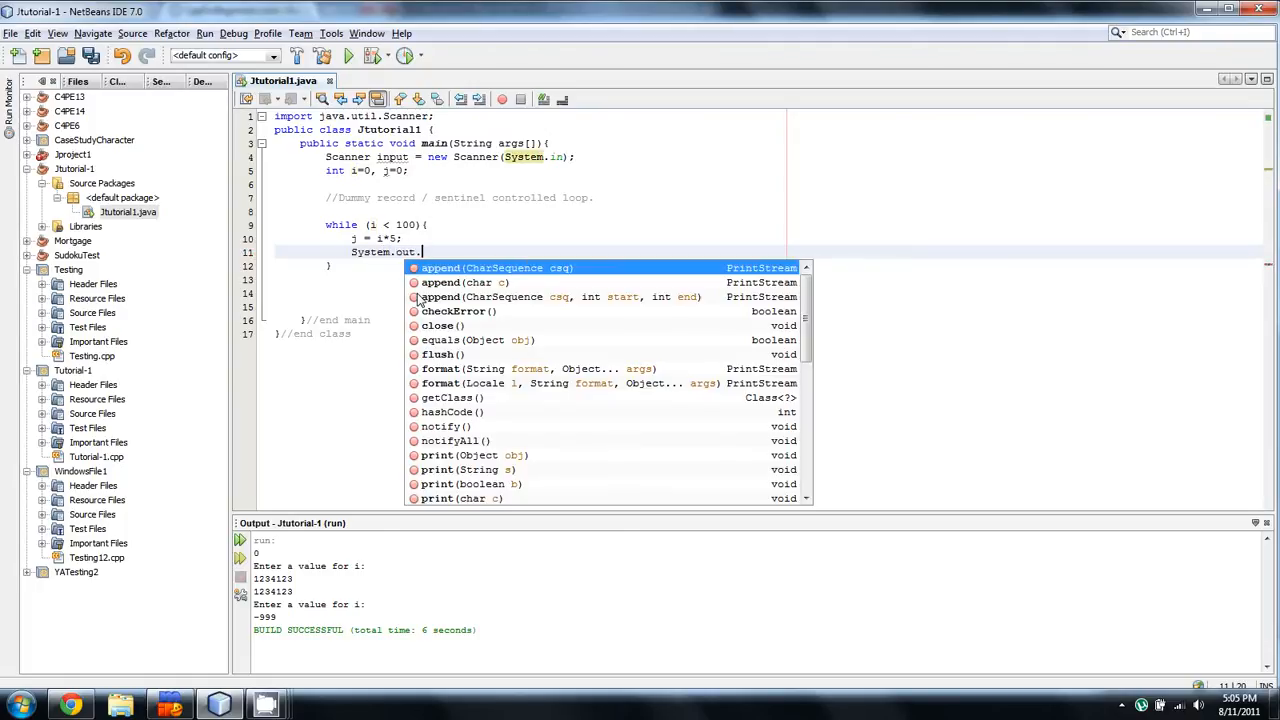
pyautogui.write('println("")')
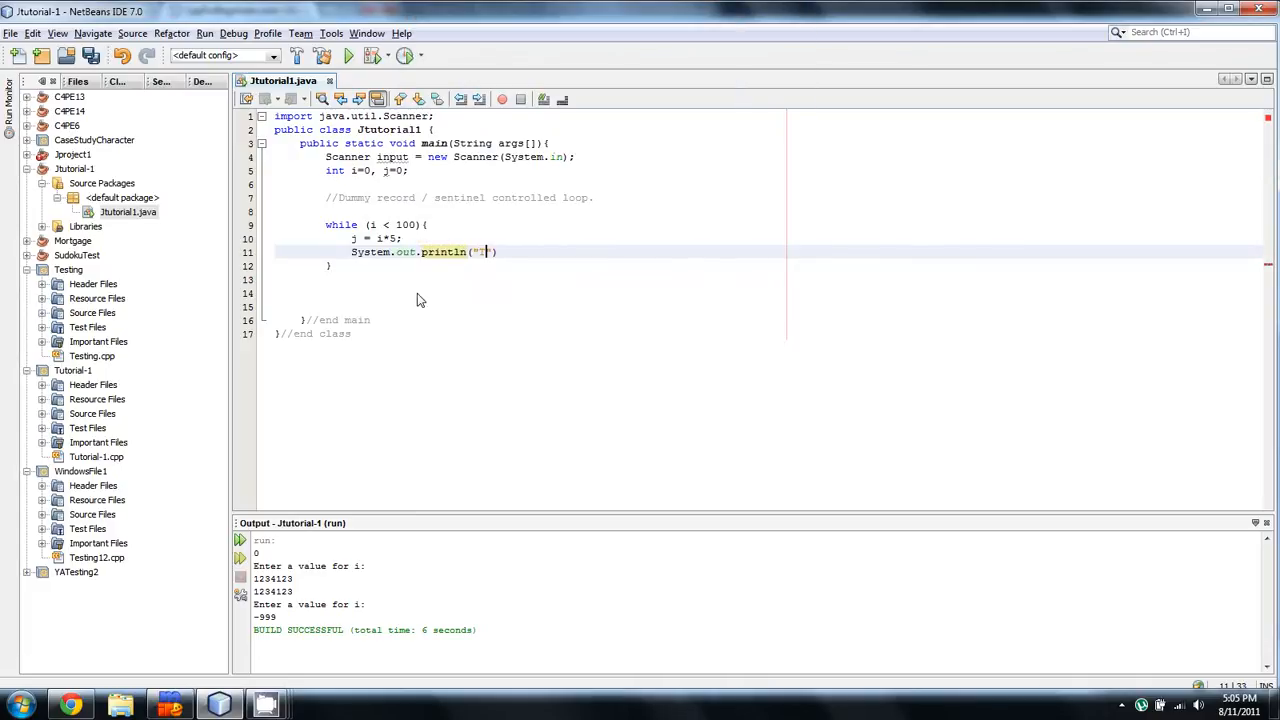
pyautogui.write('The value of i')
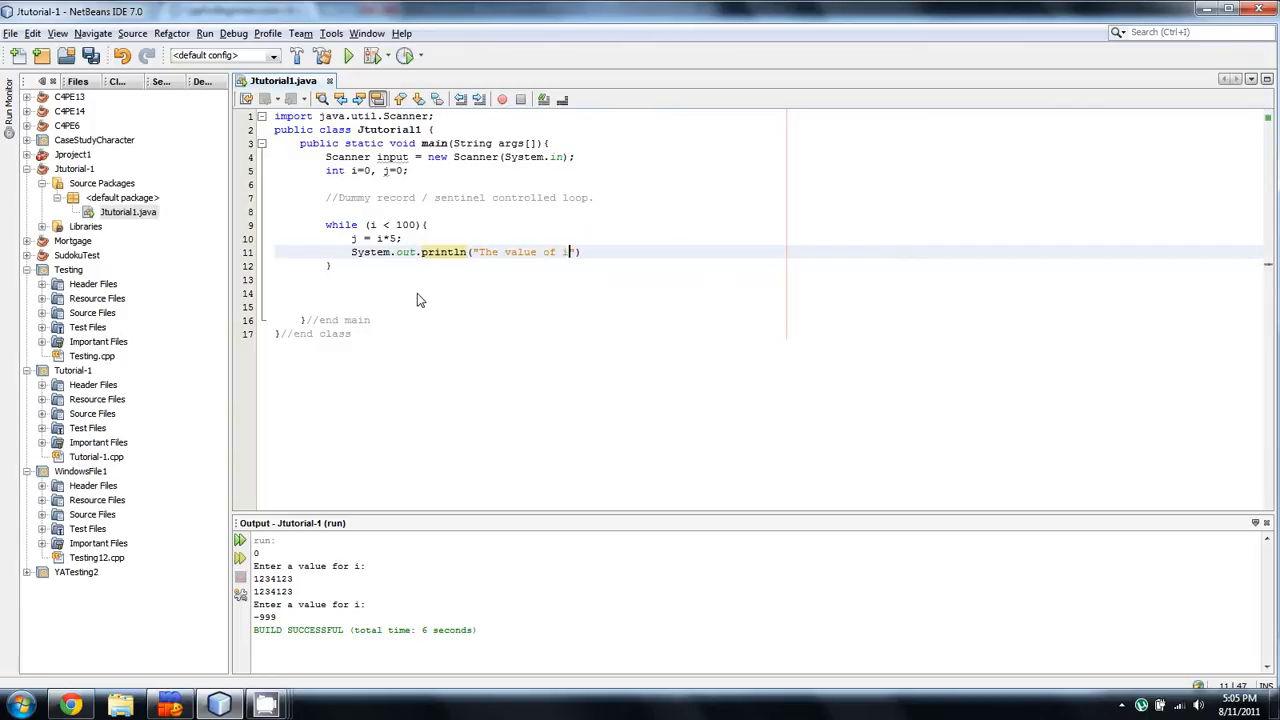
pyautogui.write('is:')
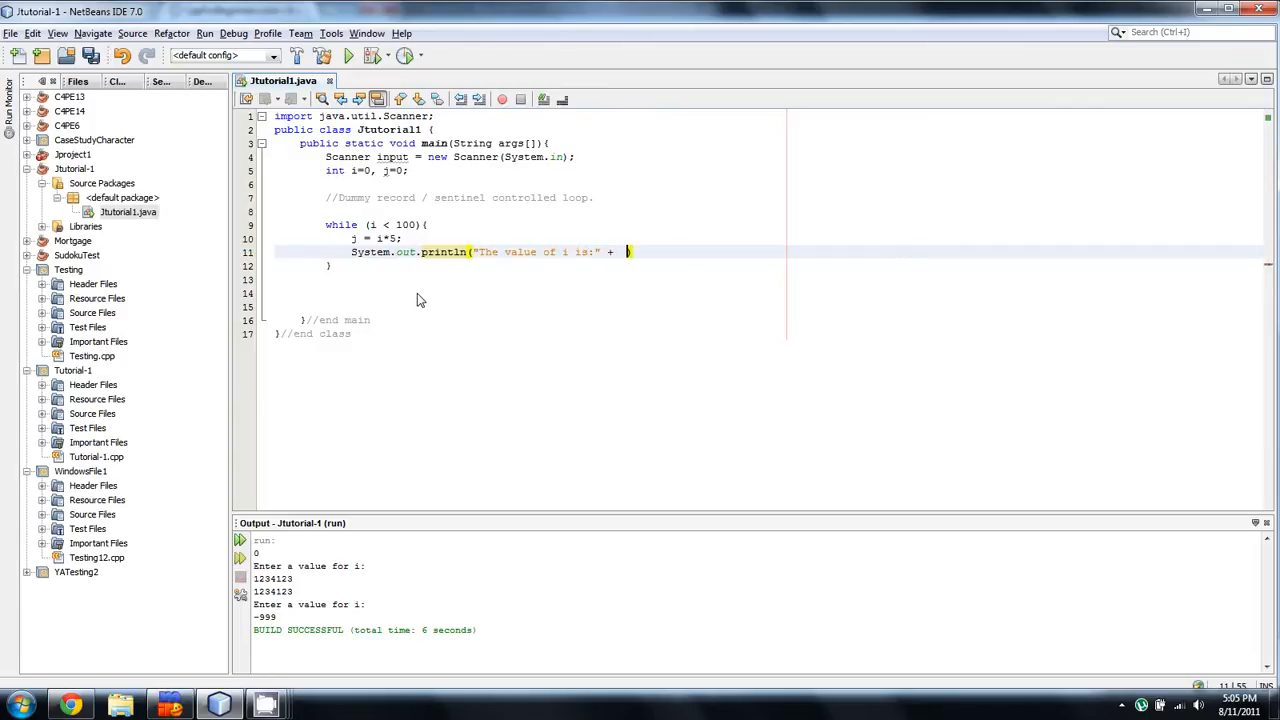
pyautogui.write('i  + "  And the')
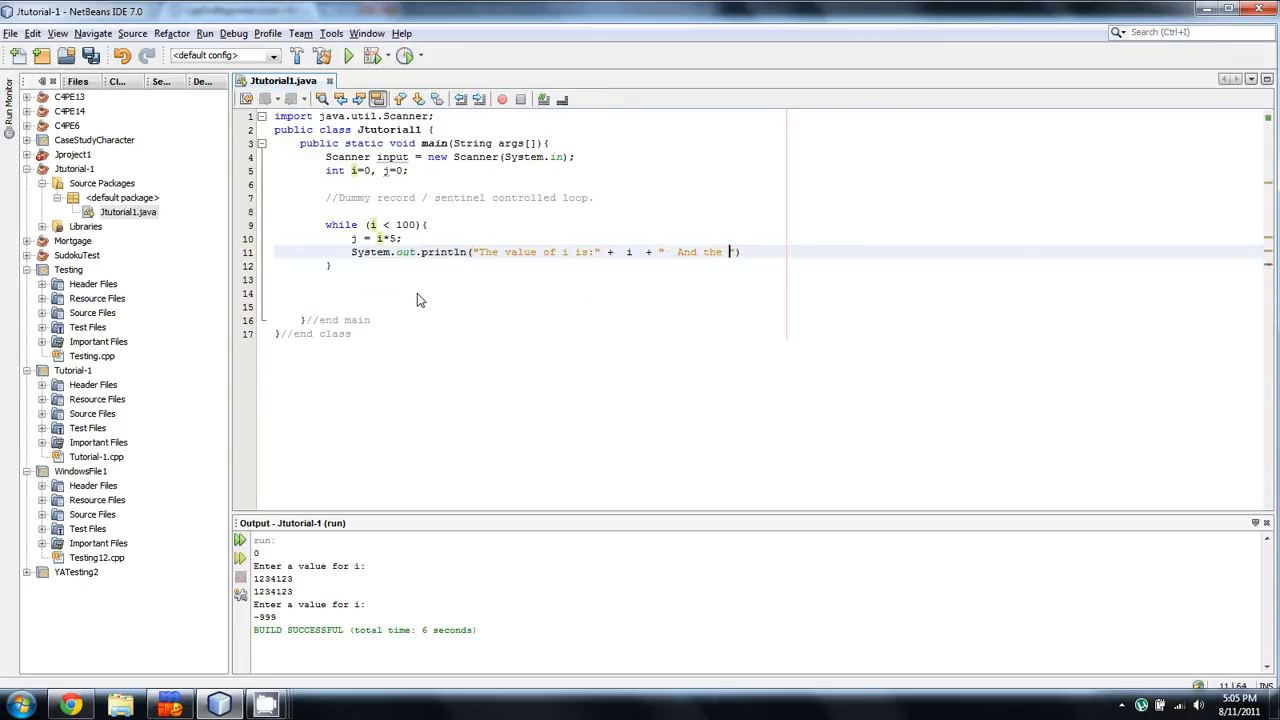
pyautogui.write('value of J is')
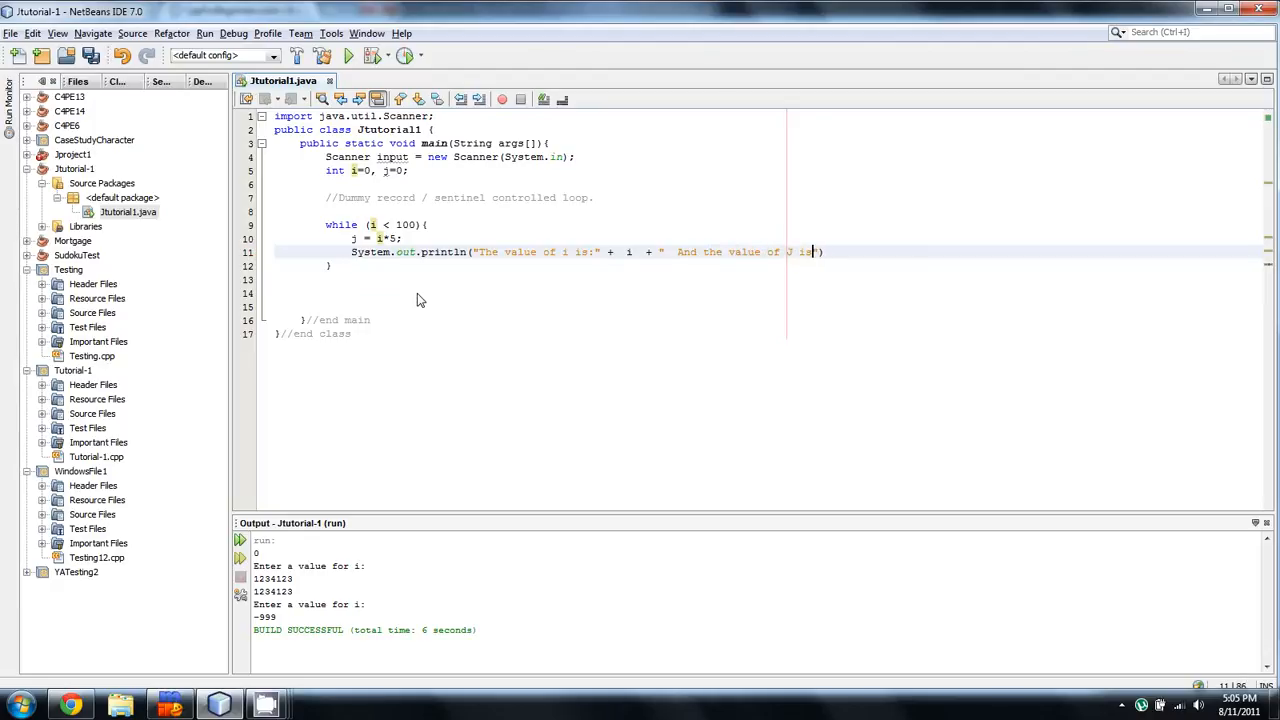
pyautogui.write(': "+')
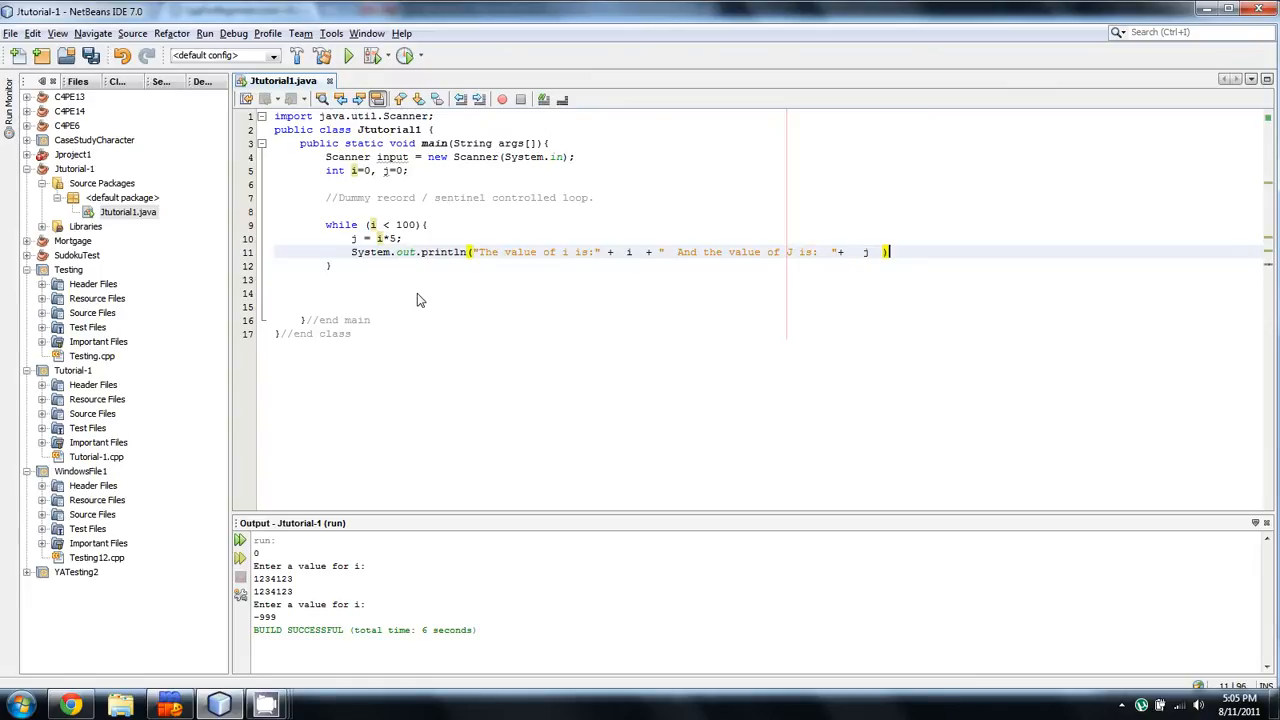
pyautogui.write(';')
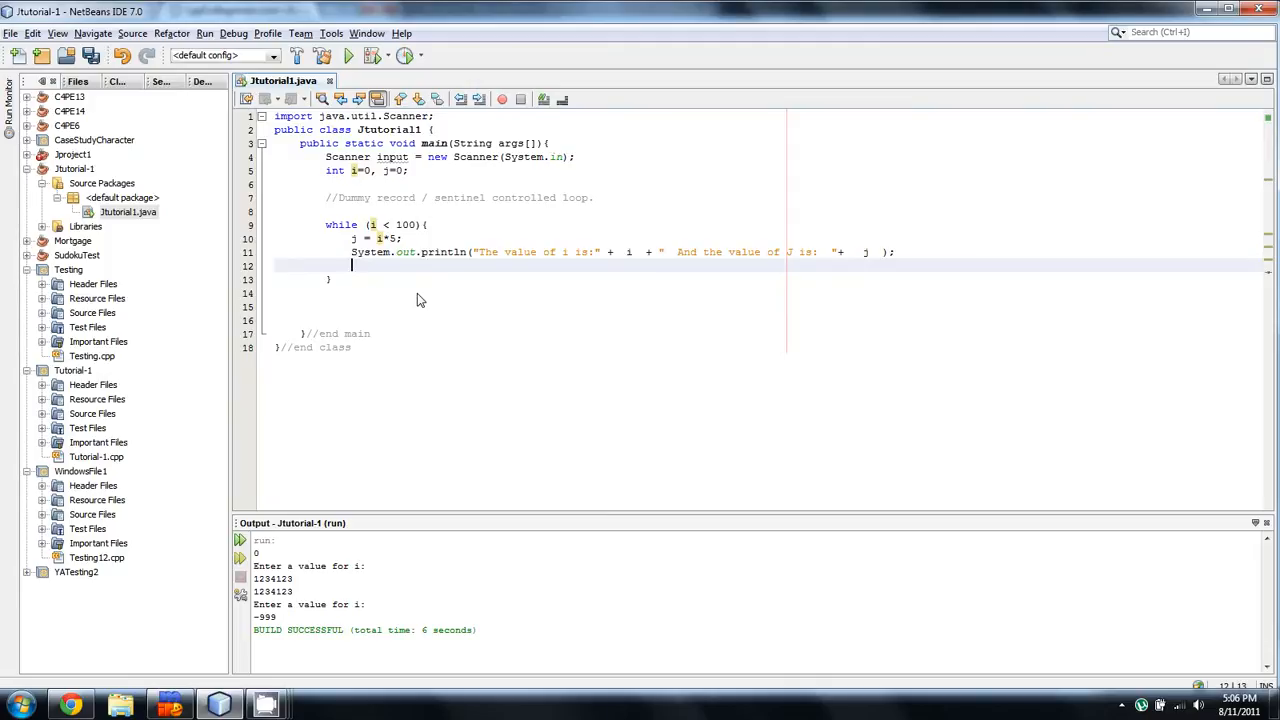
pyautogui.write('ii')
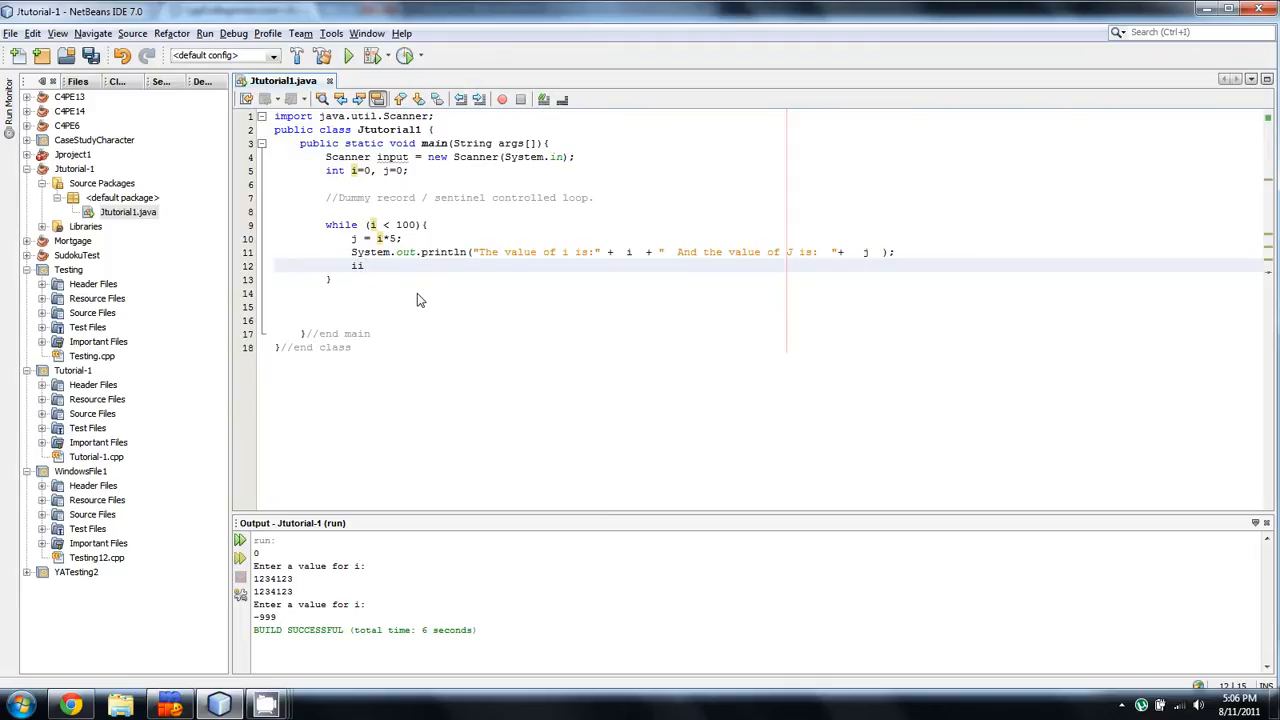
pyautogui.write('++;')
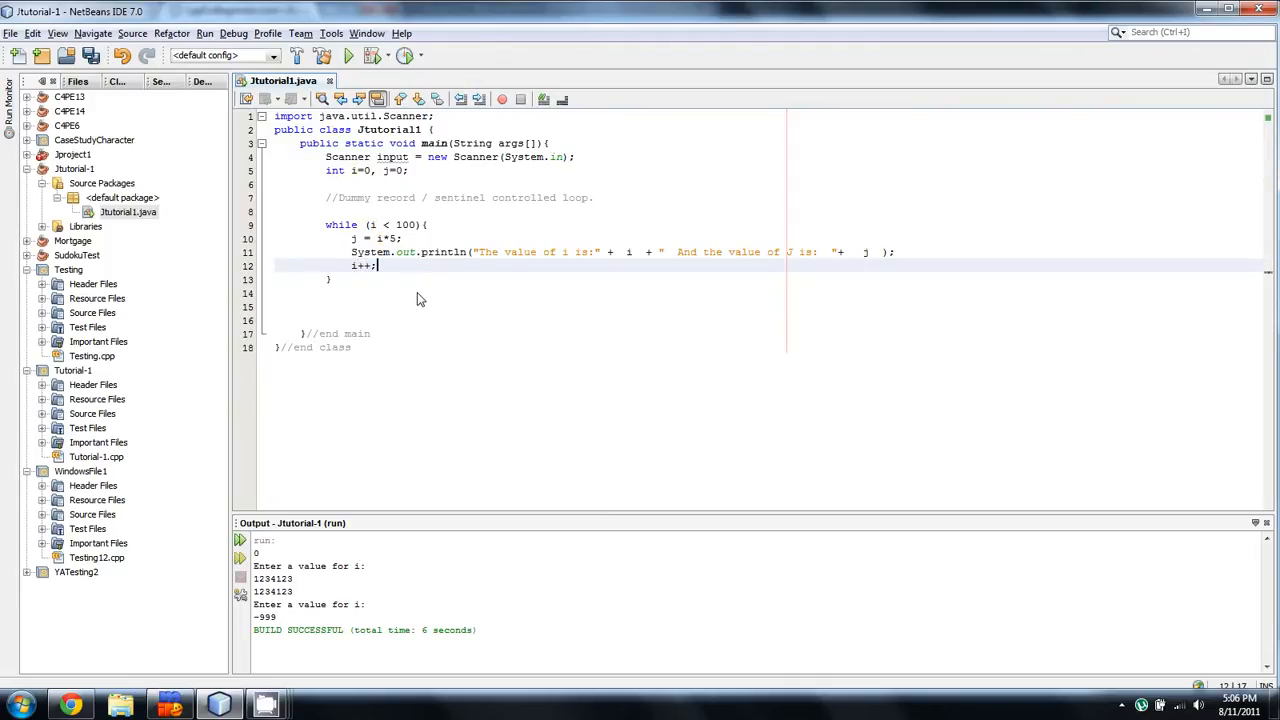
pyautogui.moveTo(464, 270)
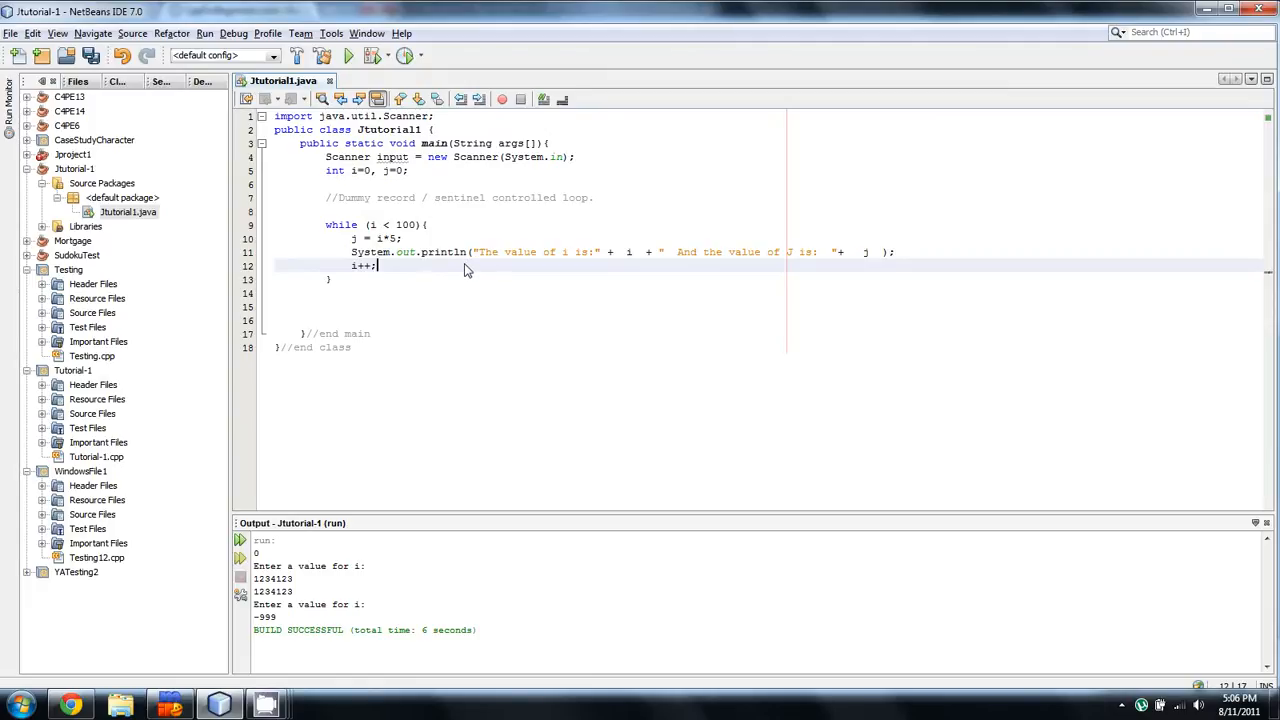
# Step: Add if (j > 400){ break; } inside the while loop
pyautogui.write('if')
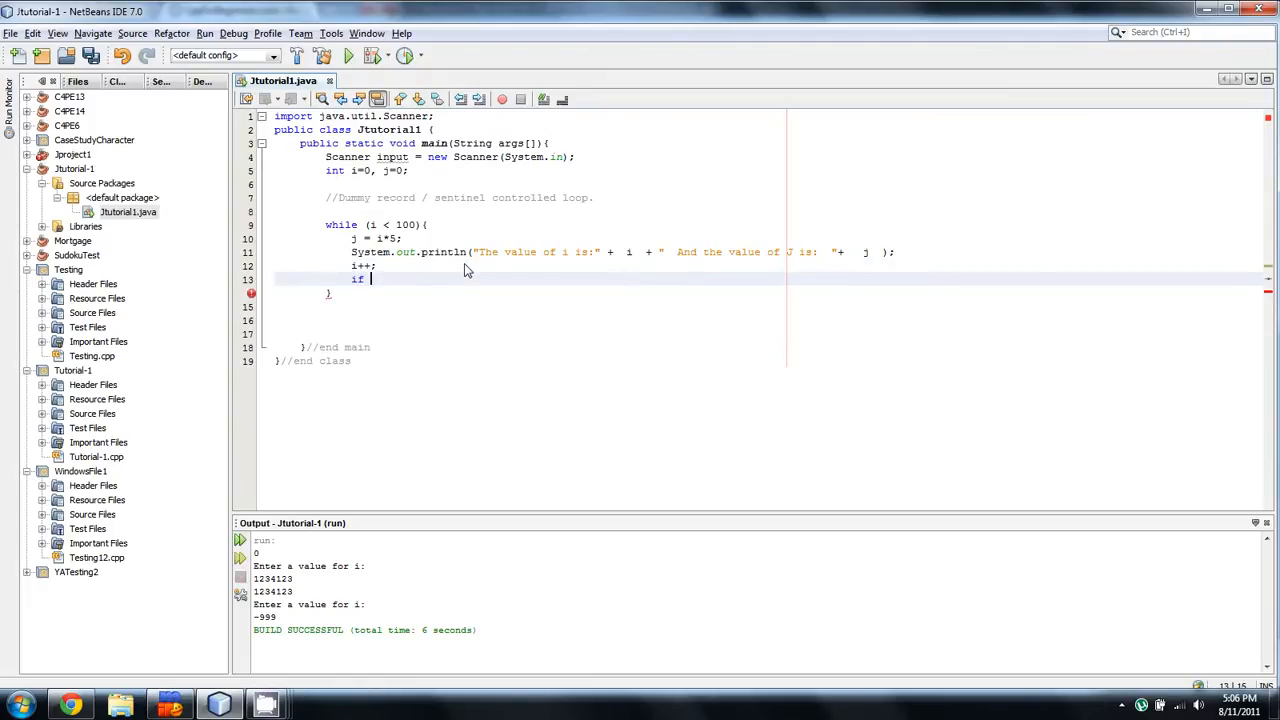
pyautogui.write('(j )')
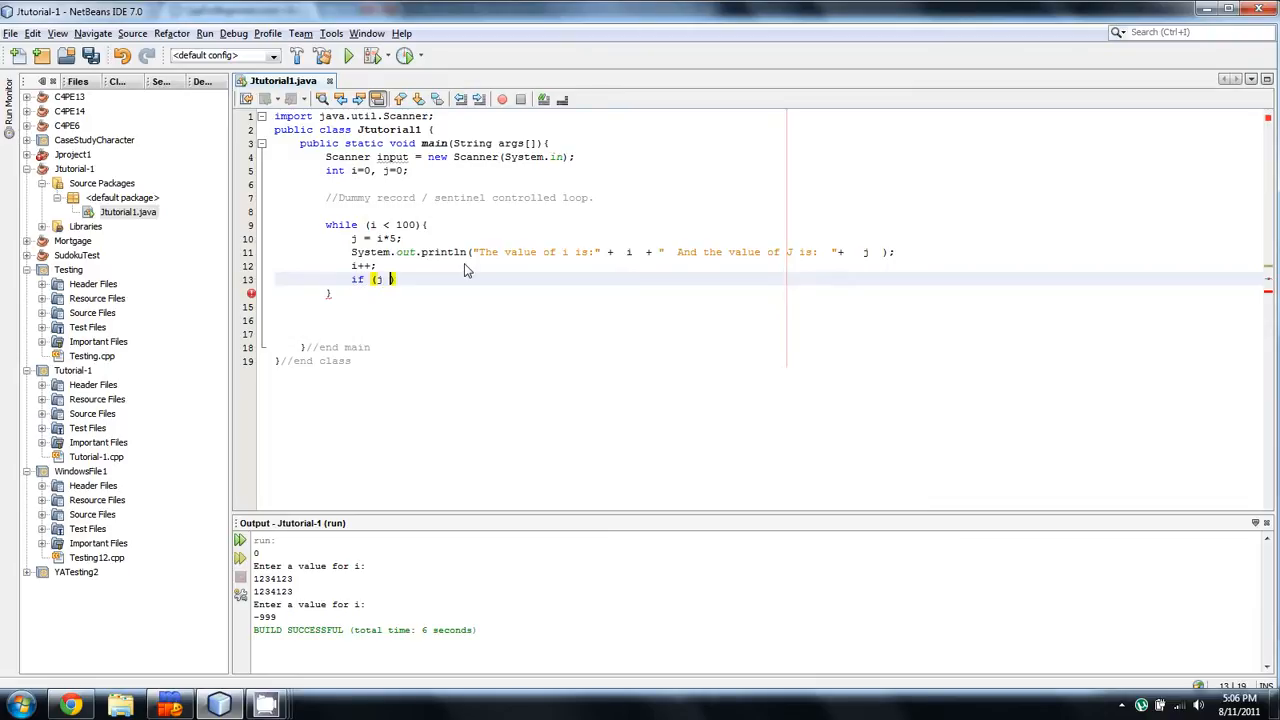
pyautogui.write('> 400')
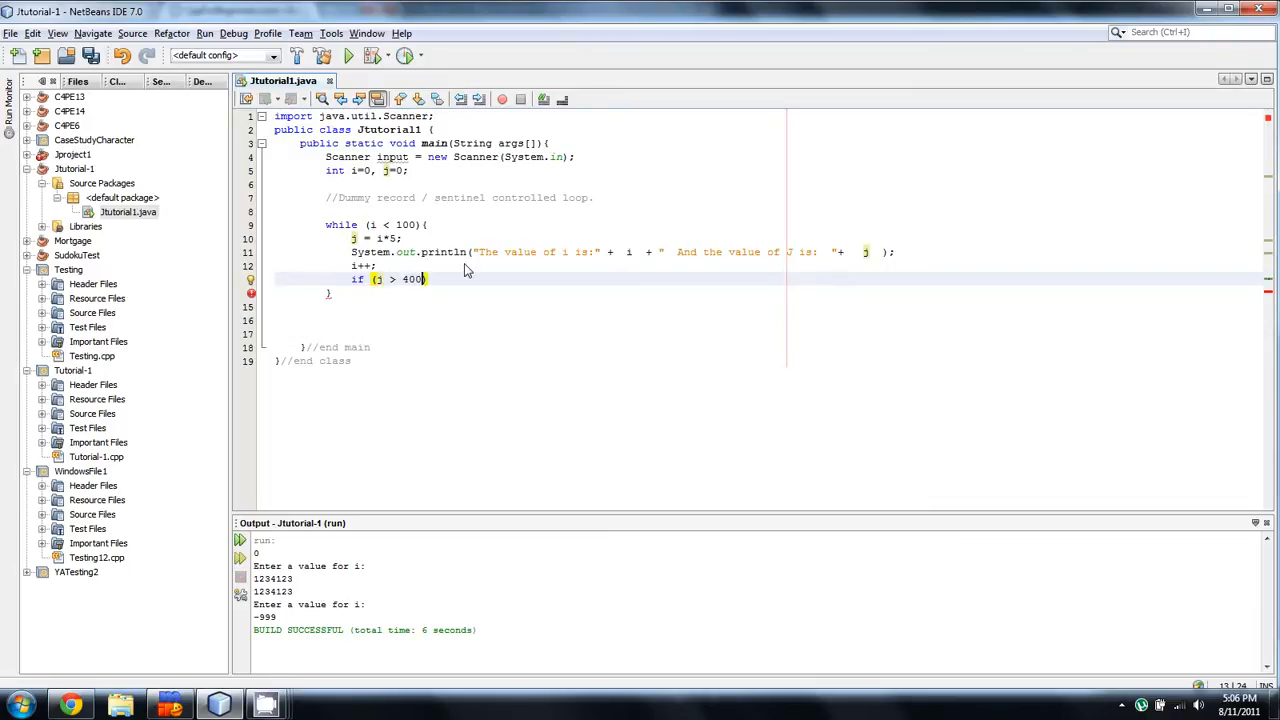
pyautogui.write('{')
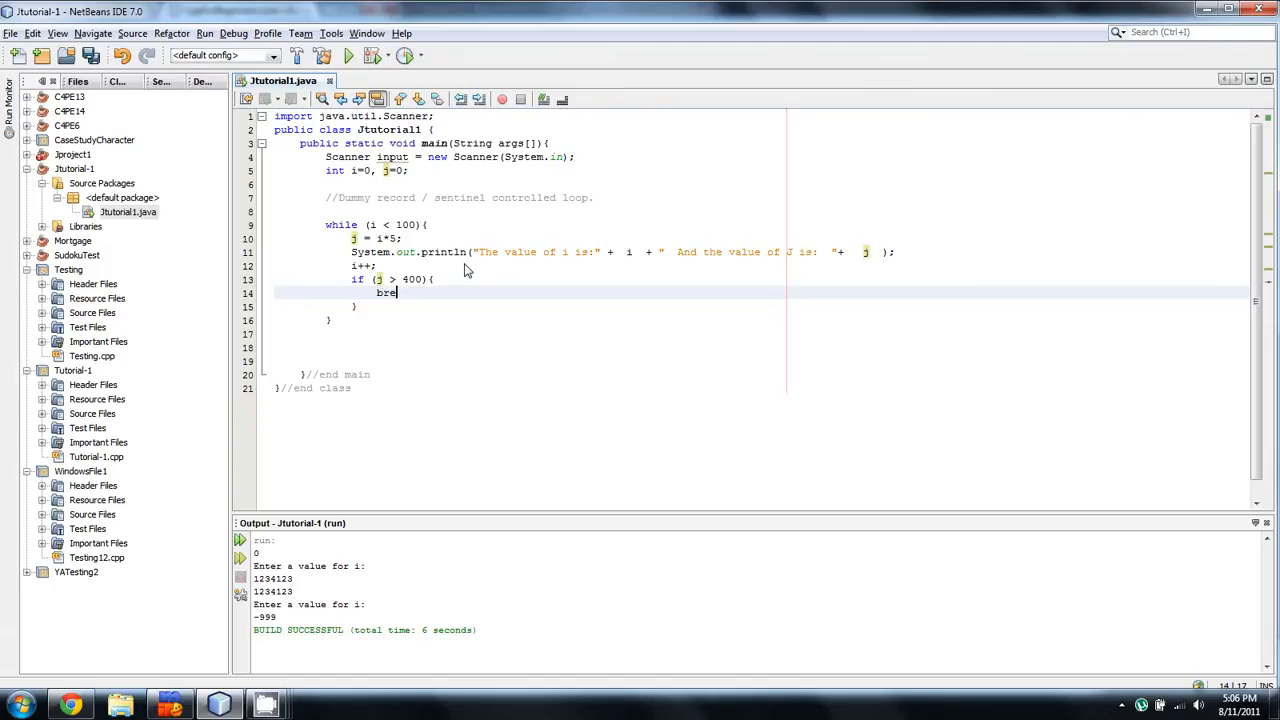
pyautogui.write('ak;')
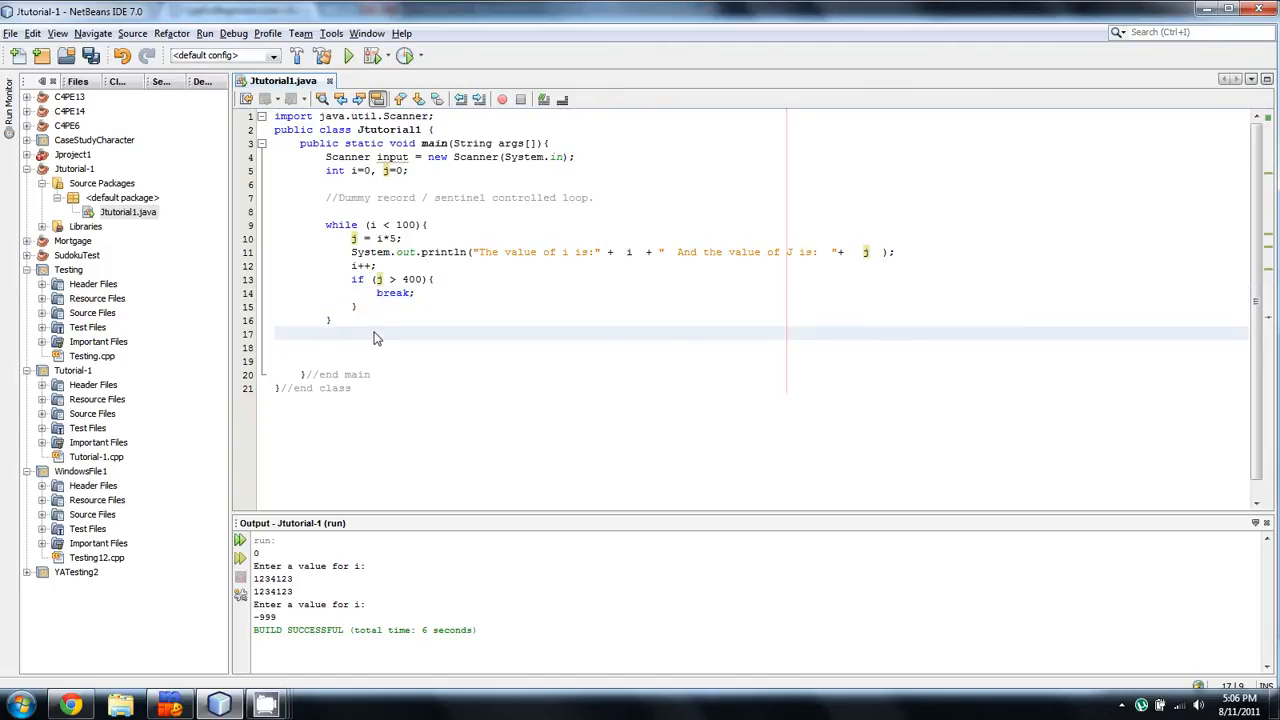
# Step: Print "Outside the loop -- " after the loop
pyautogui.write('System.out.println("')
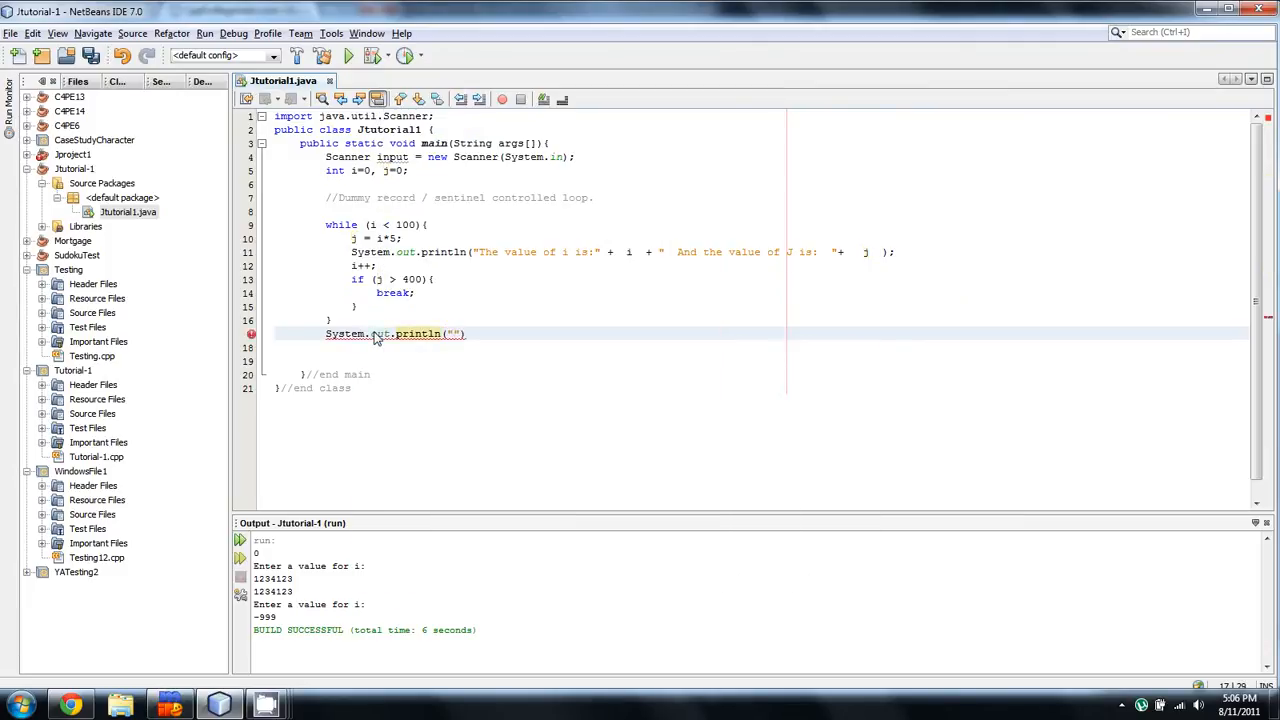
pyautogui.write('Outside the loop --')
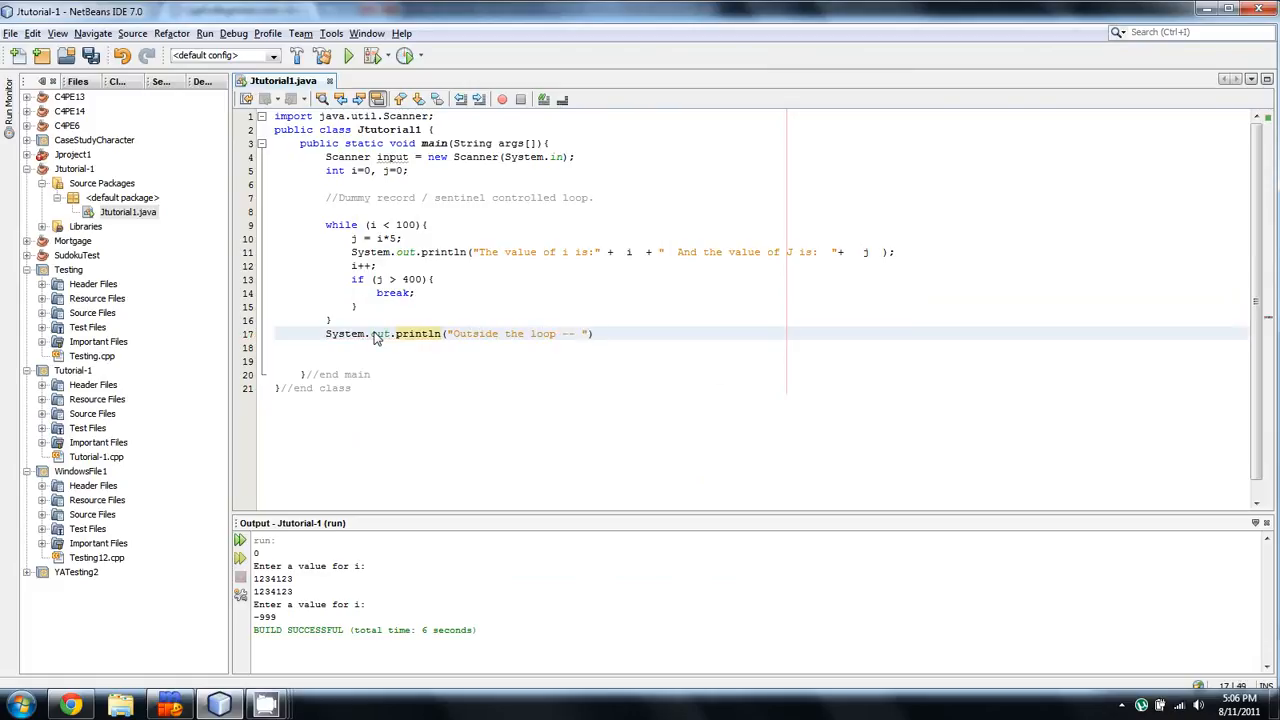
pyautogui.write(';')
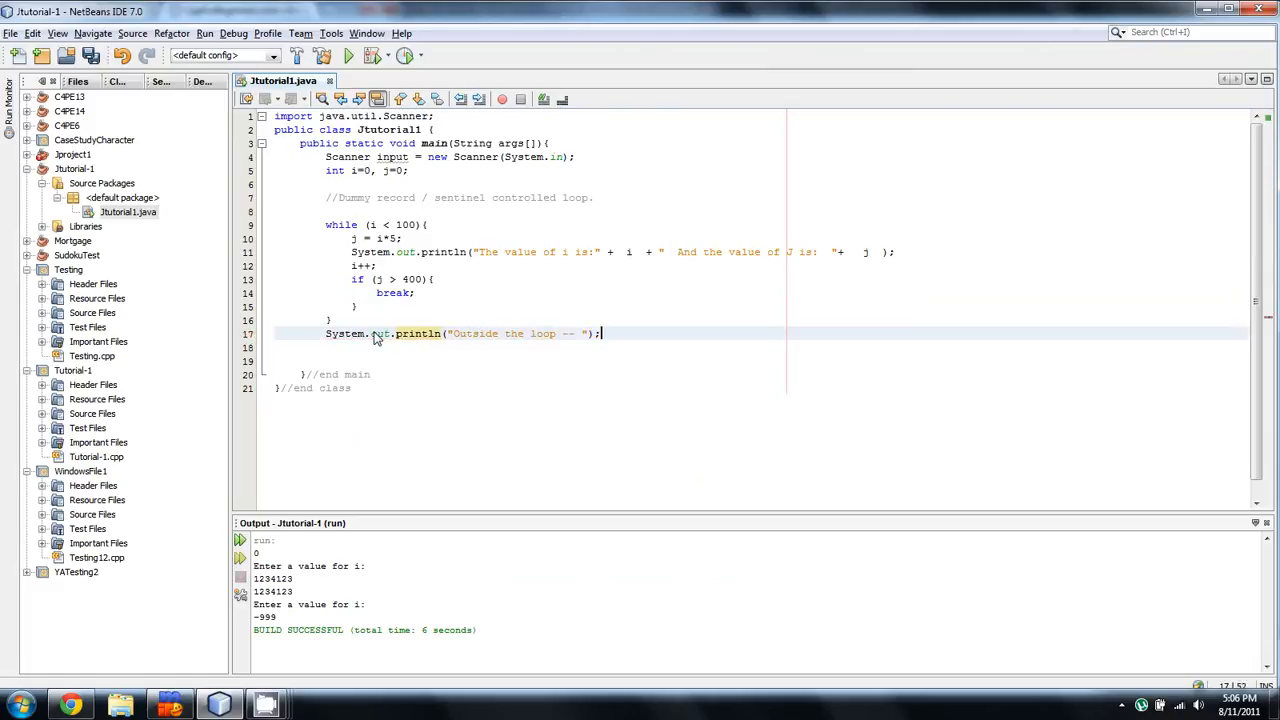
# Step: Run the program and highlight j values 400 and 405 in the output and the j > 400 check
pyautogui.click(348, 56)
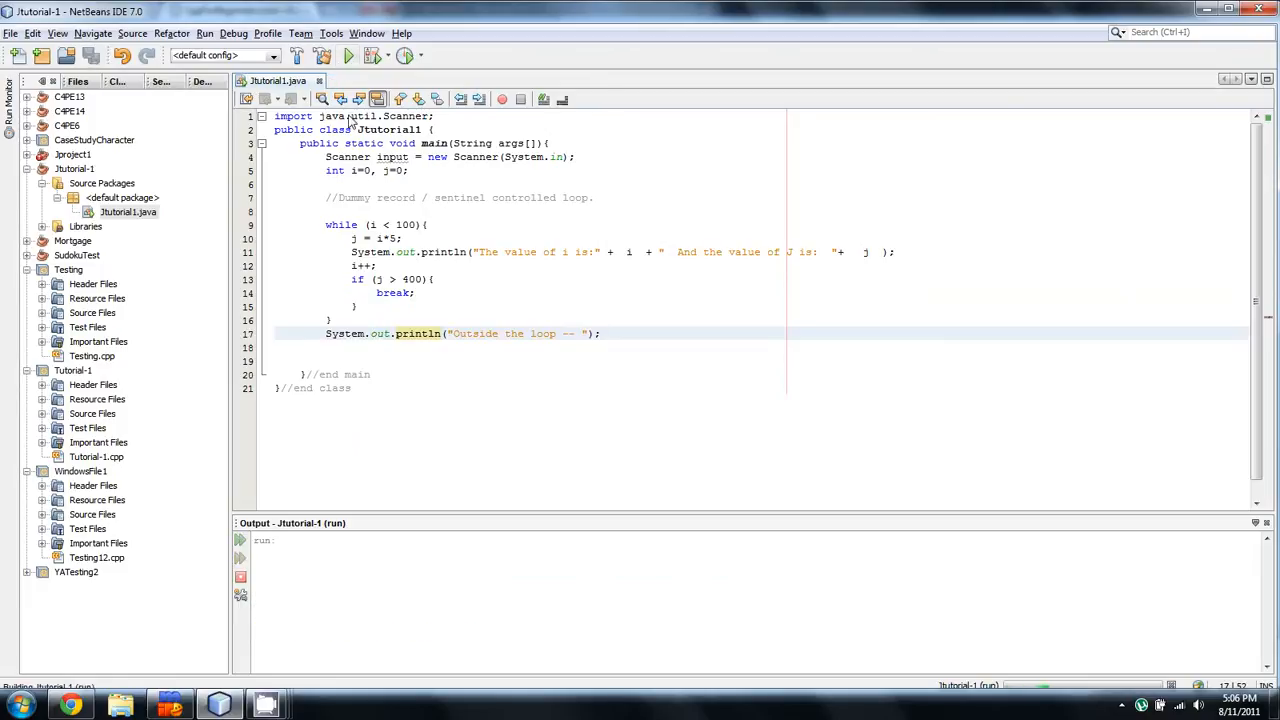
pyautogui.click(348, 56)
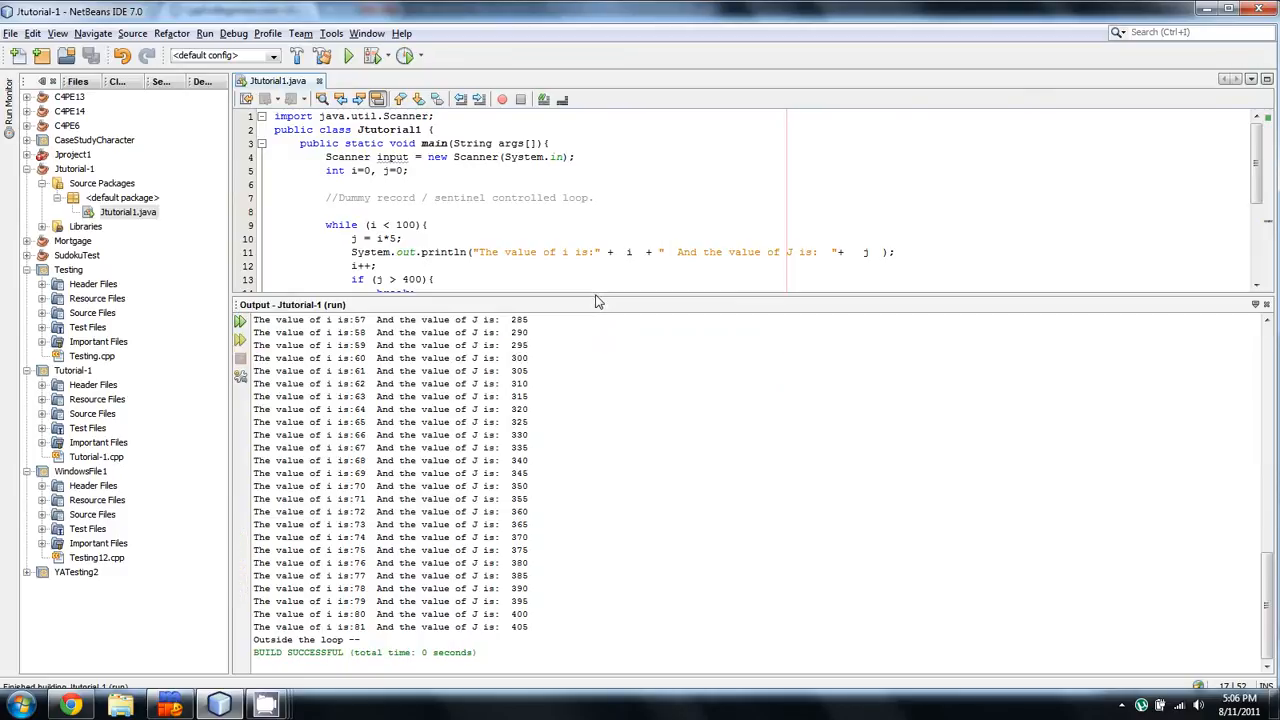
pyautogui.moveTo(296, 408)
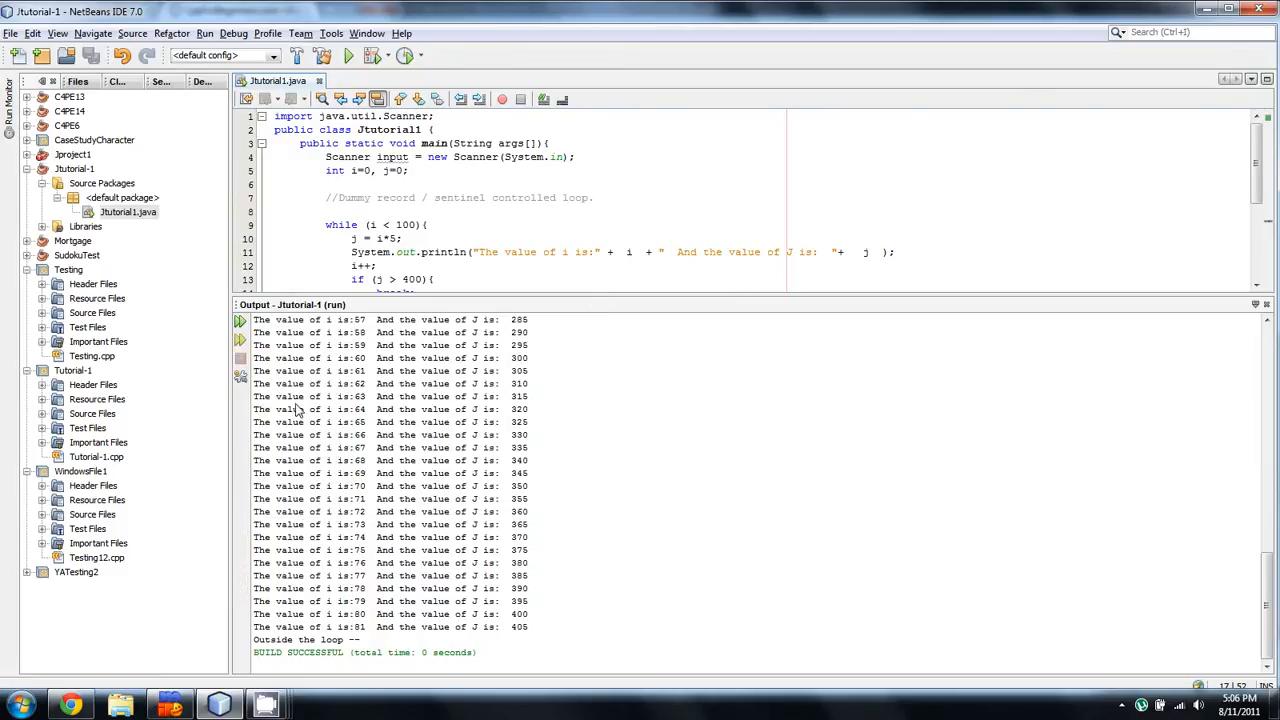
pyautogui.moveTo(448, 640)
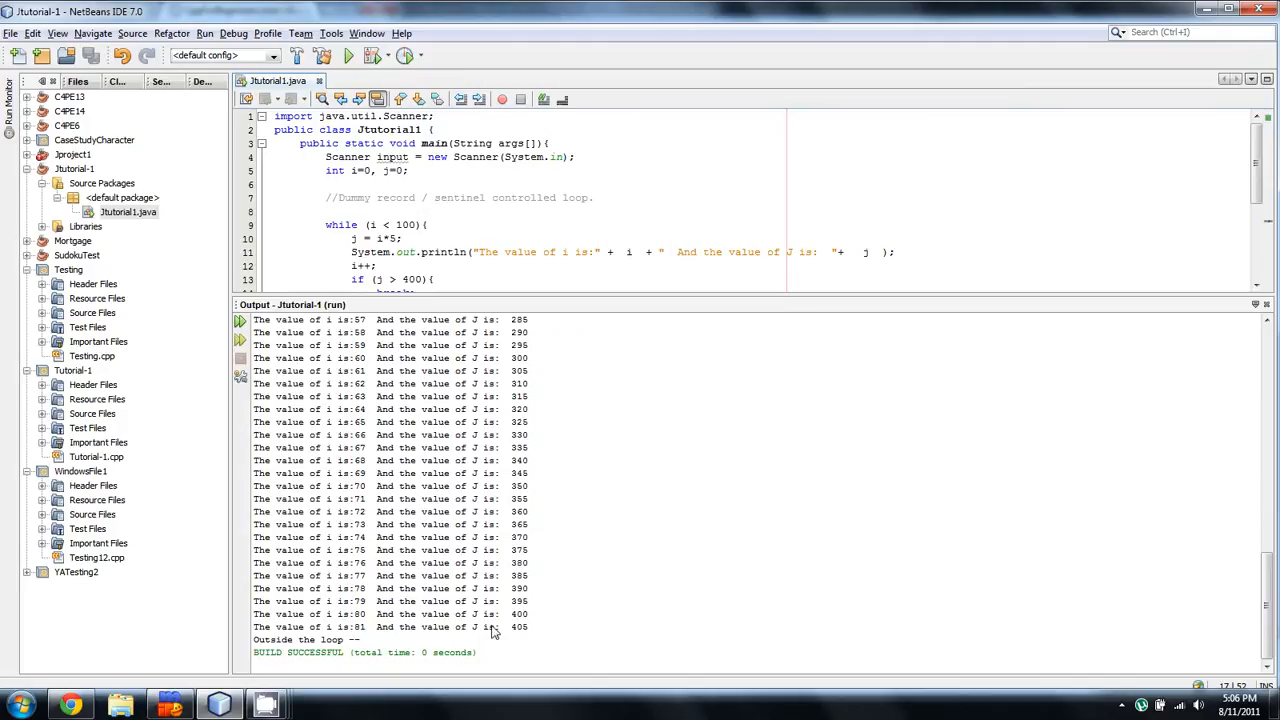
pyautogui.doubleClick(520, 628)
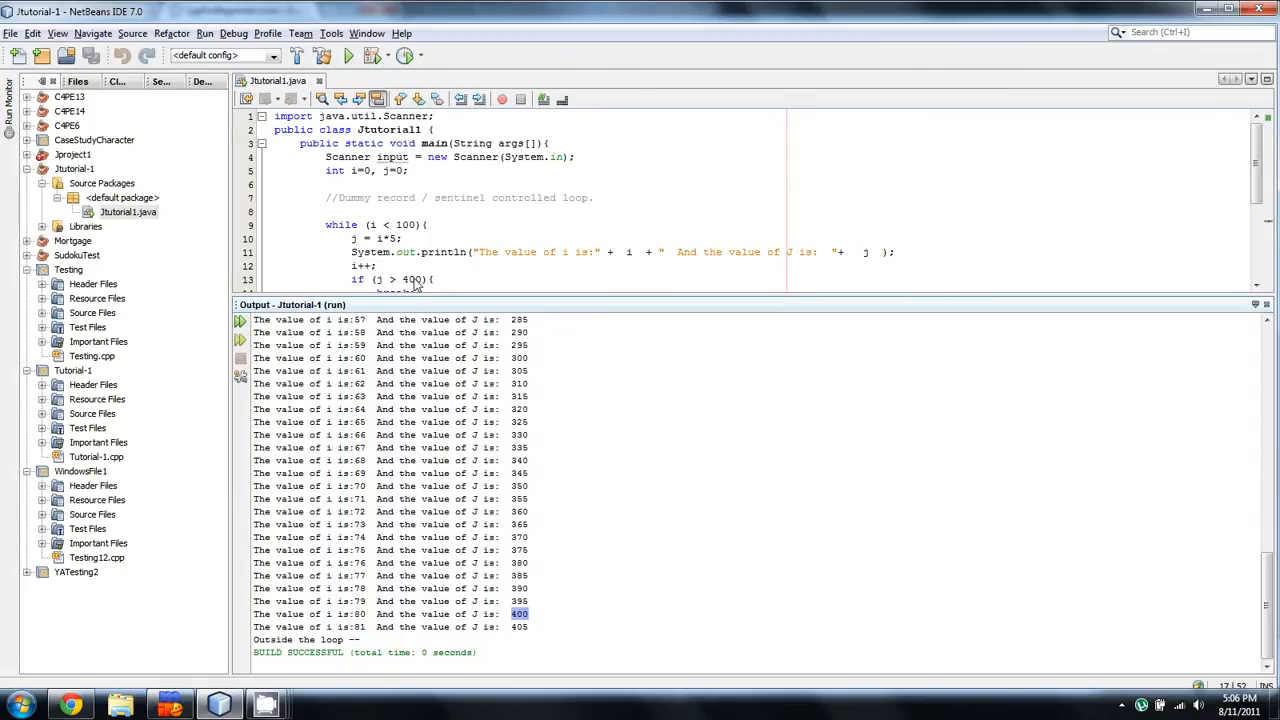
pyautogui.moveTo(518, 602)
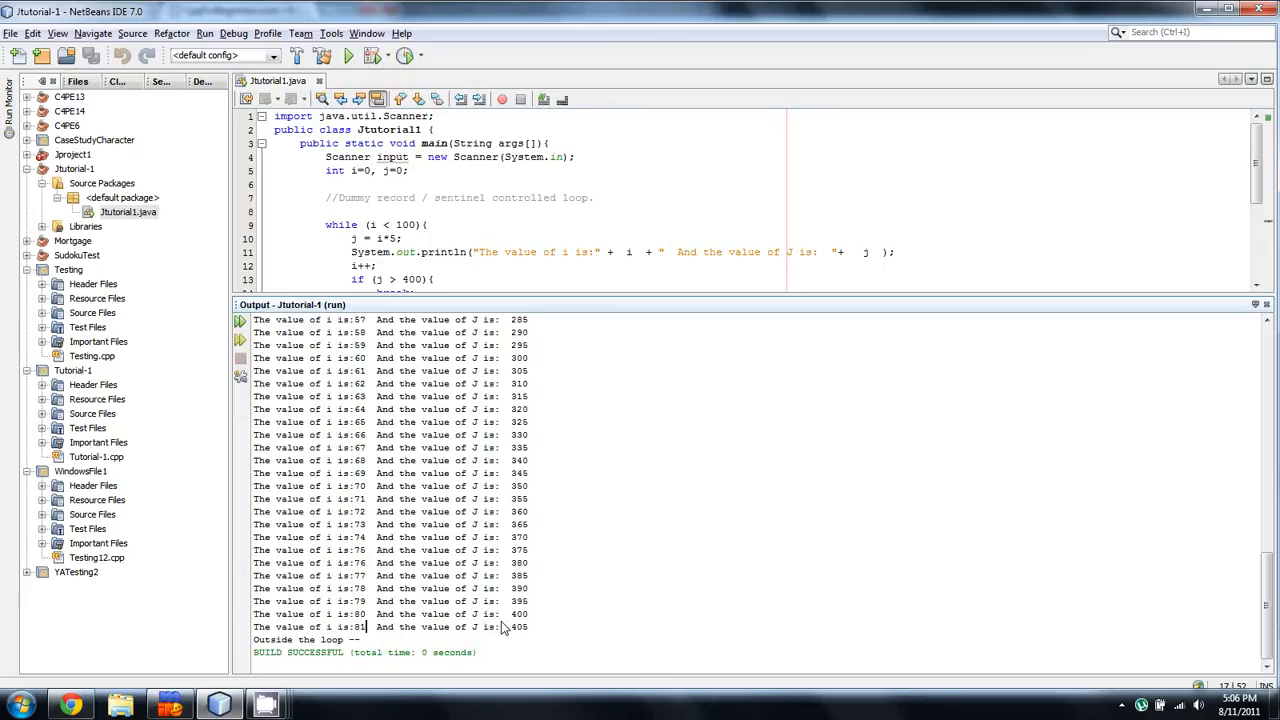
pyautogui.doubleClick(516, 628)
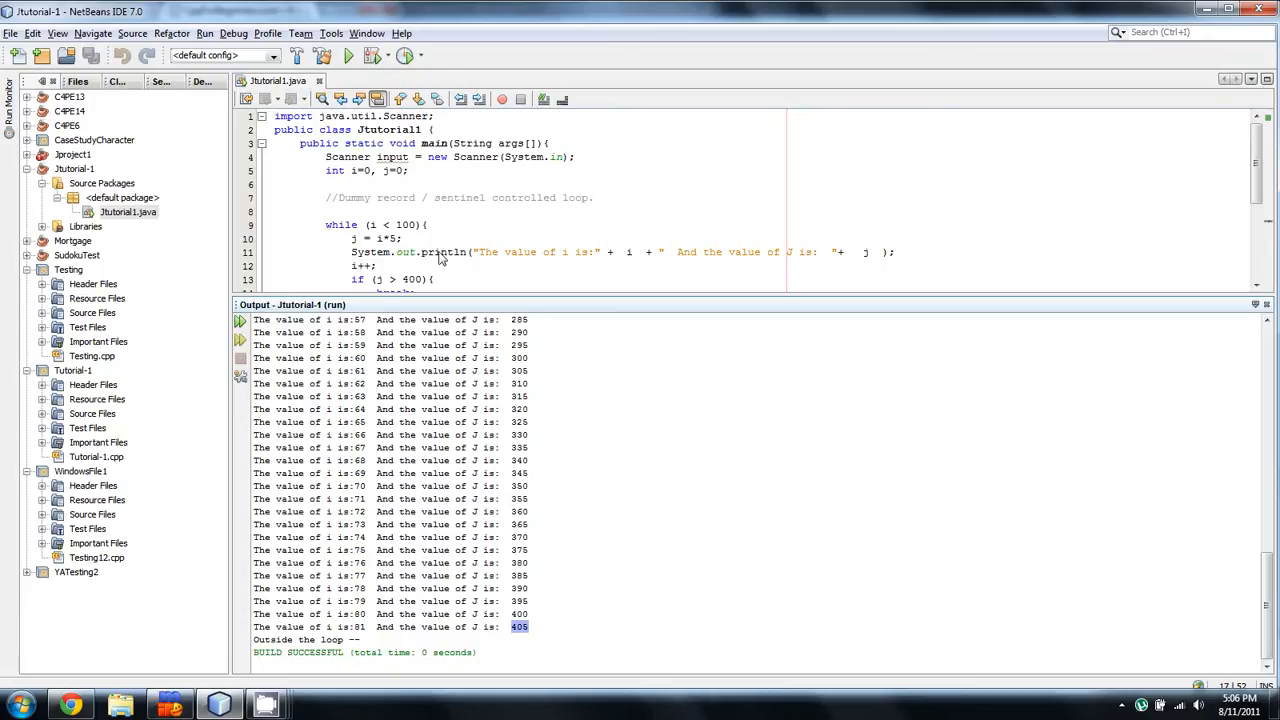
pyautogui.moveTo(416, 238)
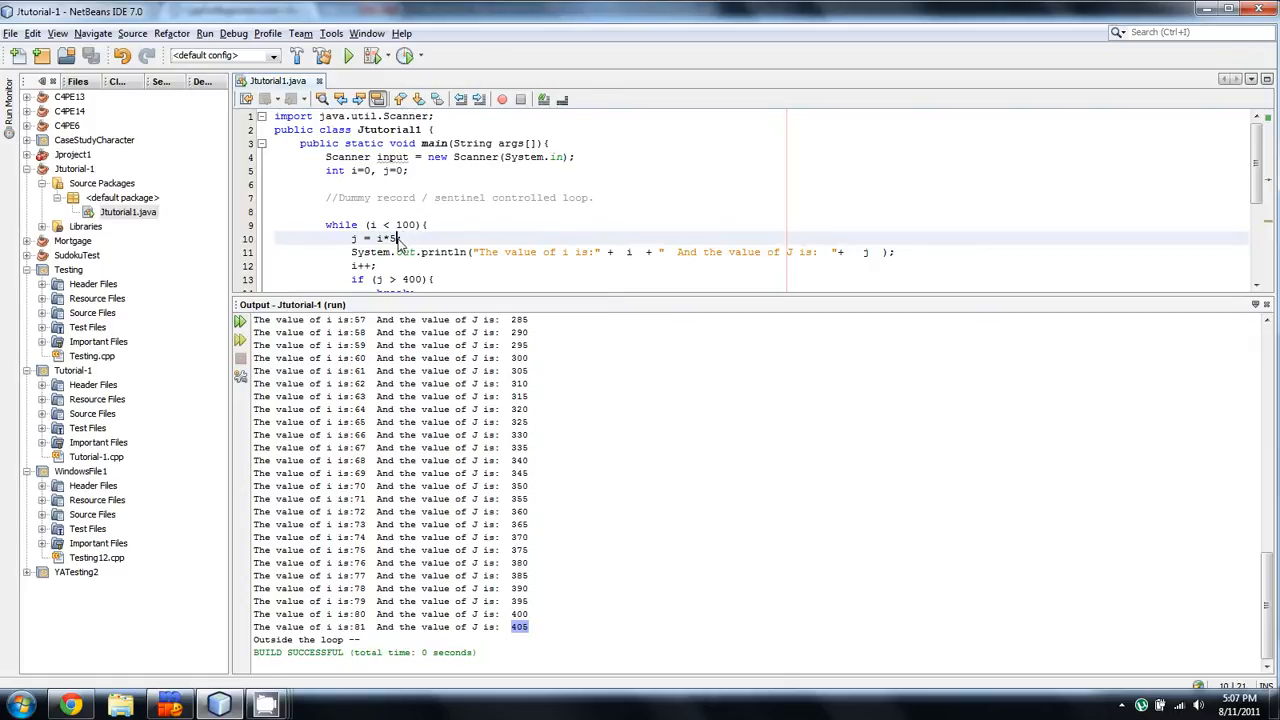
pyautogui.click(376, 238)
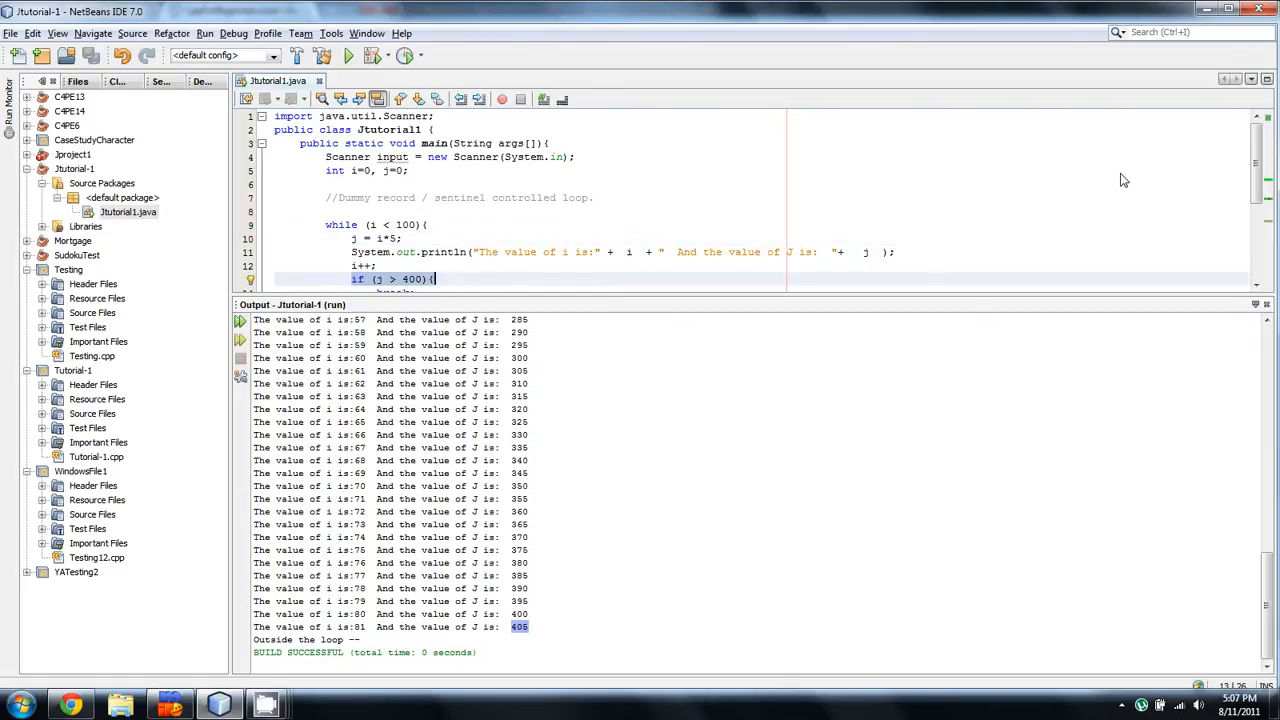
# Step: Point out the loop's closing brace and shrink the output pane to show all the code
pyautogui.scroll(-3)
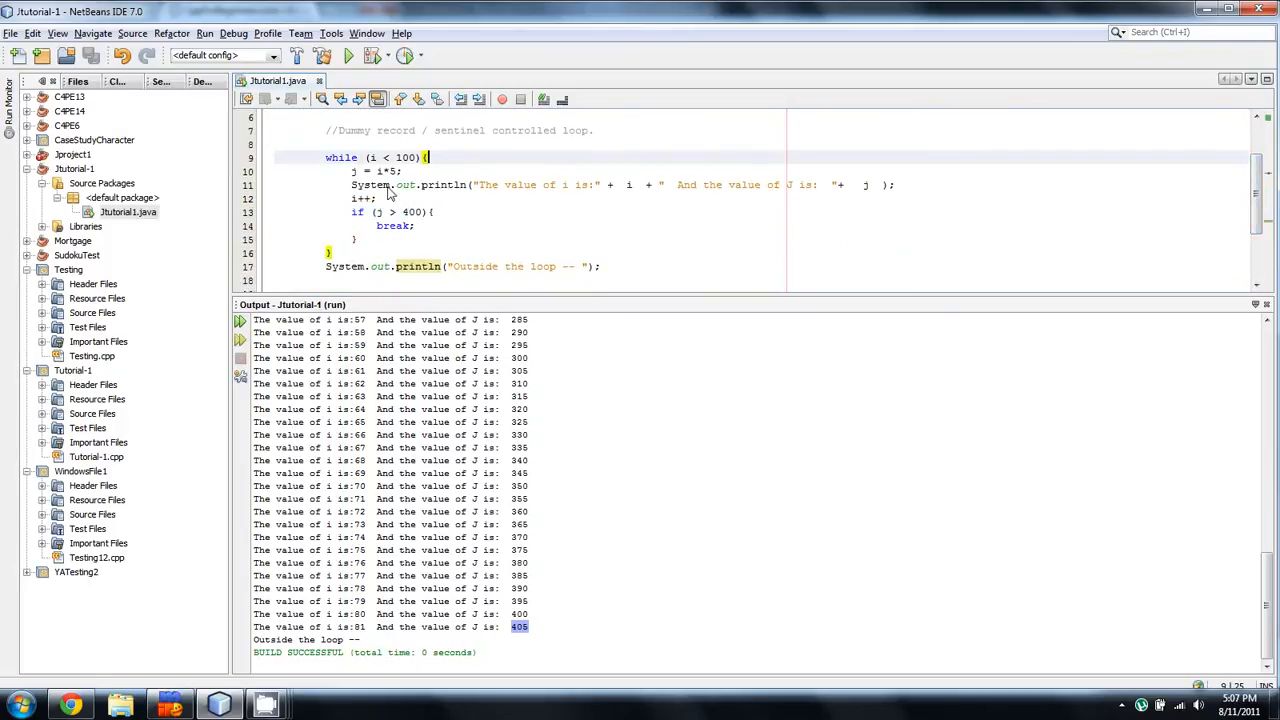
pyautogui.moveTo(424, 232)
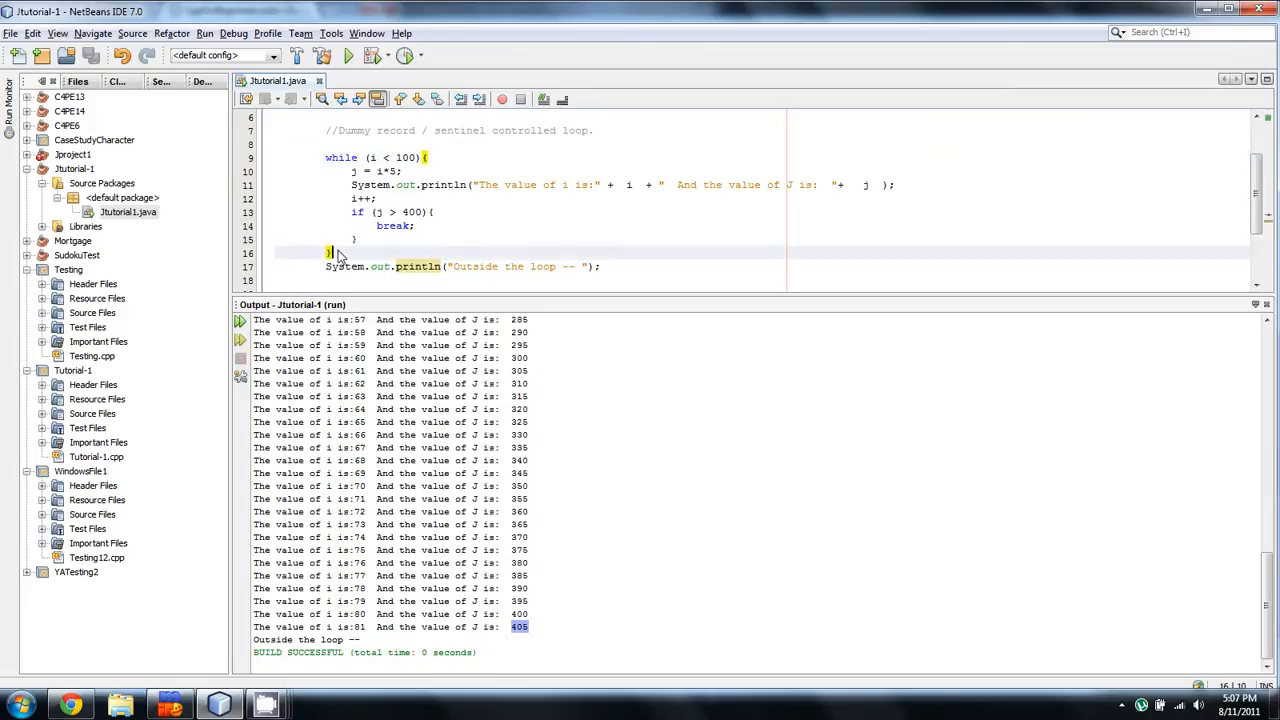
pyautogui.click(600, 266)
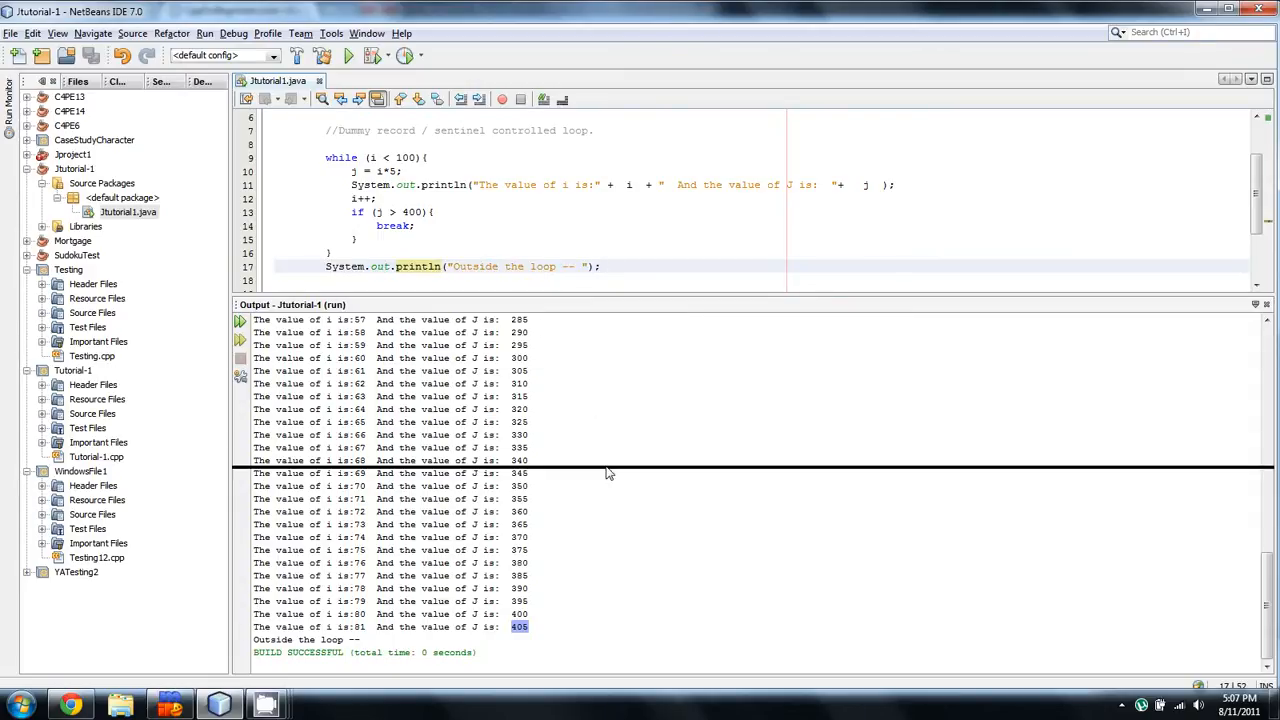
pyautogui.scroll(-3)
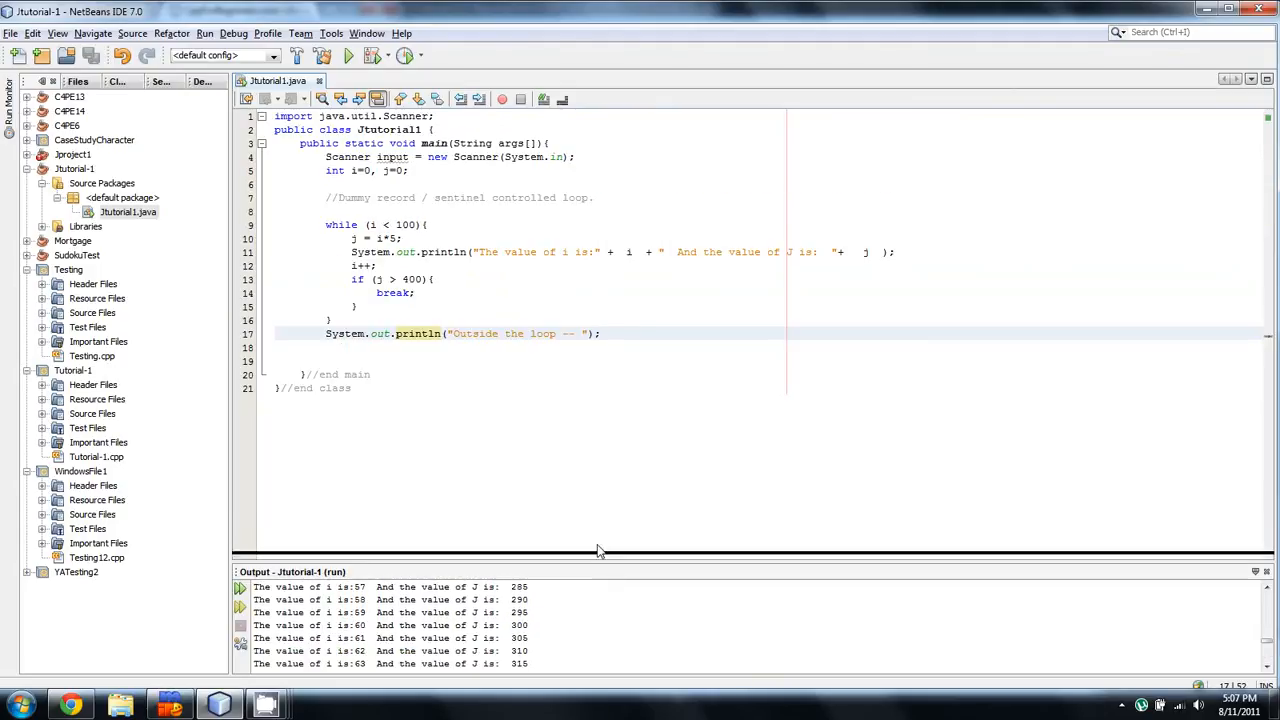
pyautogui.moveTo(600, 560); pyautogui.dragTo(600, 504)
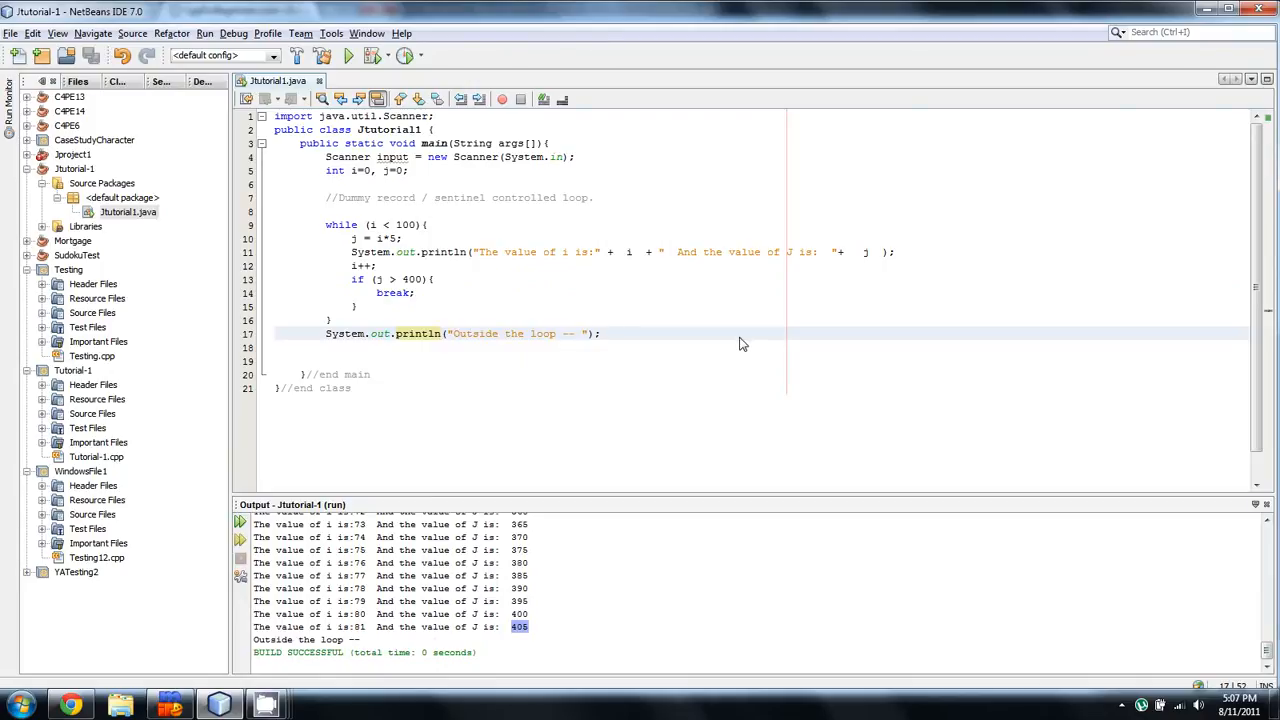
pyautogui.click(600, 332)
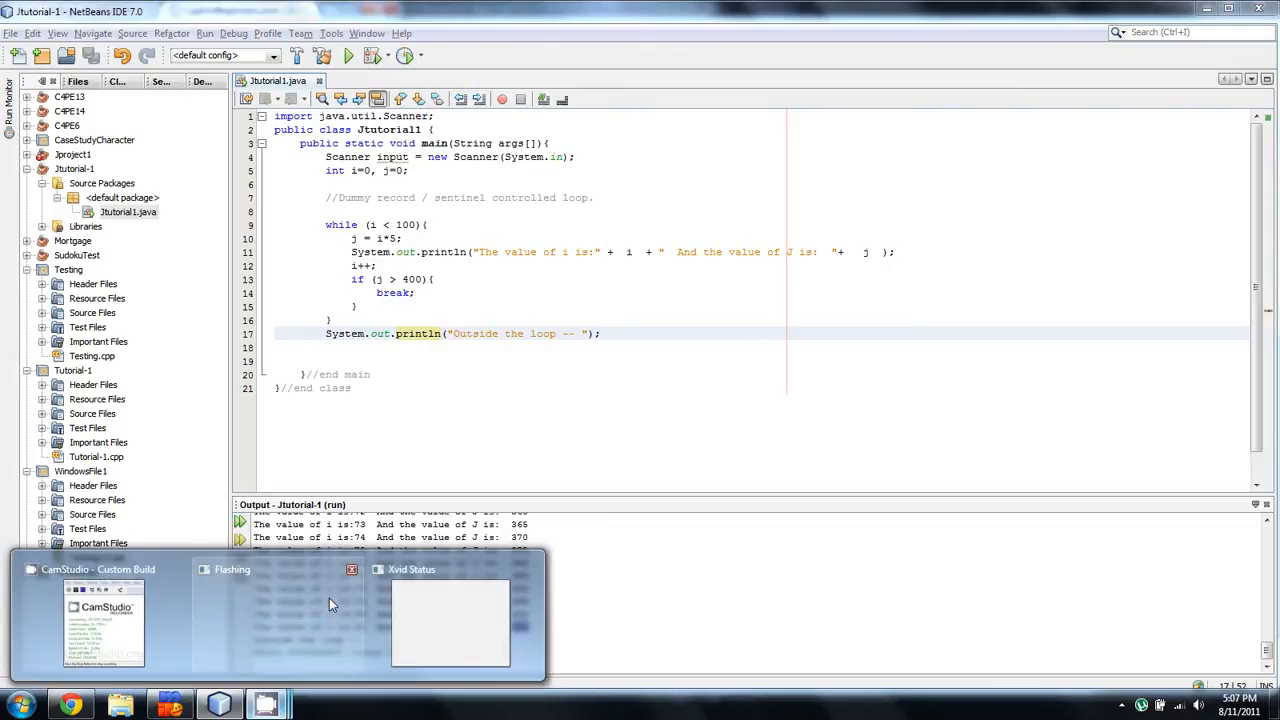
pyautogui.click(104, 620)
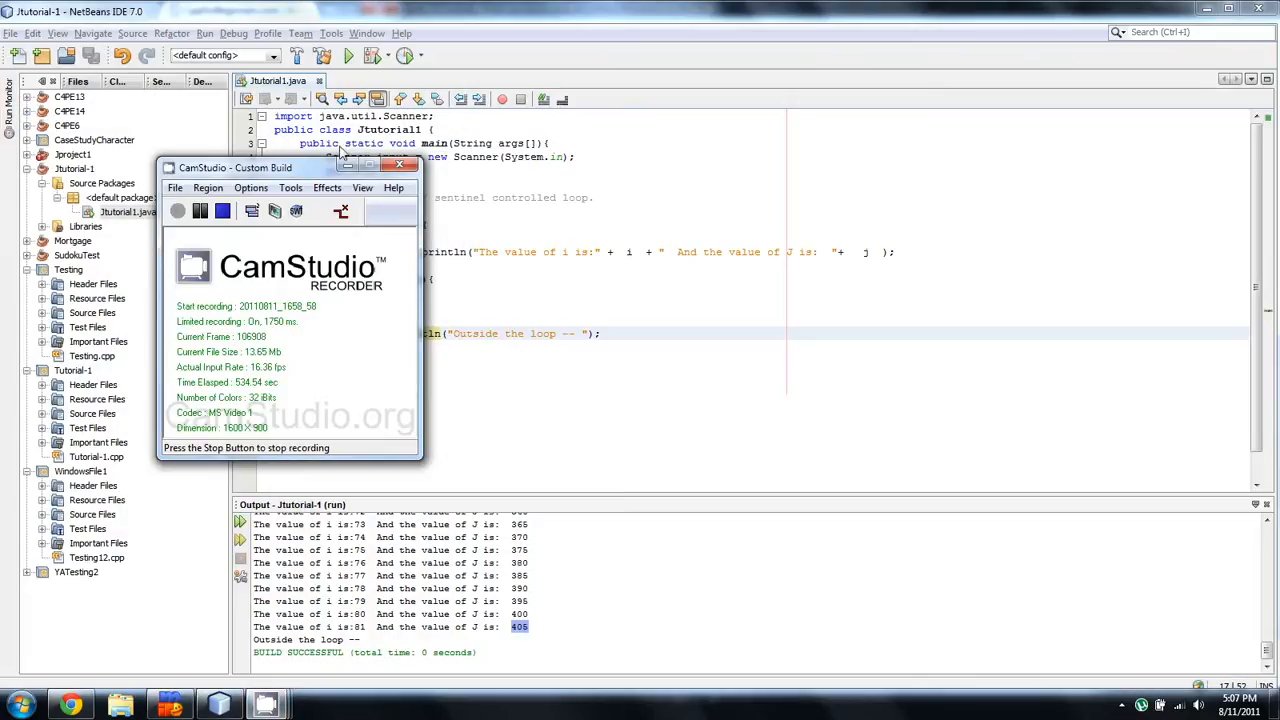